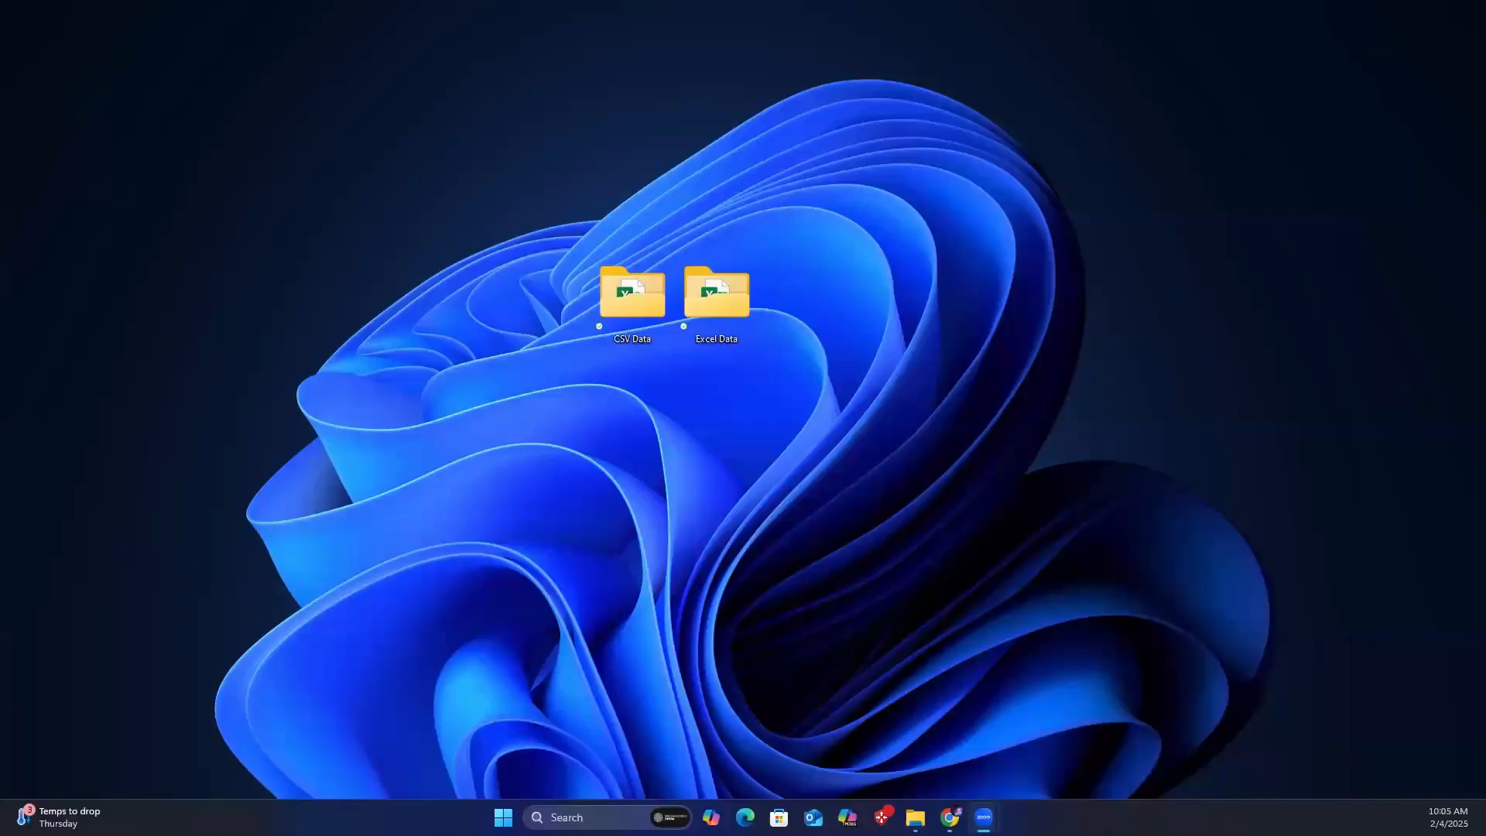
pyautogui.moveTo(838, 709)
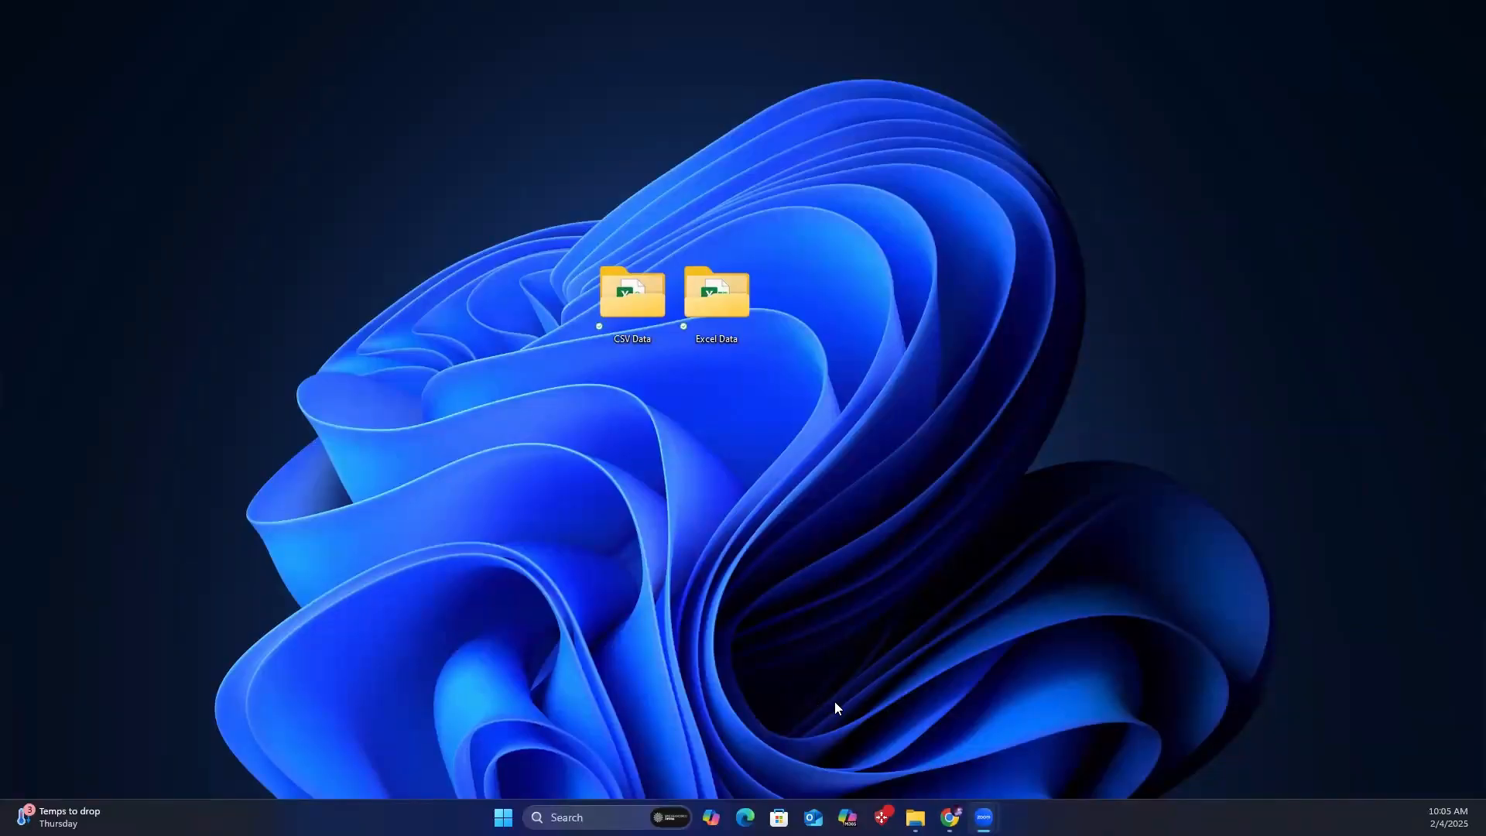
pyautogui.moveTo(1182, 569)
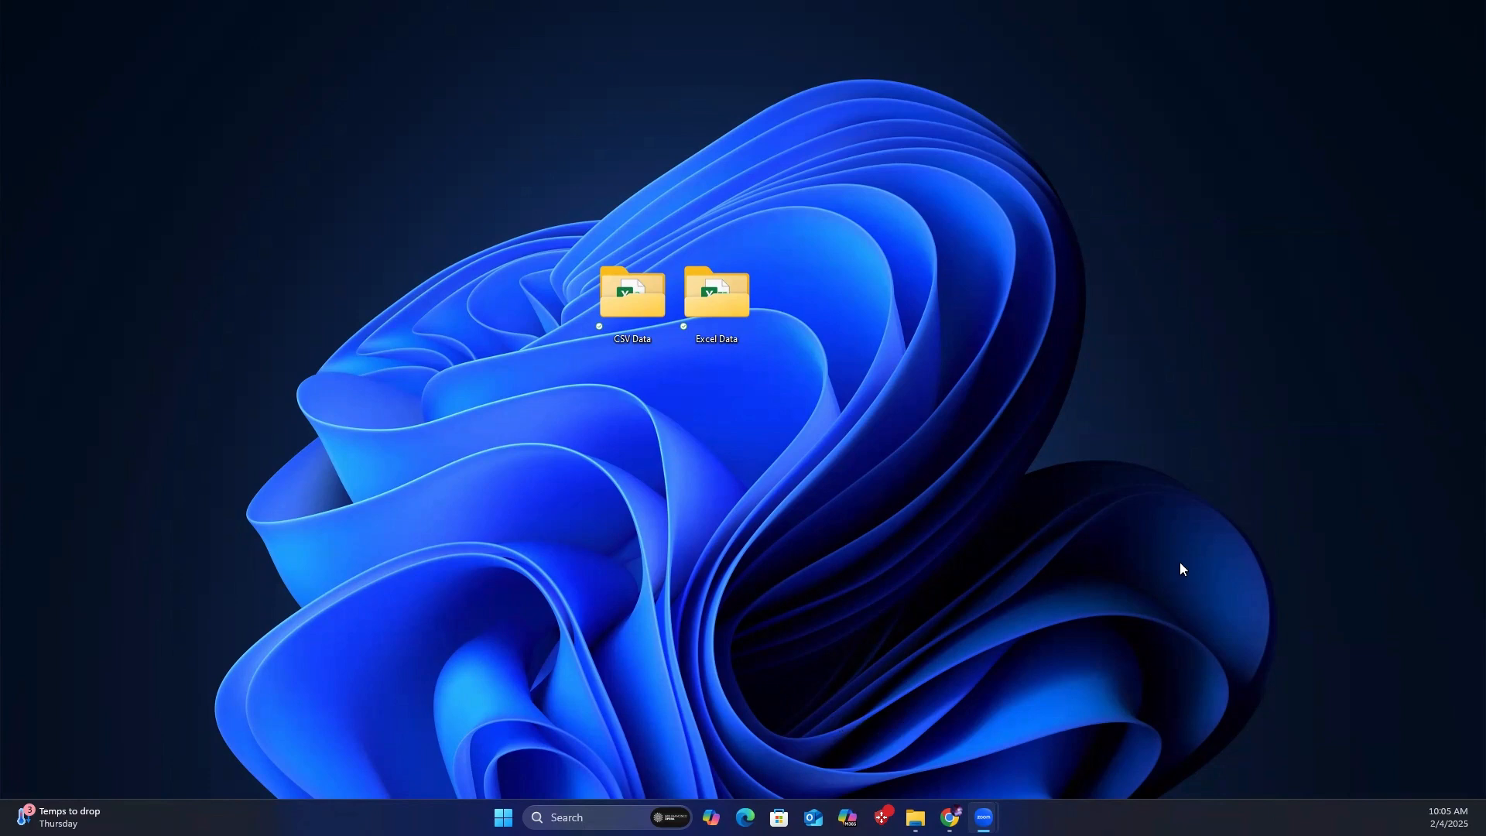
pyautogui.moveTo(724, 315)
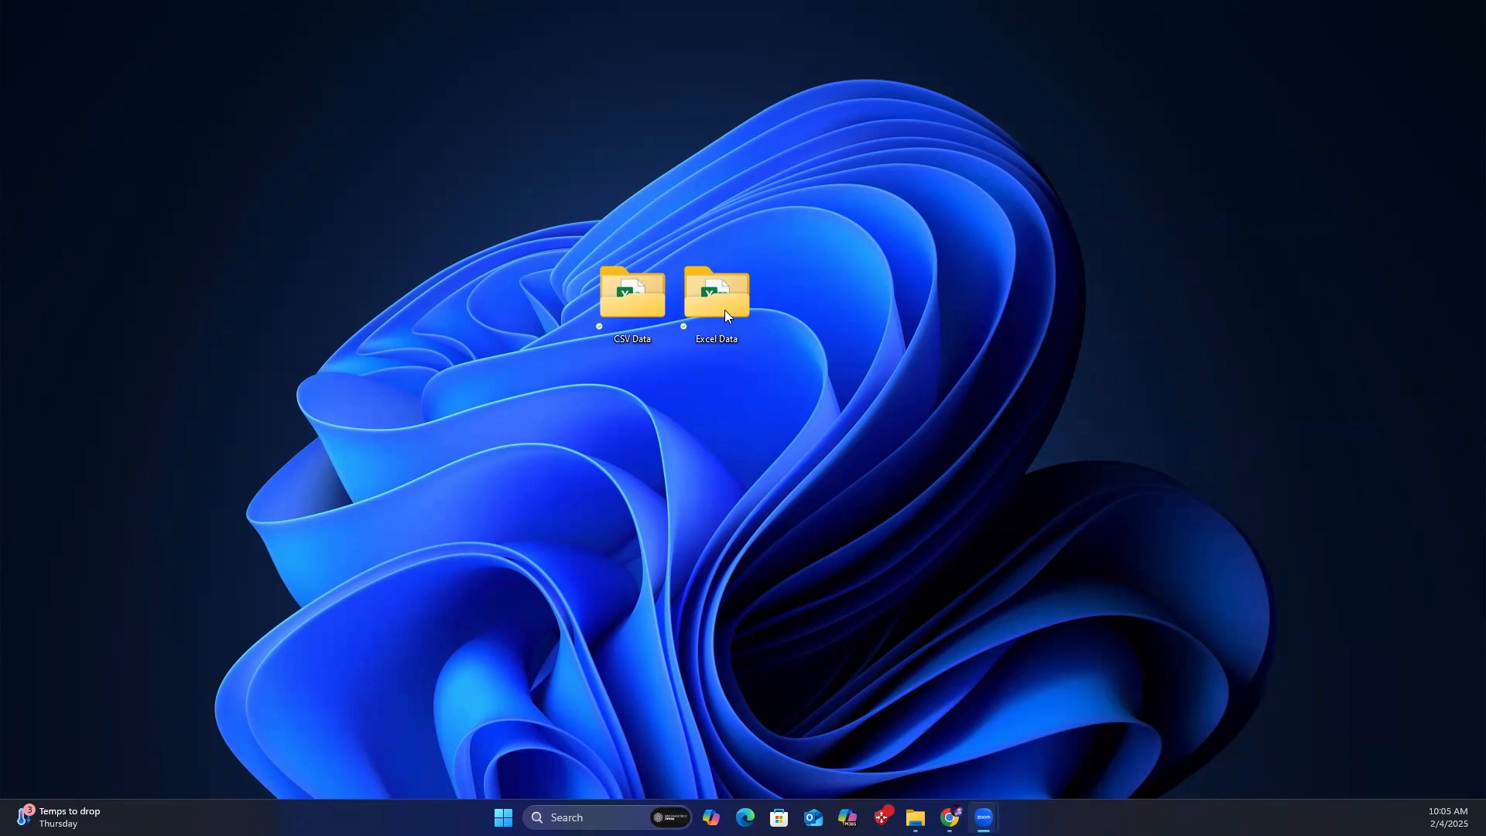
# Open the Excel Data folder and view Data3.xlsx's Sheet3 employee data.
pyautogui.click(715, 294)
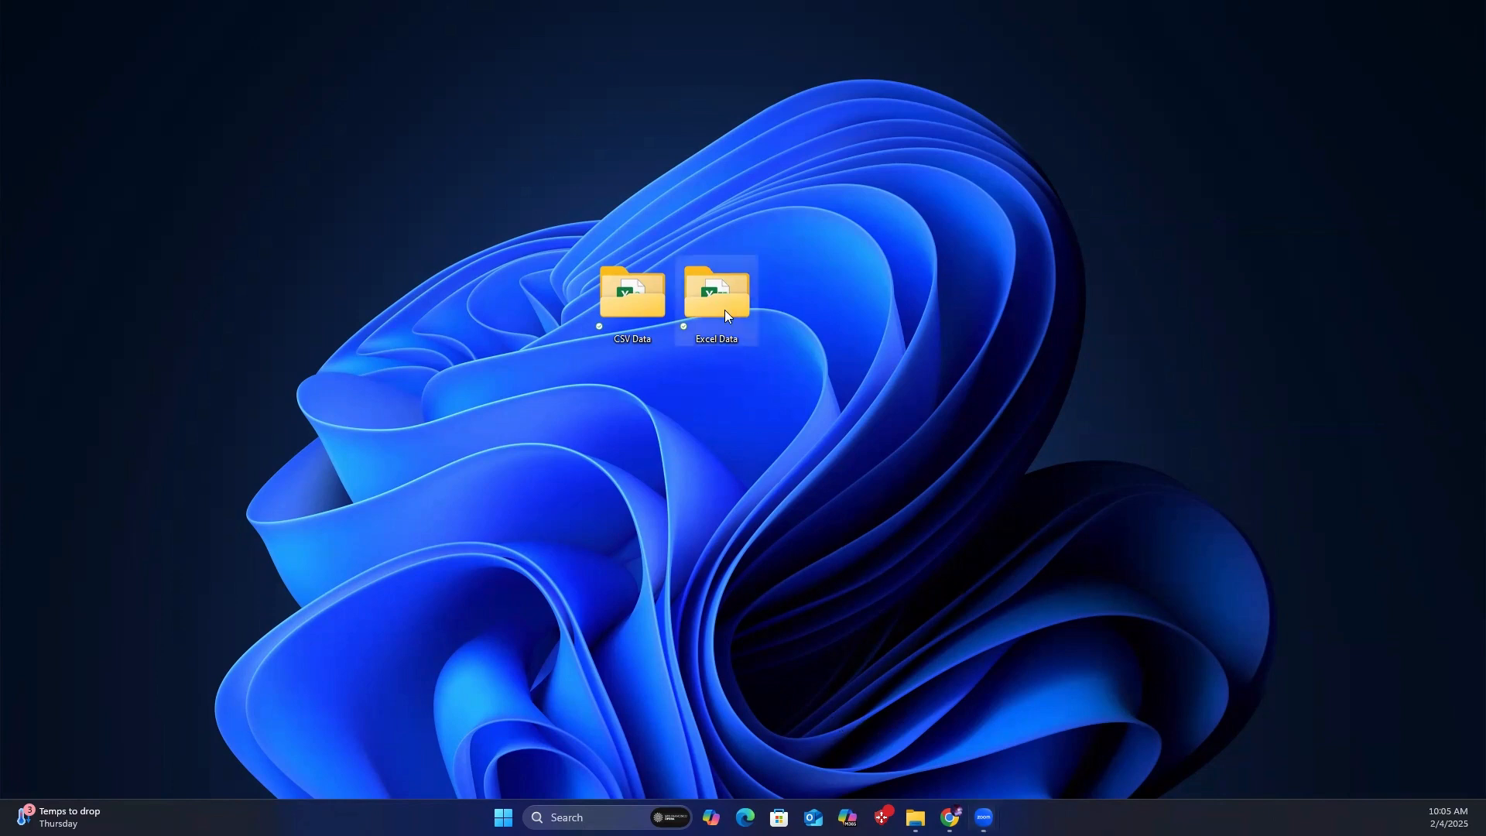
pyautogui.doubleClick(715, 291)
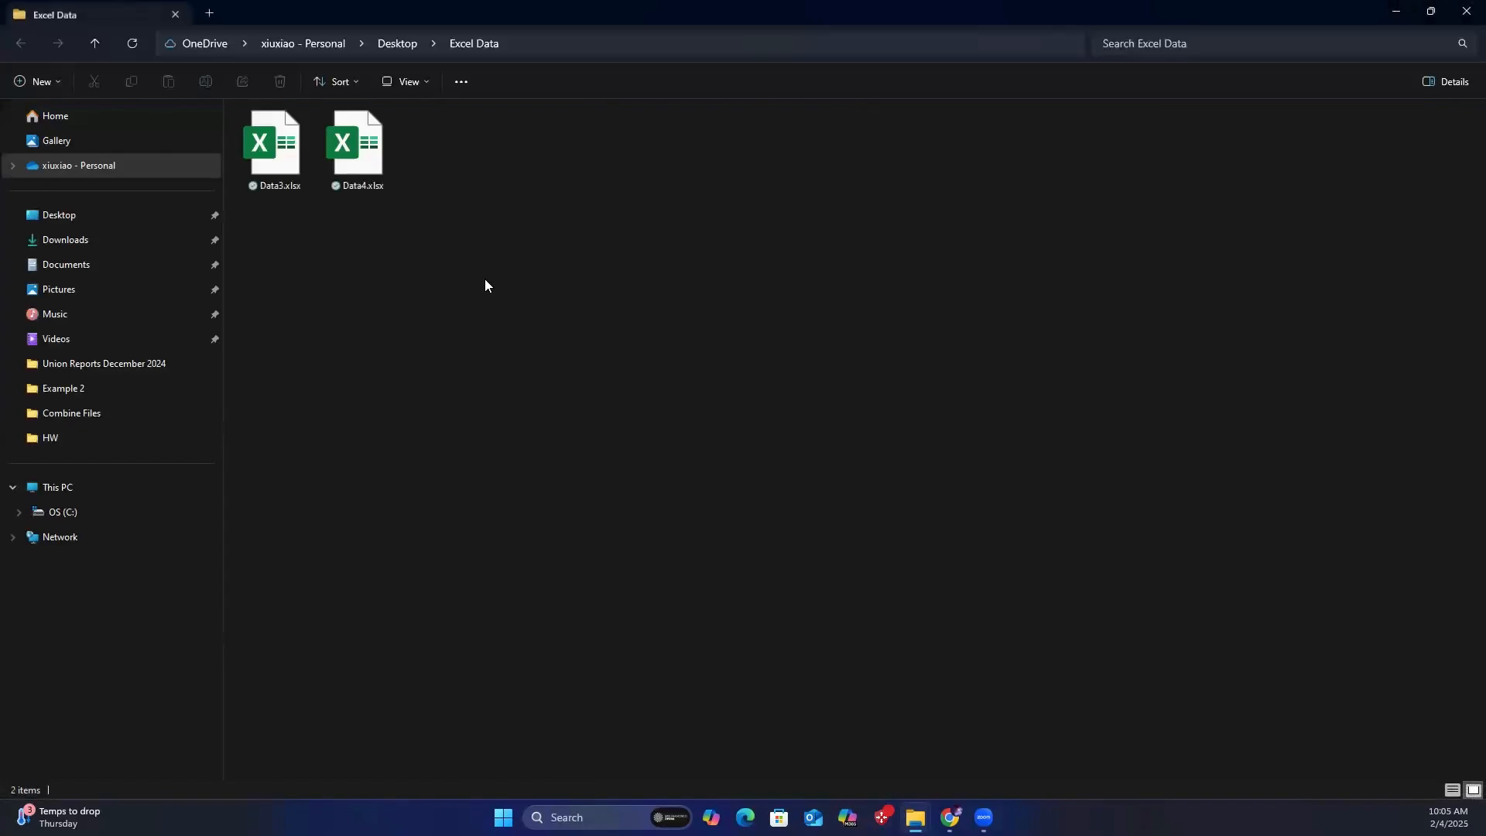
pyautogui.moveTo(479, 234)
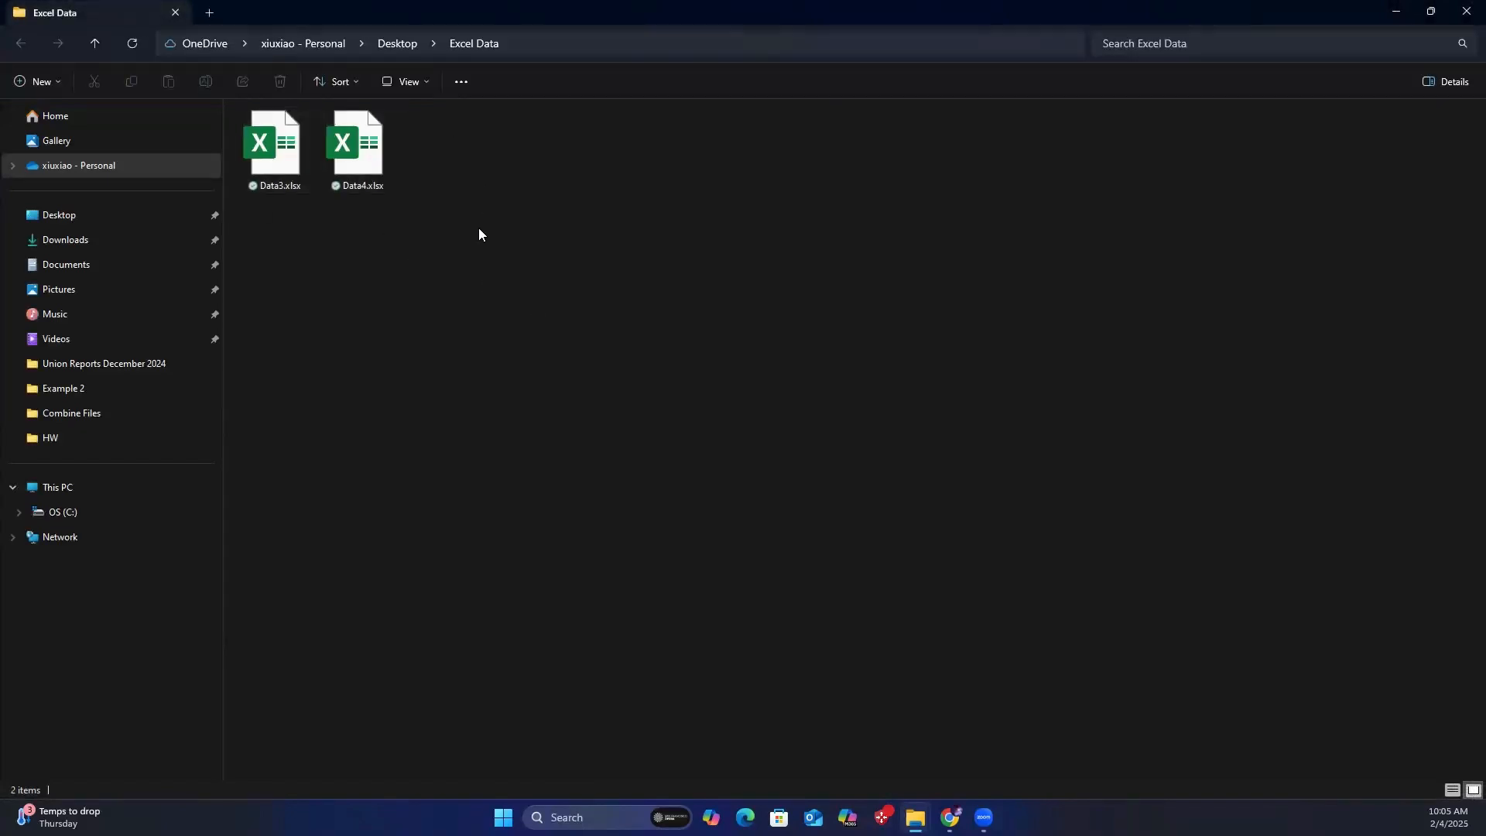
pyautogui.doubleClick(275, 143)
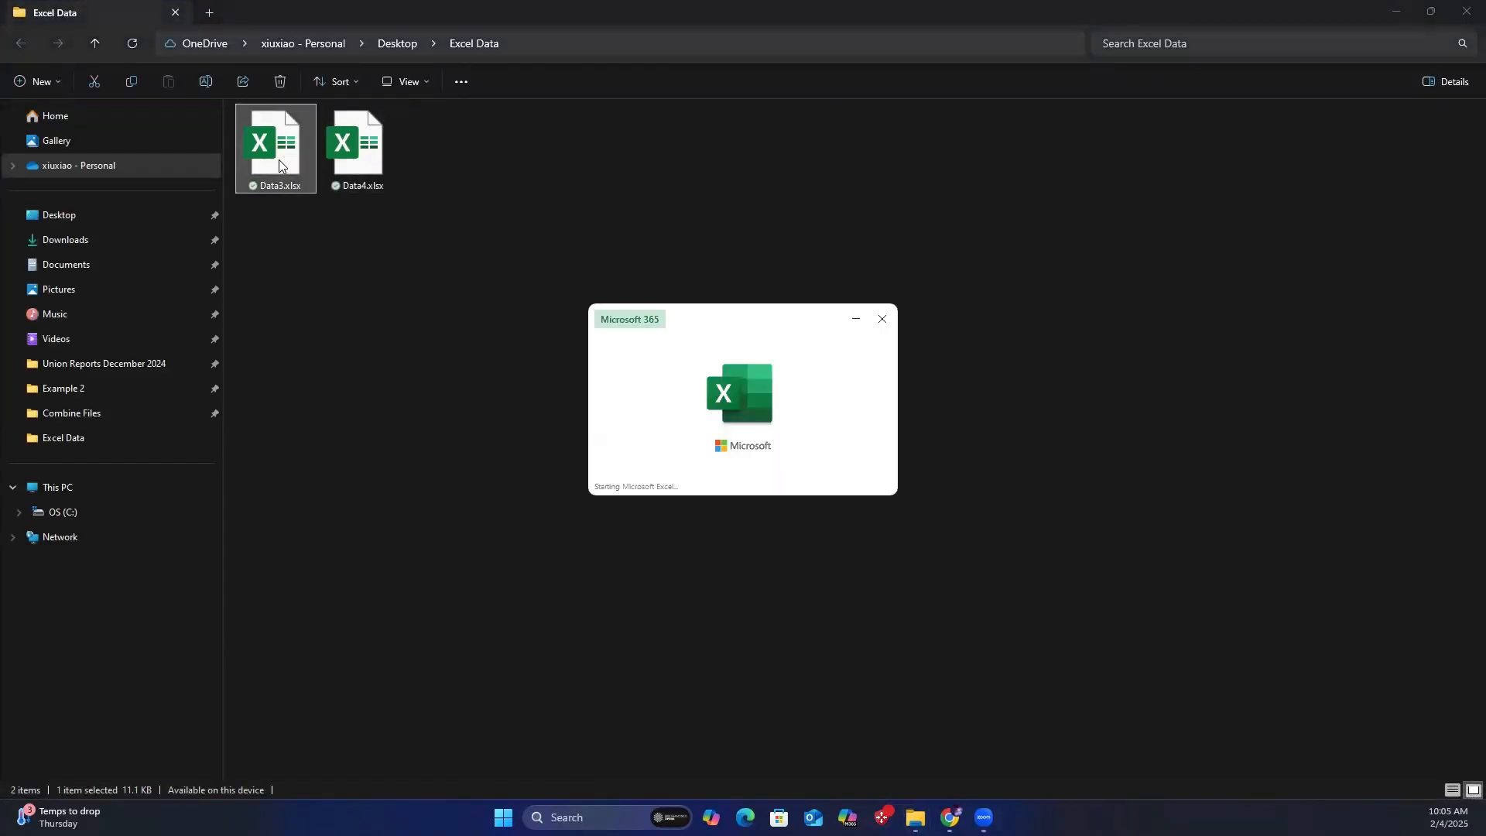
pyautogui.doubleClick(275, 148)
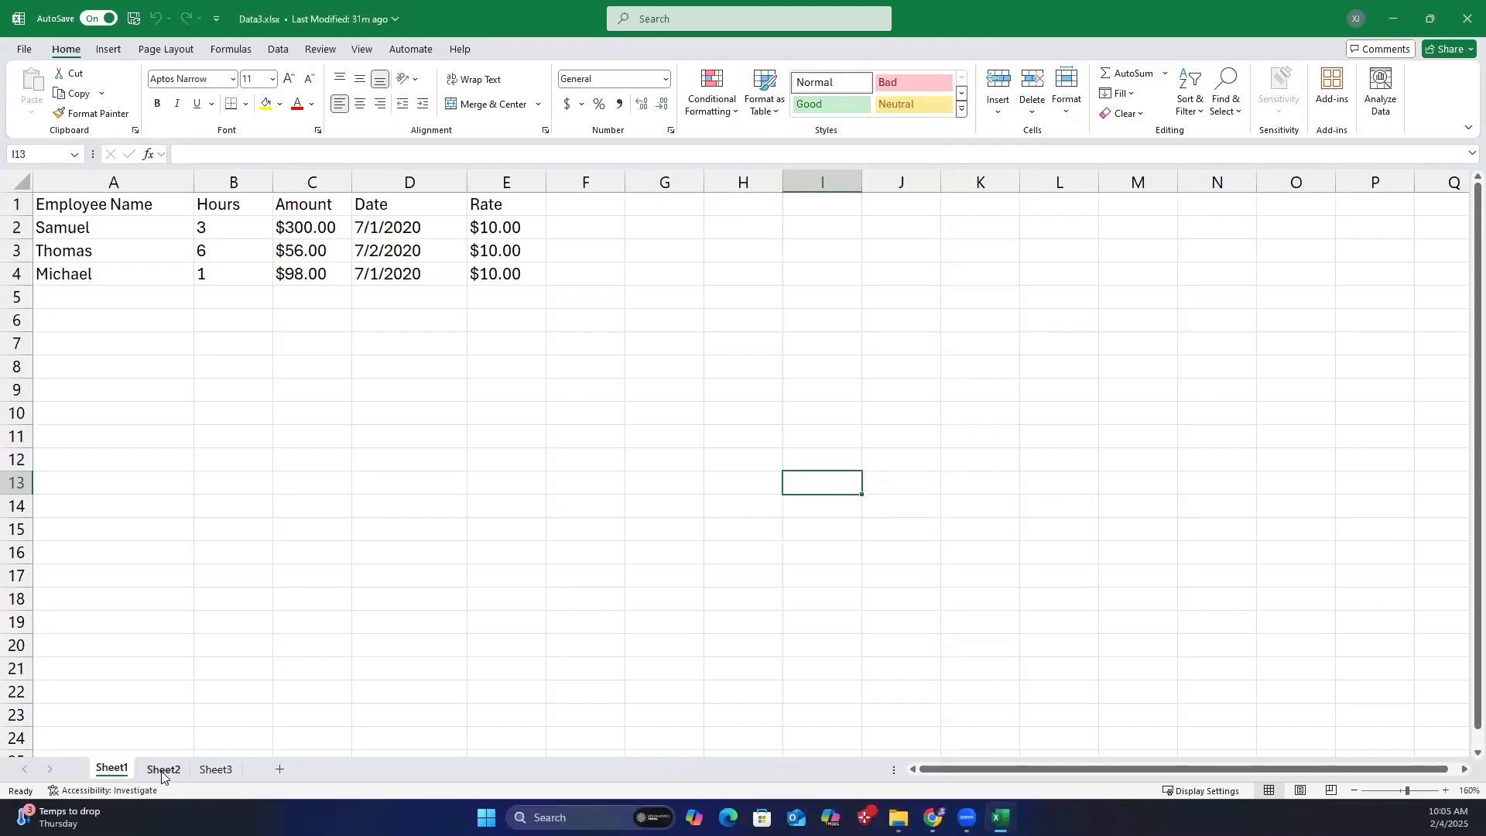
pyautogui.click(215, 769)
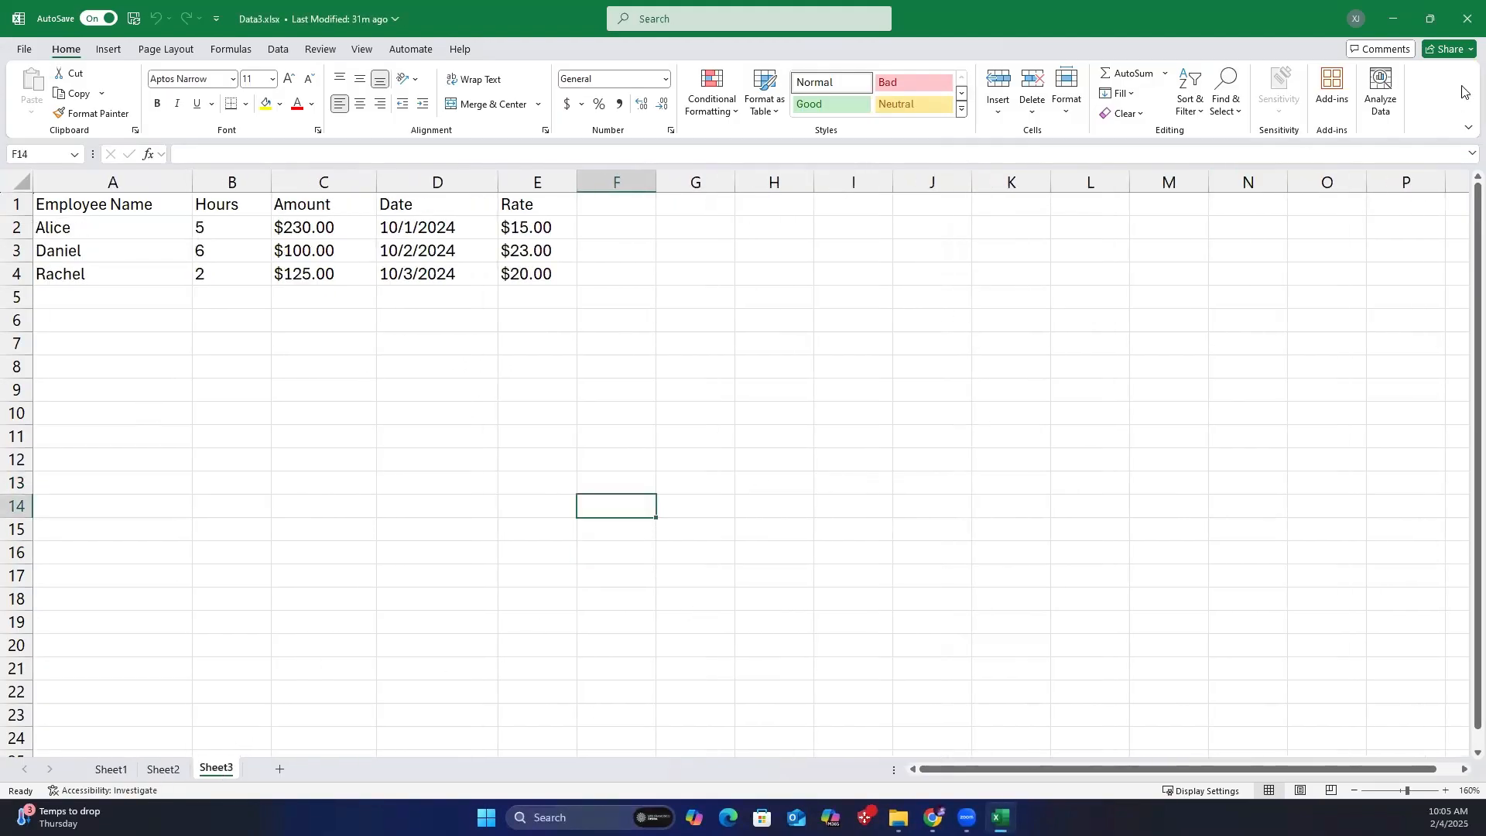
# Open Data4.xlsx, view its Sheet3, then close the workbook.
pyautogui.doubleClick(358, 142)
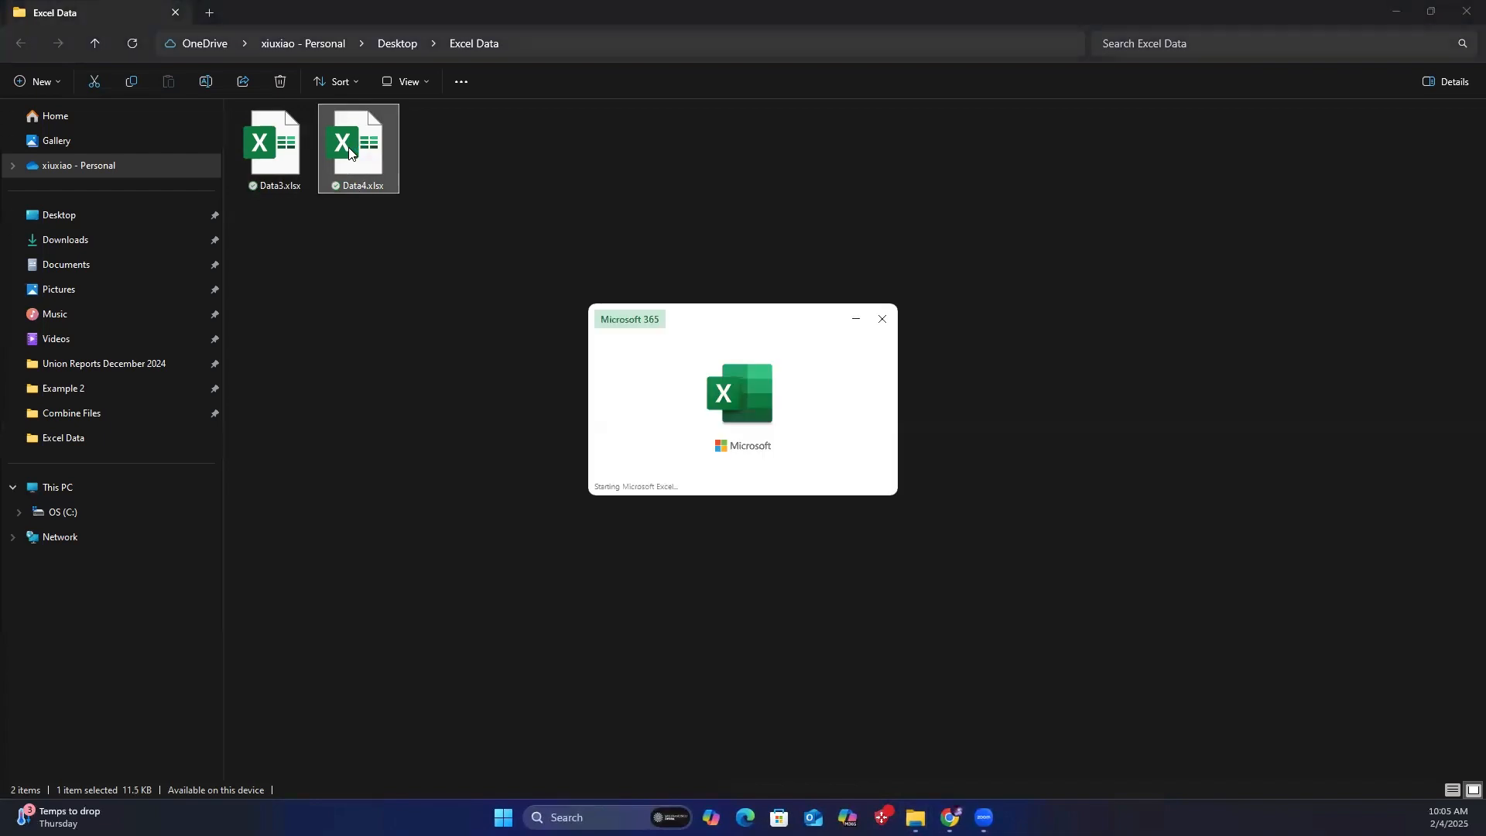
pyautogui.doubleClick(358, 148)
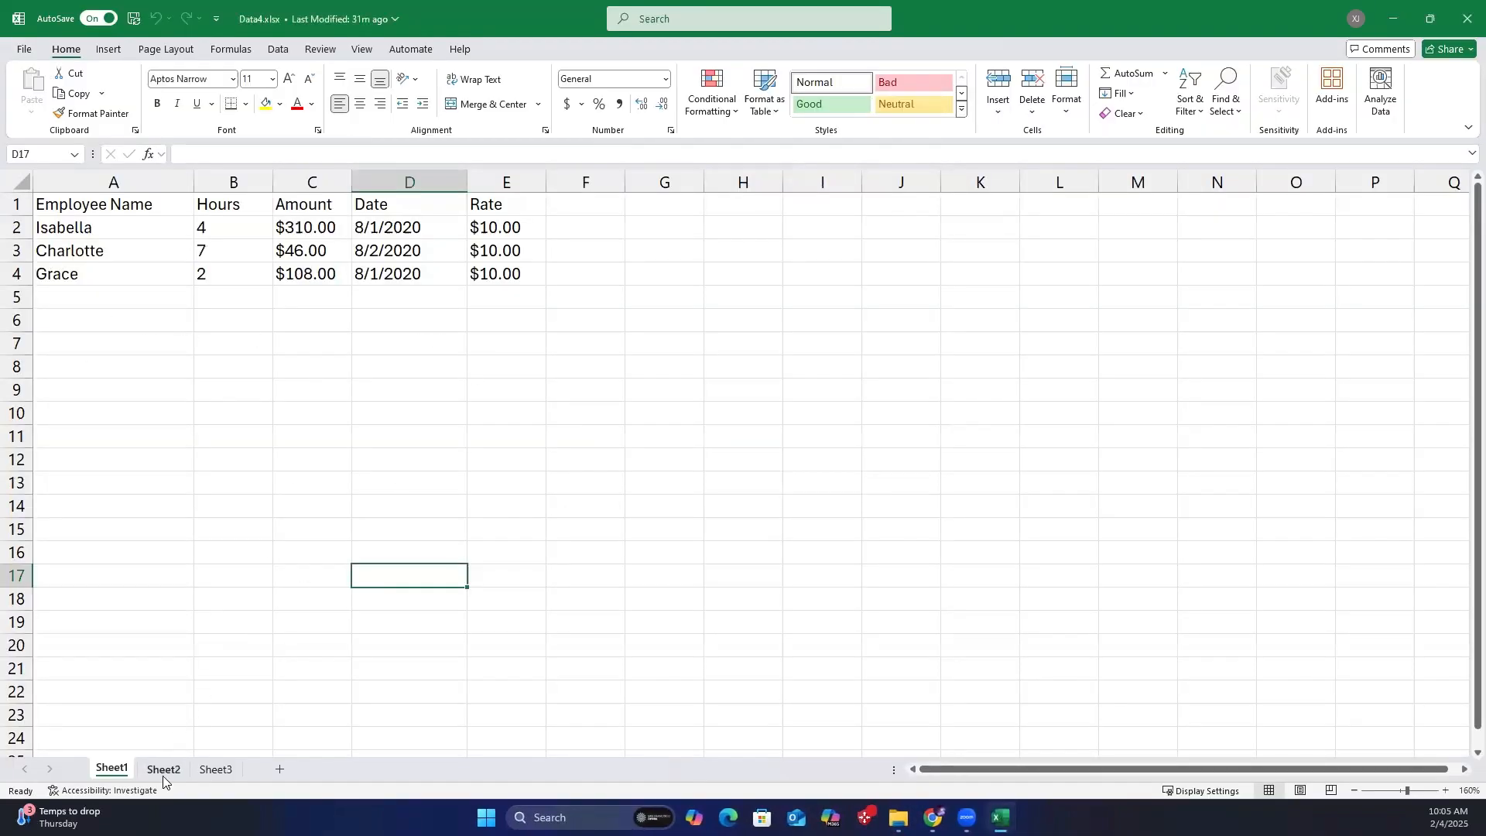
pyautogui.click(215, 769)
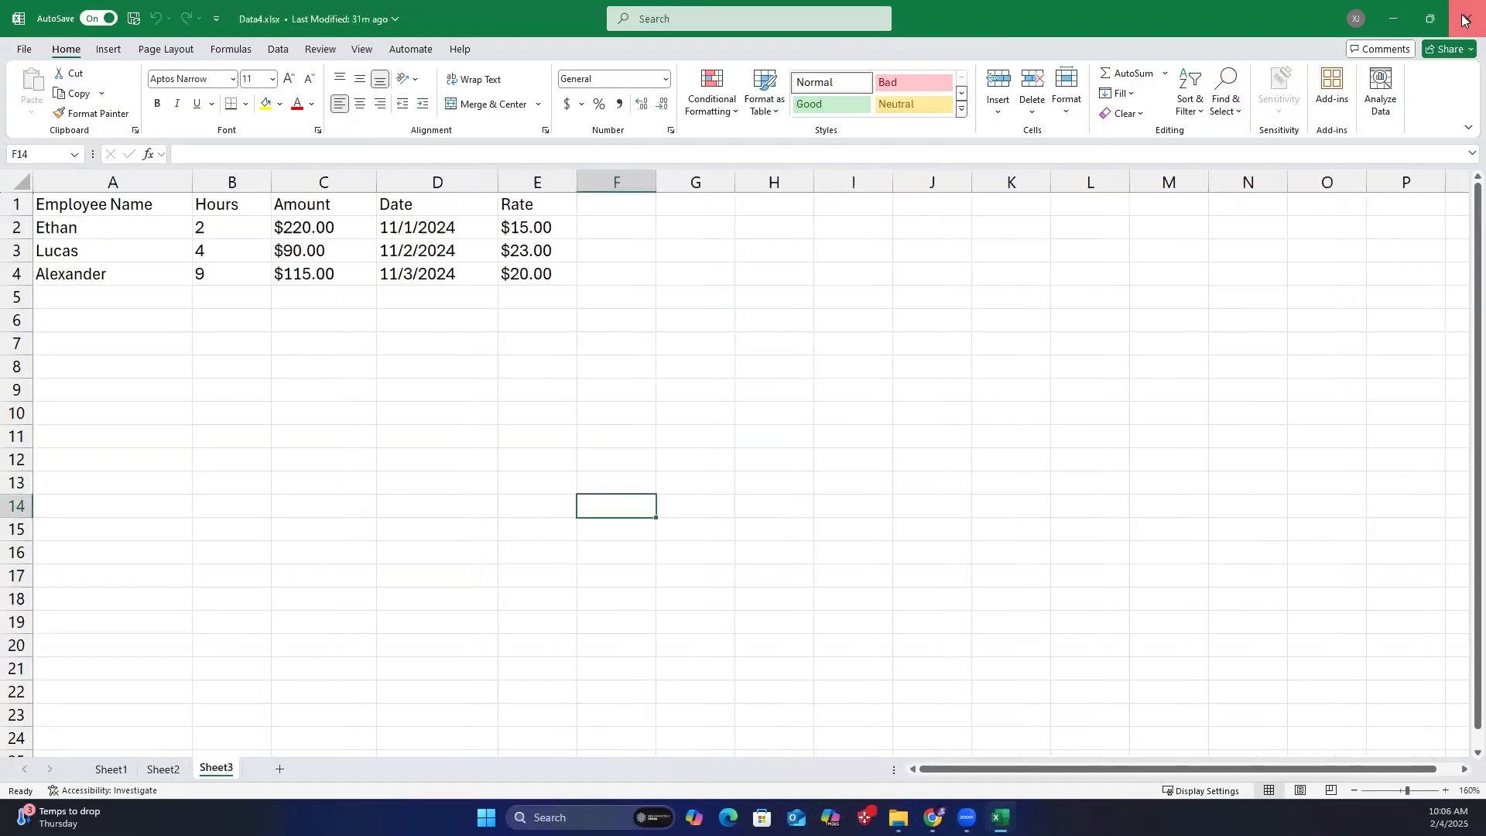
pyautogui.click(1464, 17)
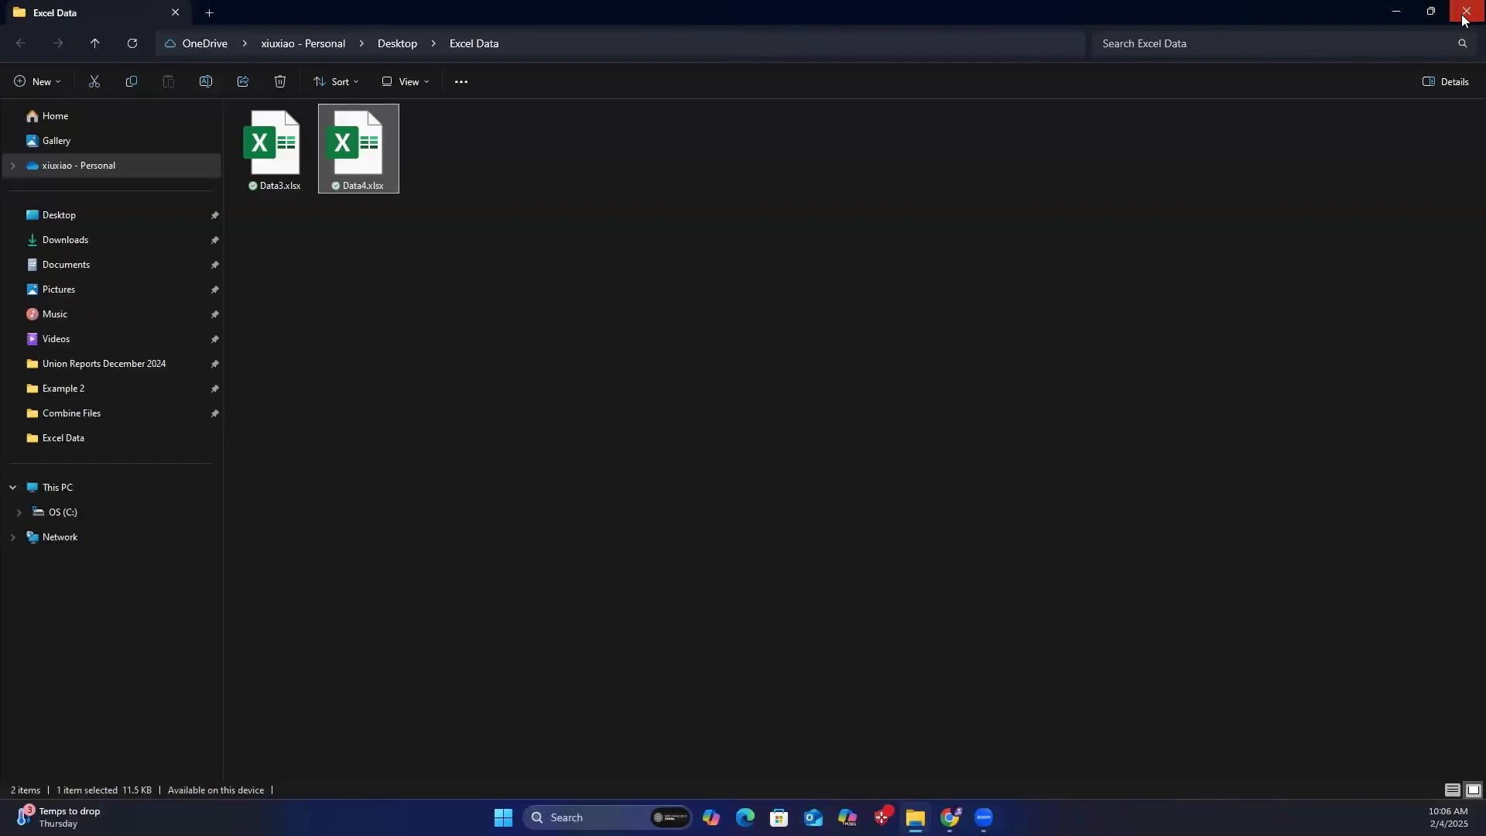
# Open the CSV Data folder and view Data1.csv's employee rows.
pyautogui.click(1462, 11)
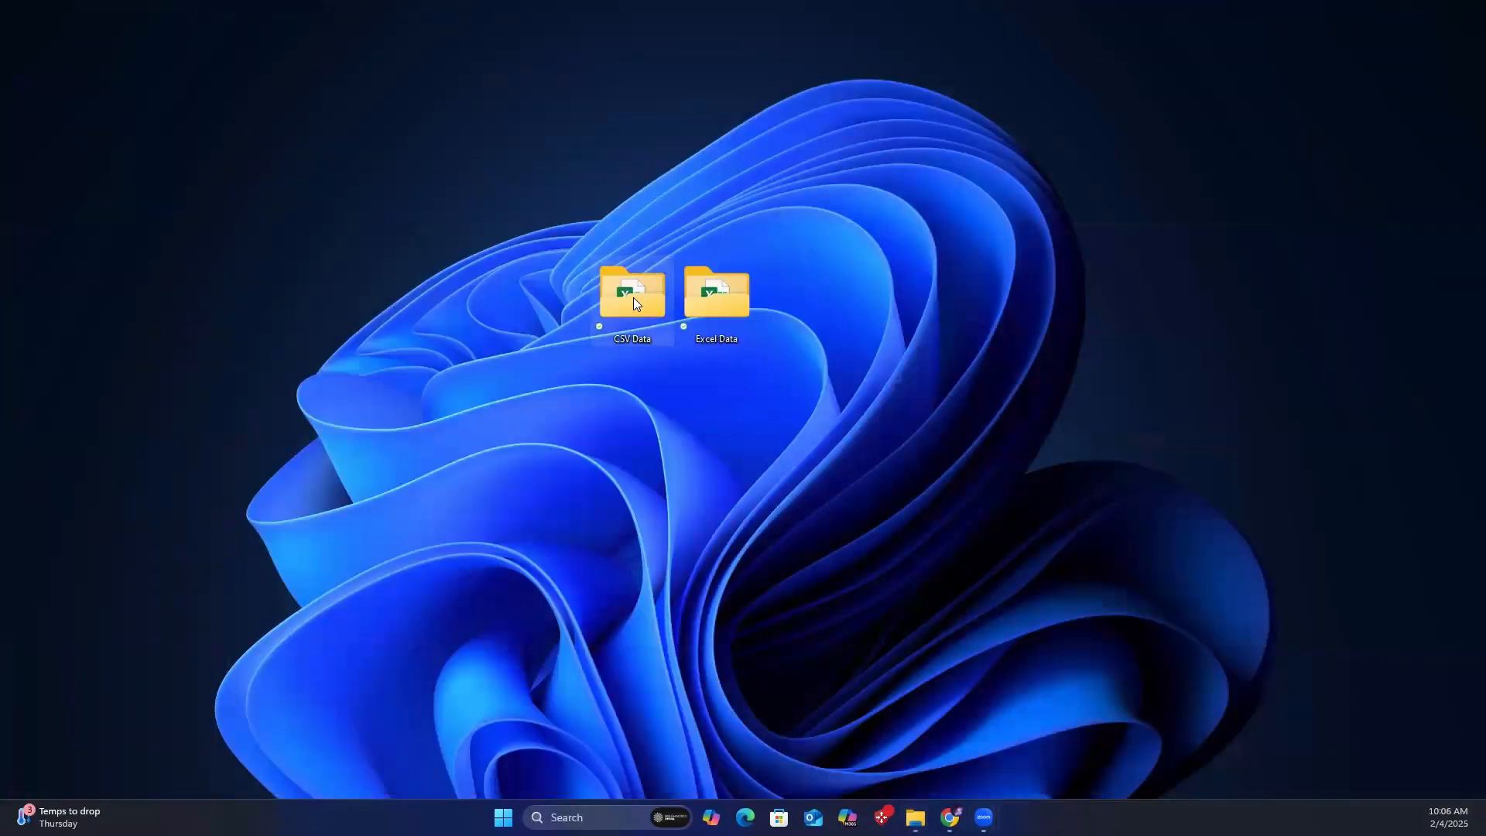
pyautogui.doubleClick(632, 291)
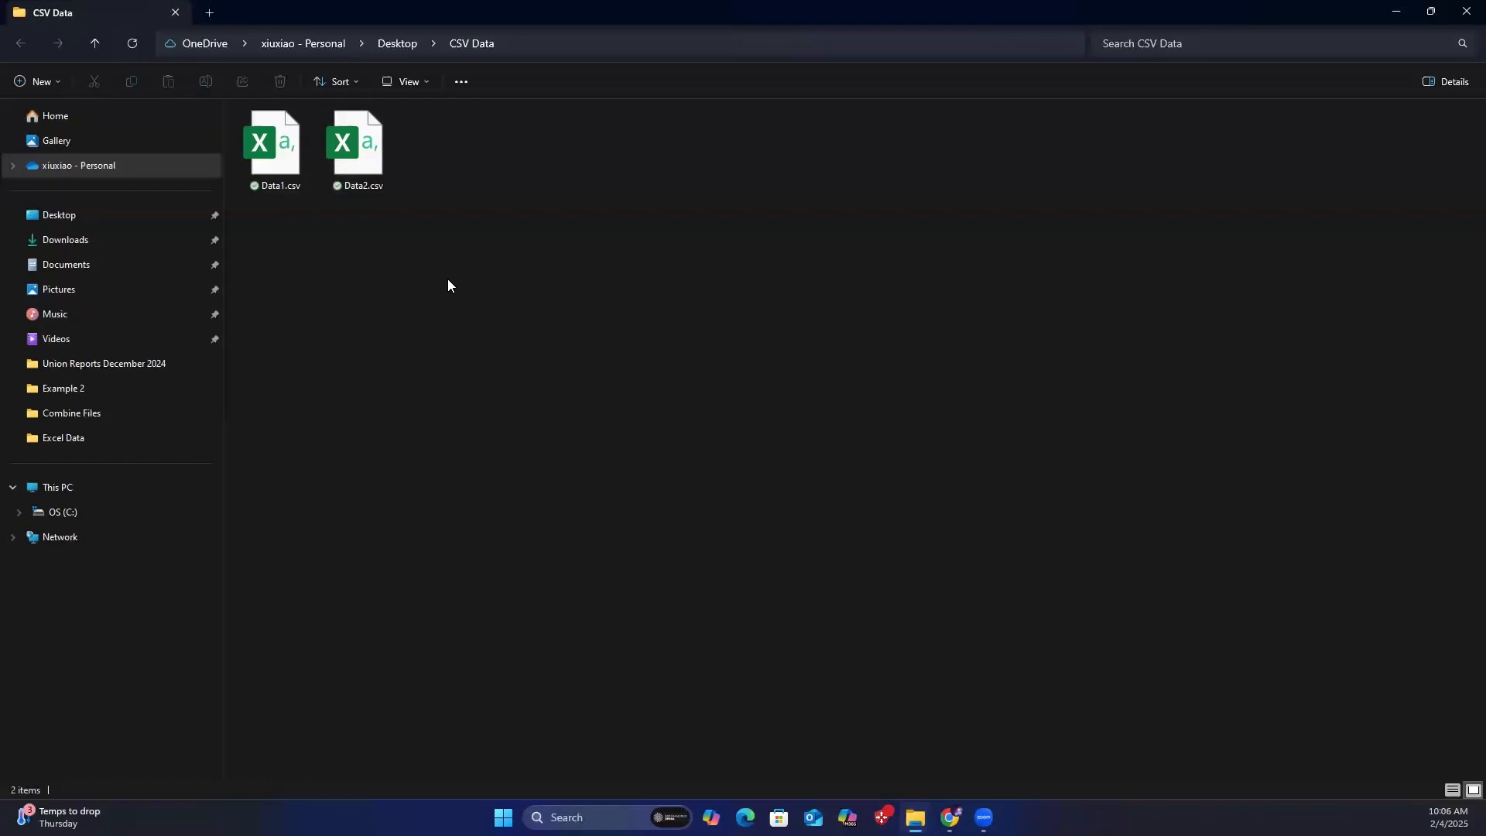
pyautogui.click(274, 142)
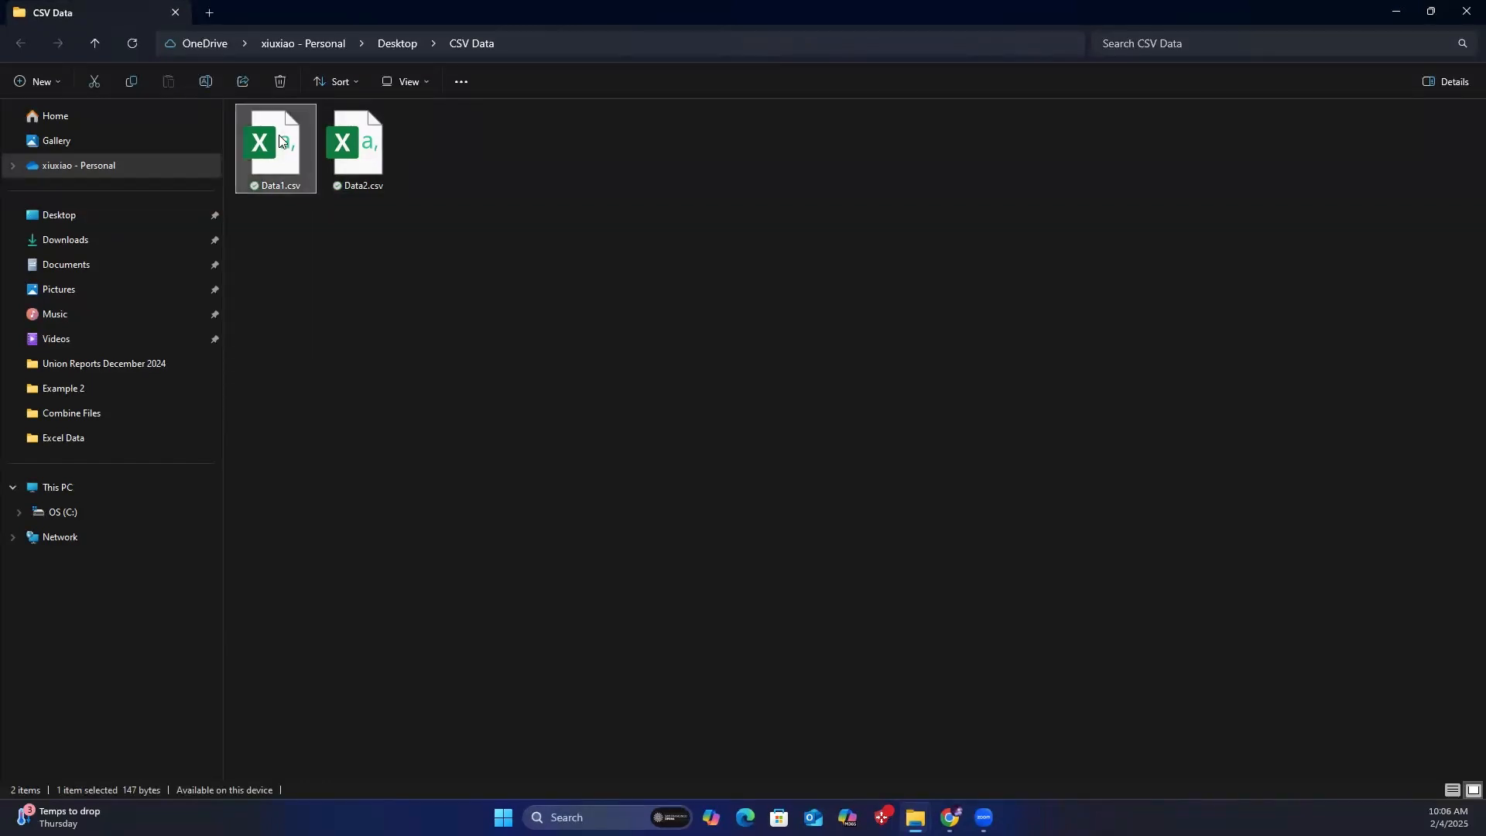
pyautogui.doubleClick(275, 143)
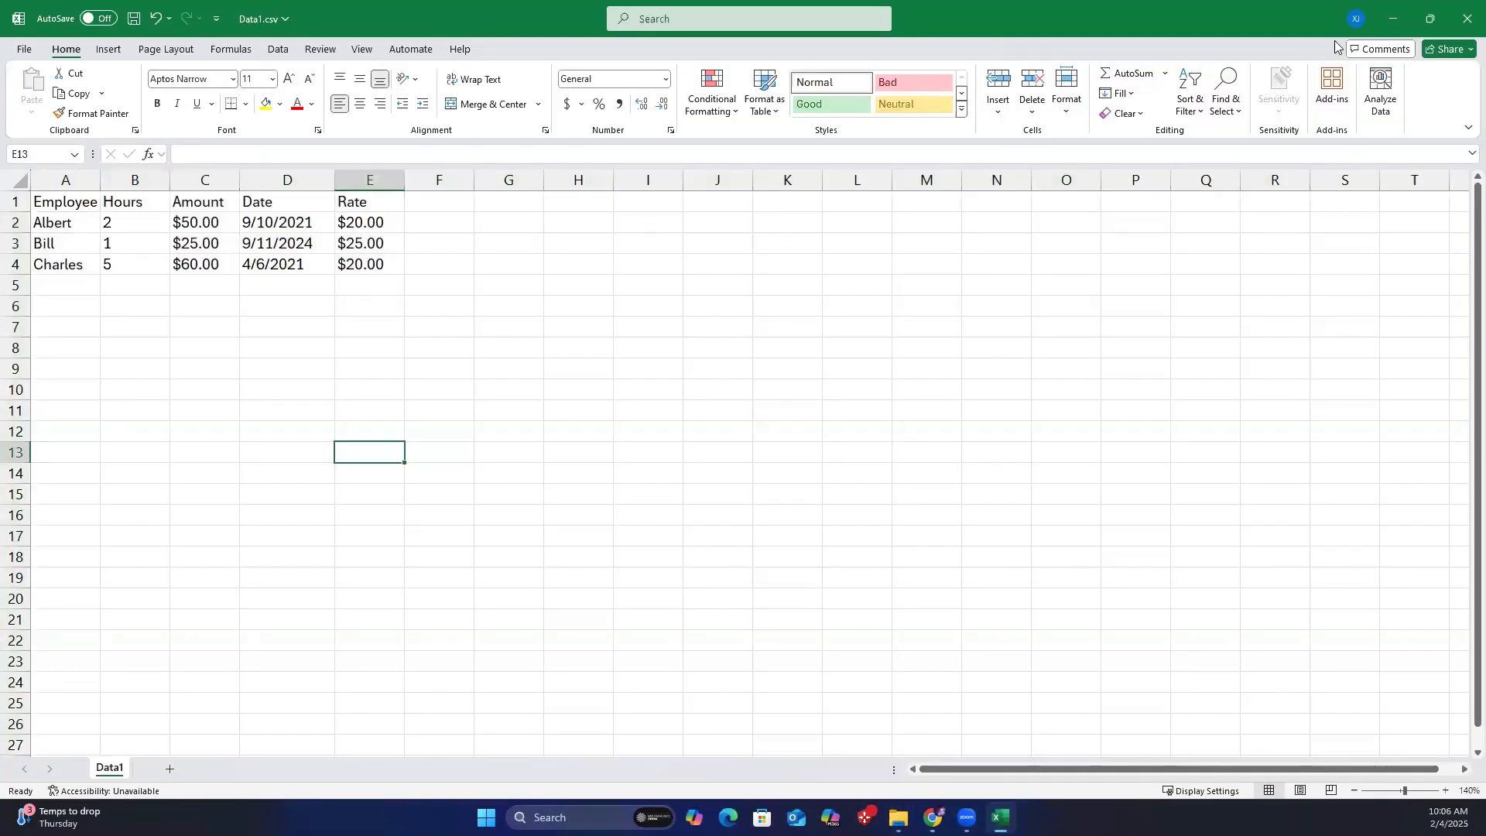
pyautogui.doubleClick(356, 142)
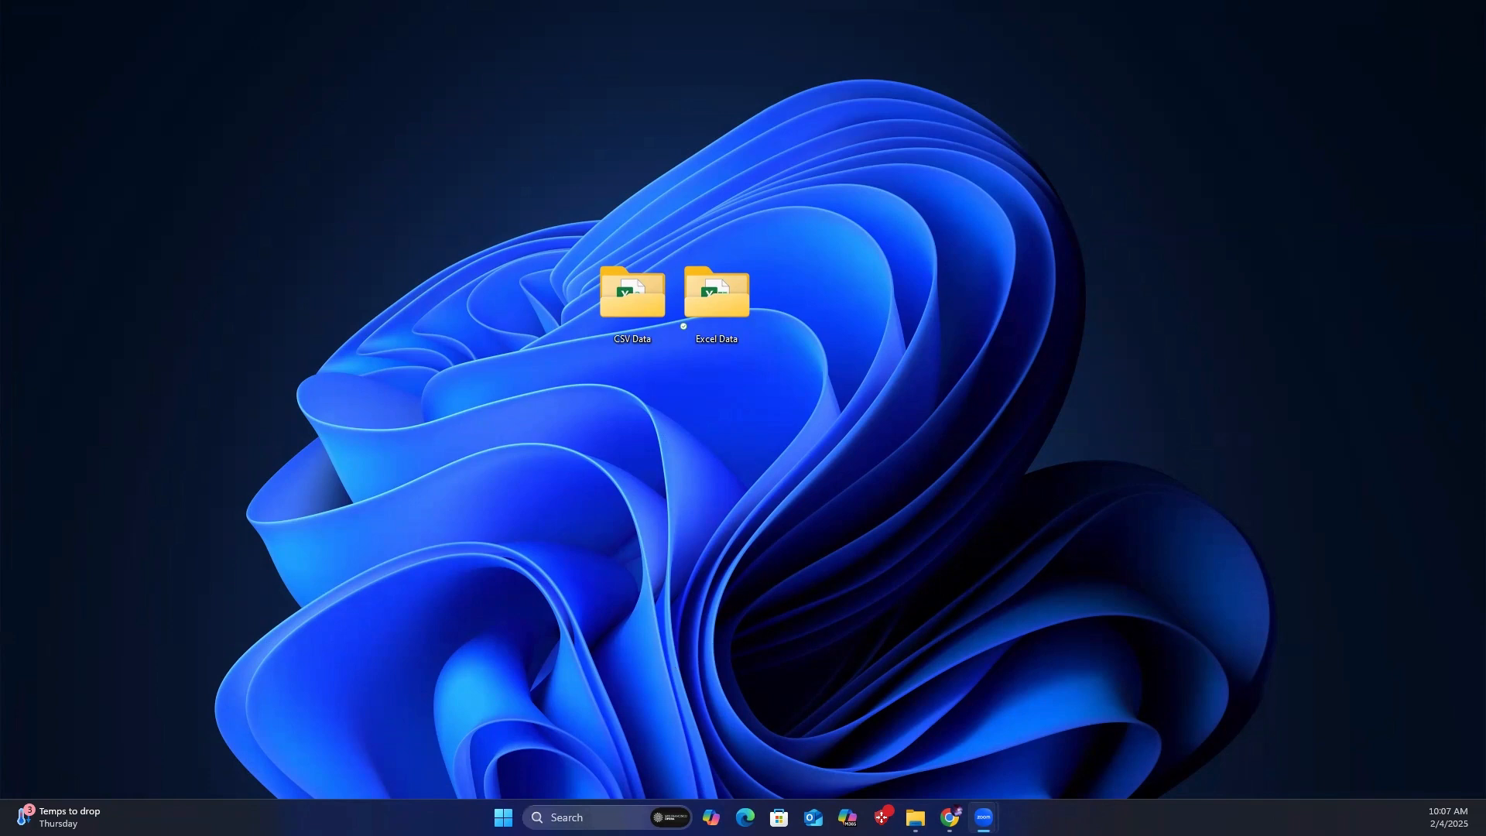
# Launch Excel from the Start menu's pinned tile and create a blank workbook.
pyautogui.click(502, 818)
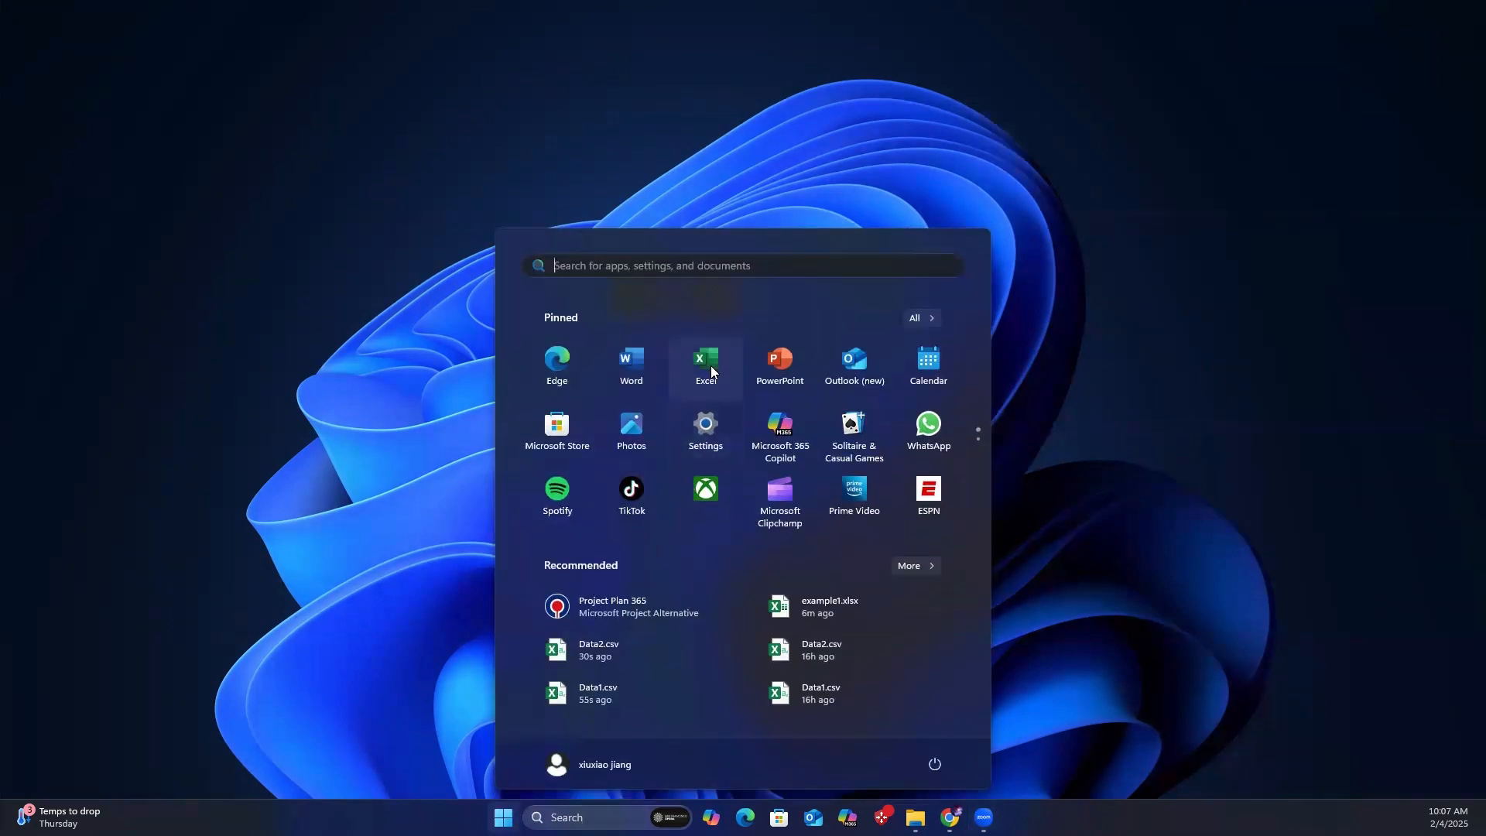
pyautogui.click(706, 365)
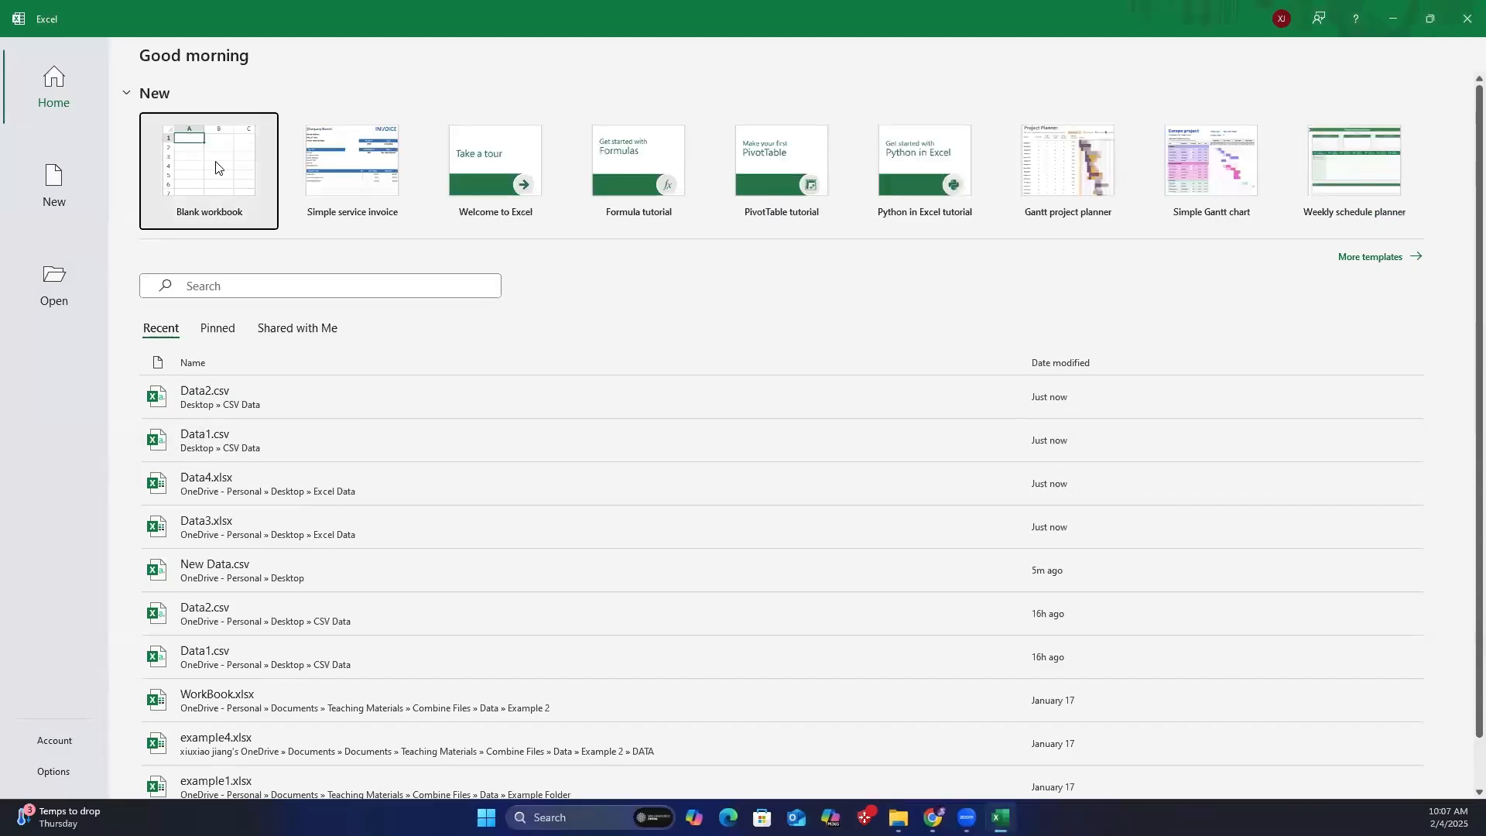
pyautogui.click(210, 170)
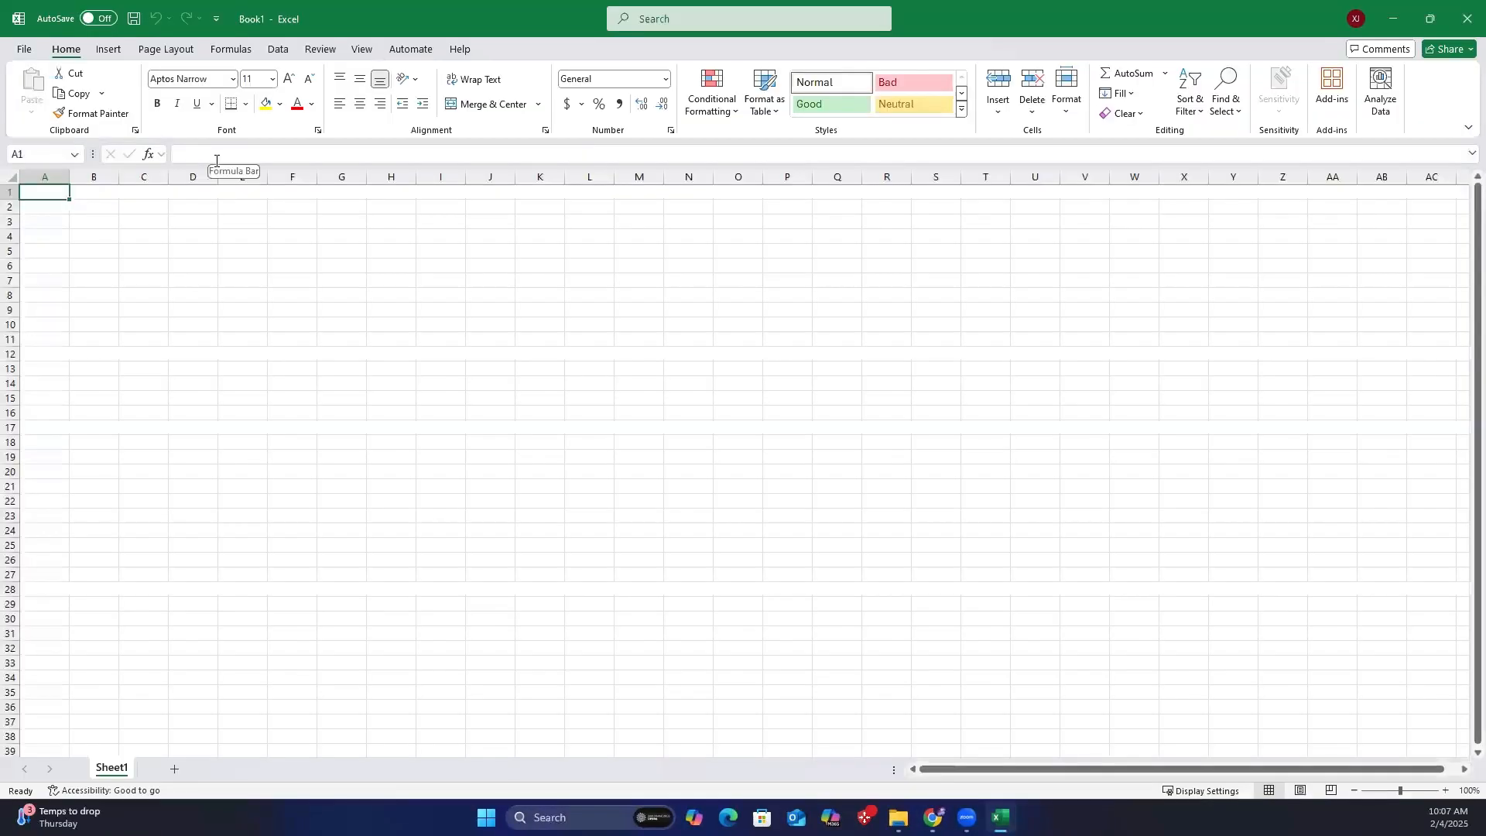
# Start a Get Data From File > From Folder import from the Data tab.
pyautogui.click(277, 50)
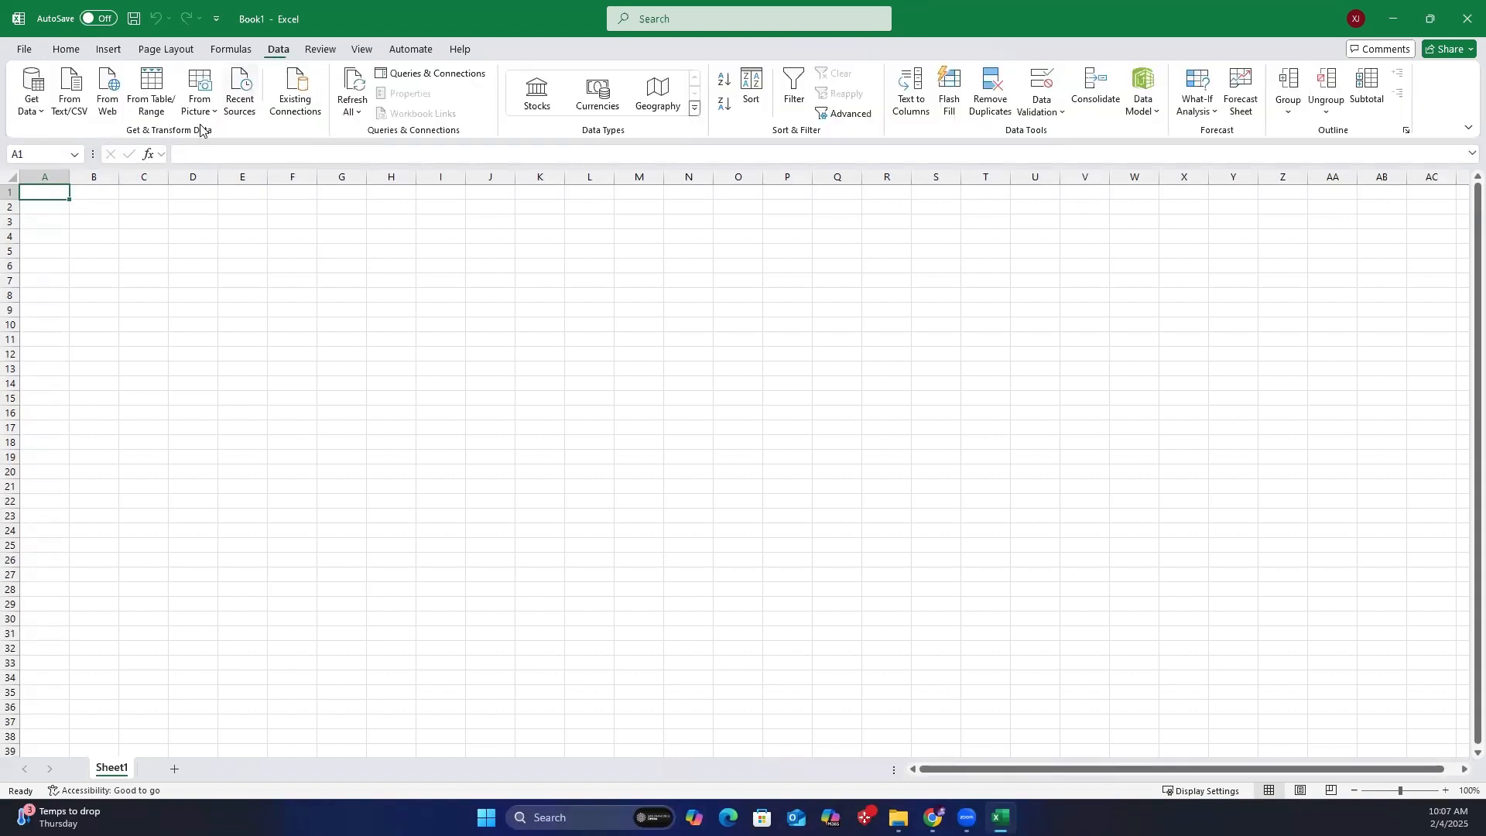
pyautogui.click(31, 92)
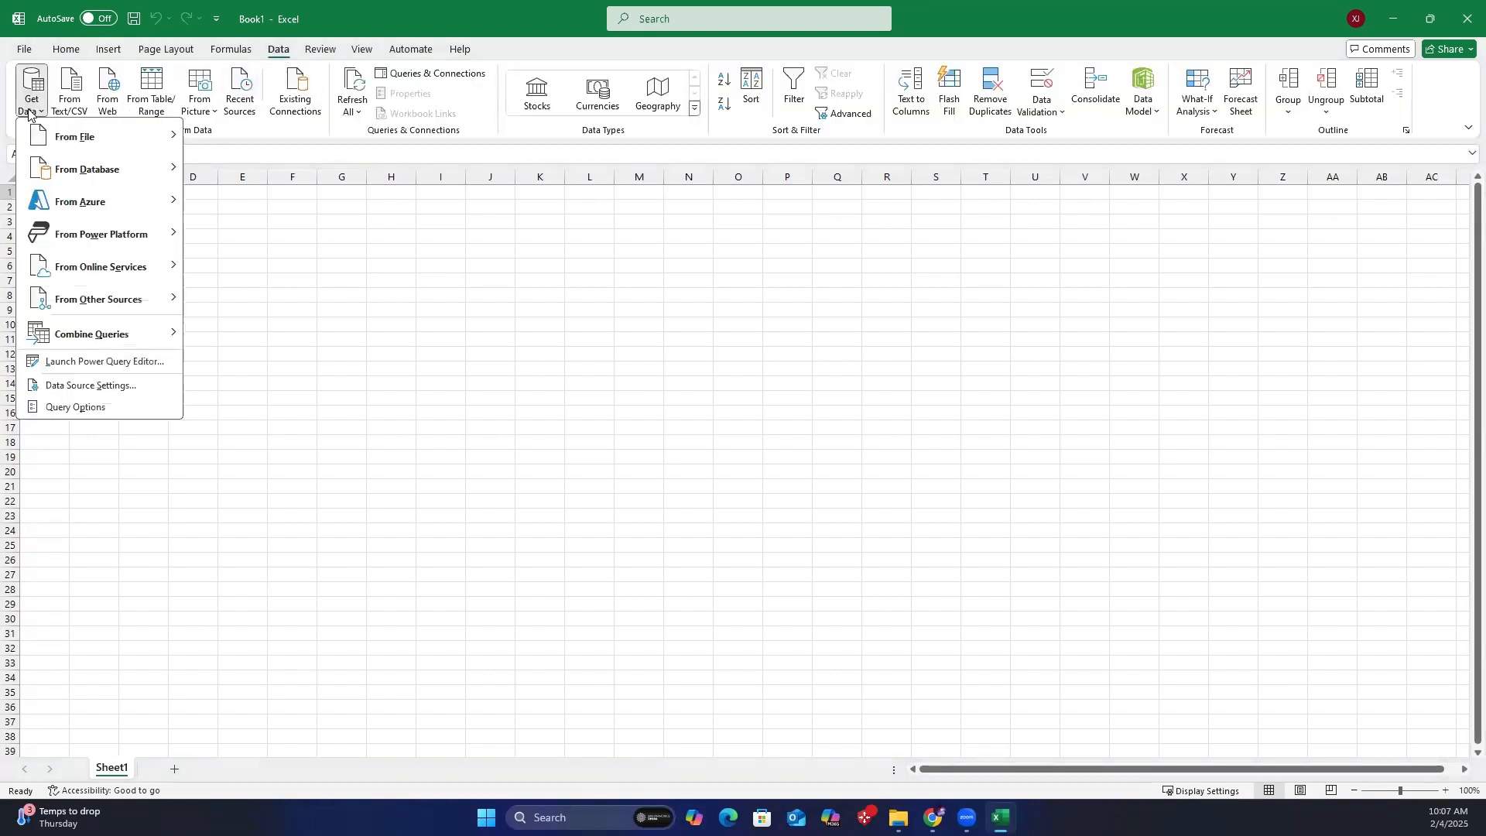
pyautogui.moveTo(86, 136)
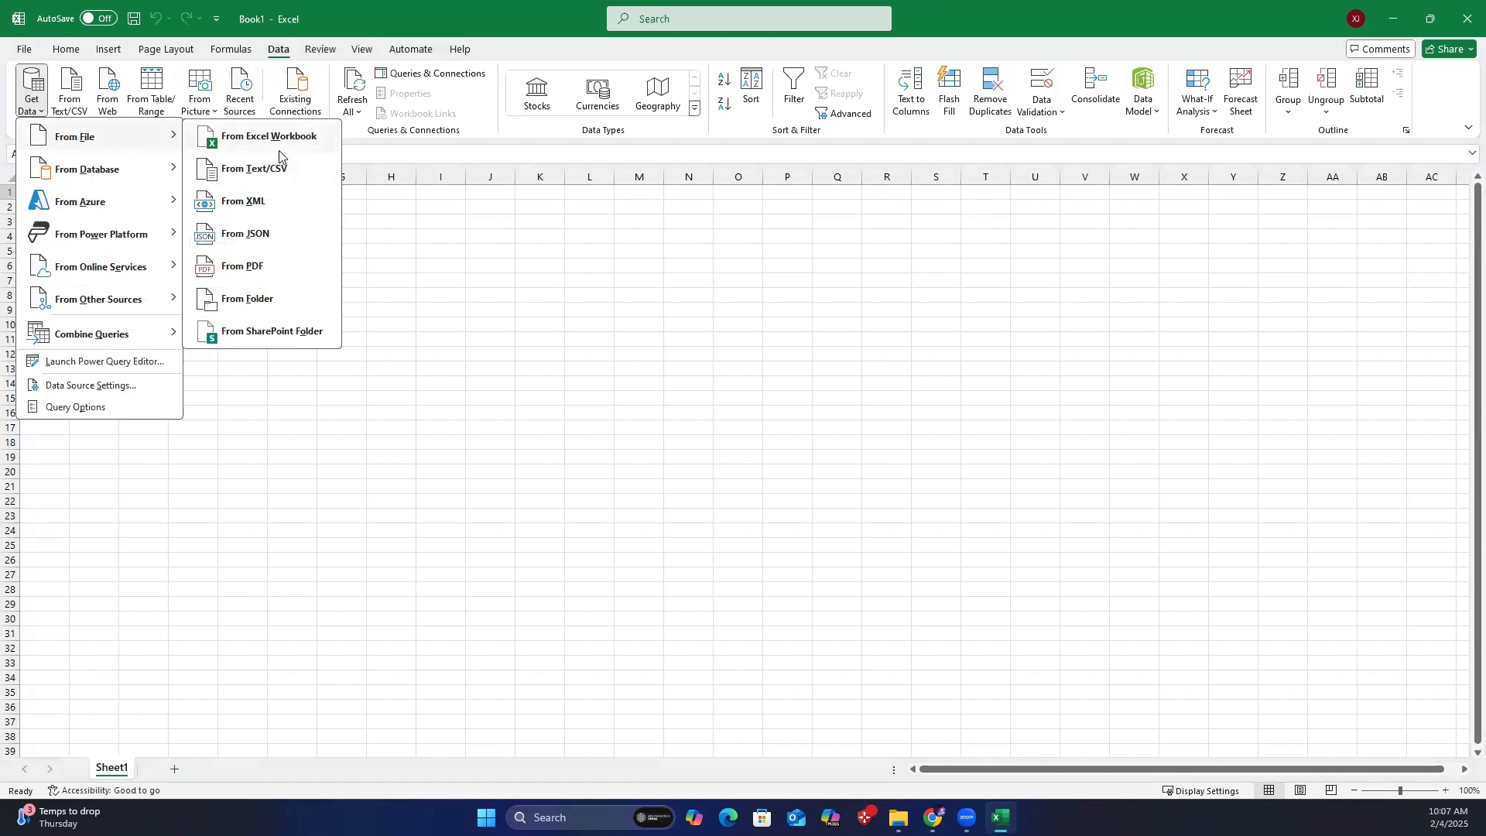
pyautogui.click(275, 135)
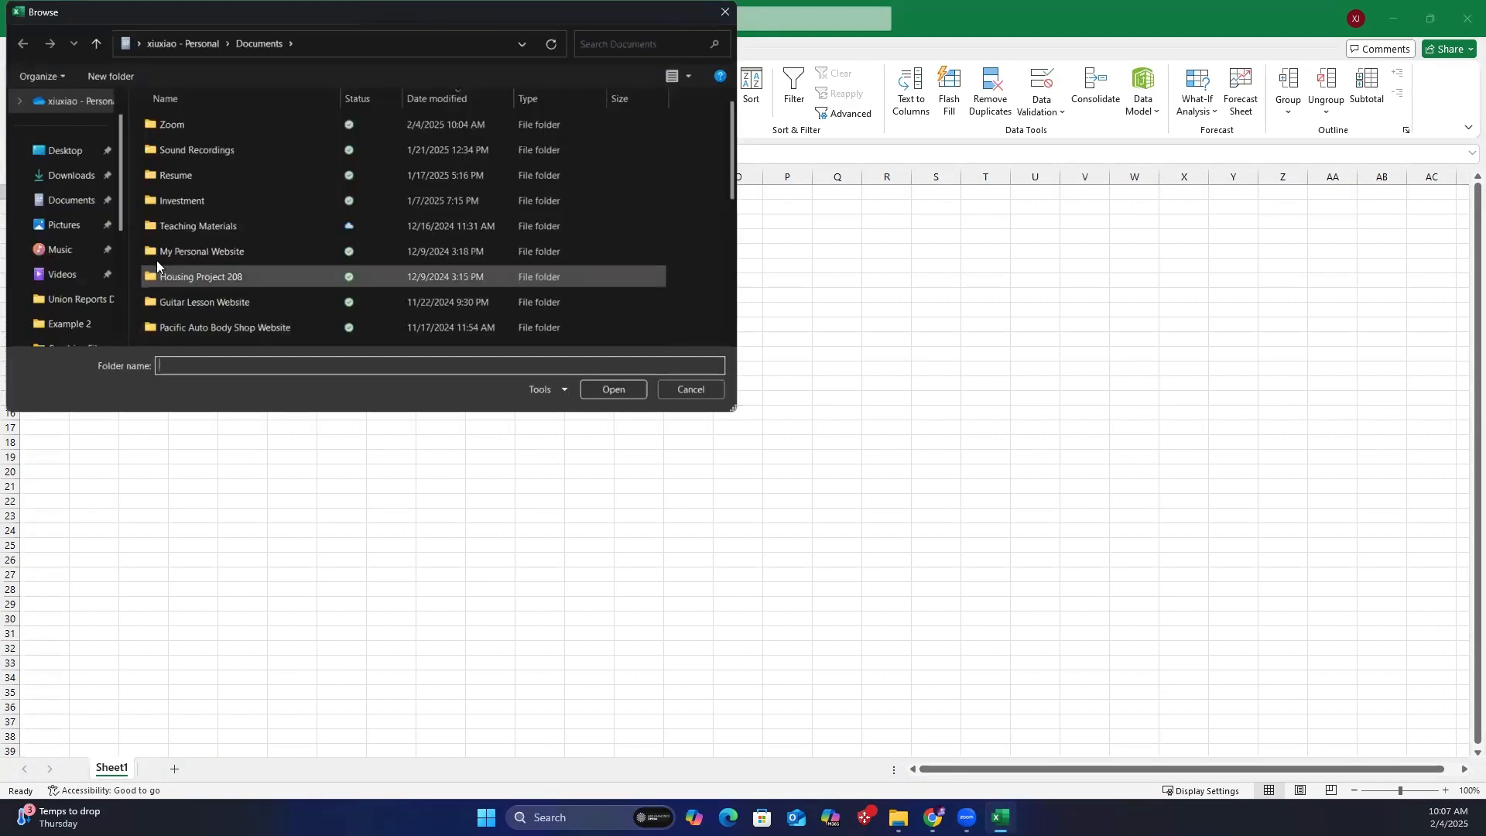
# Pick the desktop Excel Data folder, previewing Data3.xlsx and Data4.xlsx.
pyautogui.click(63, 150)
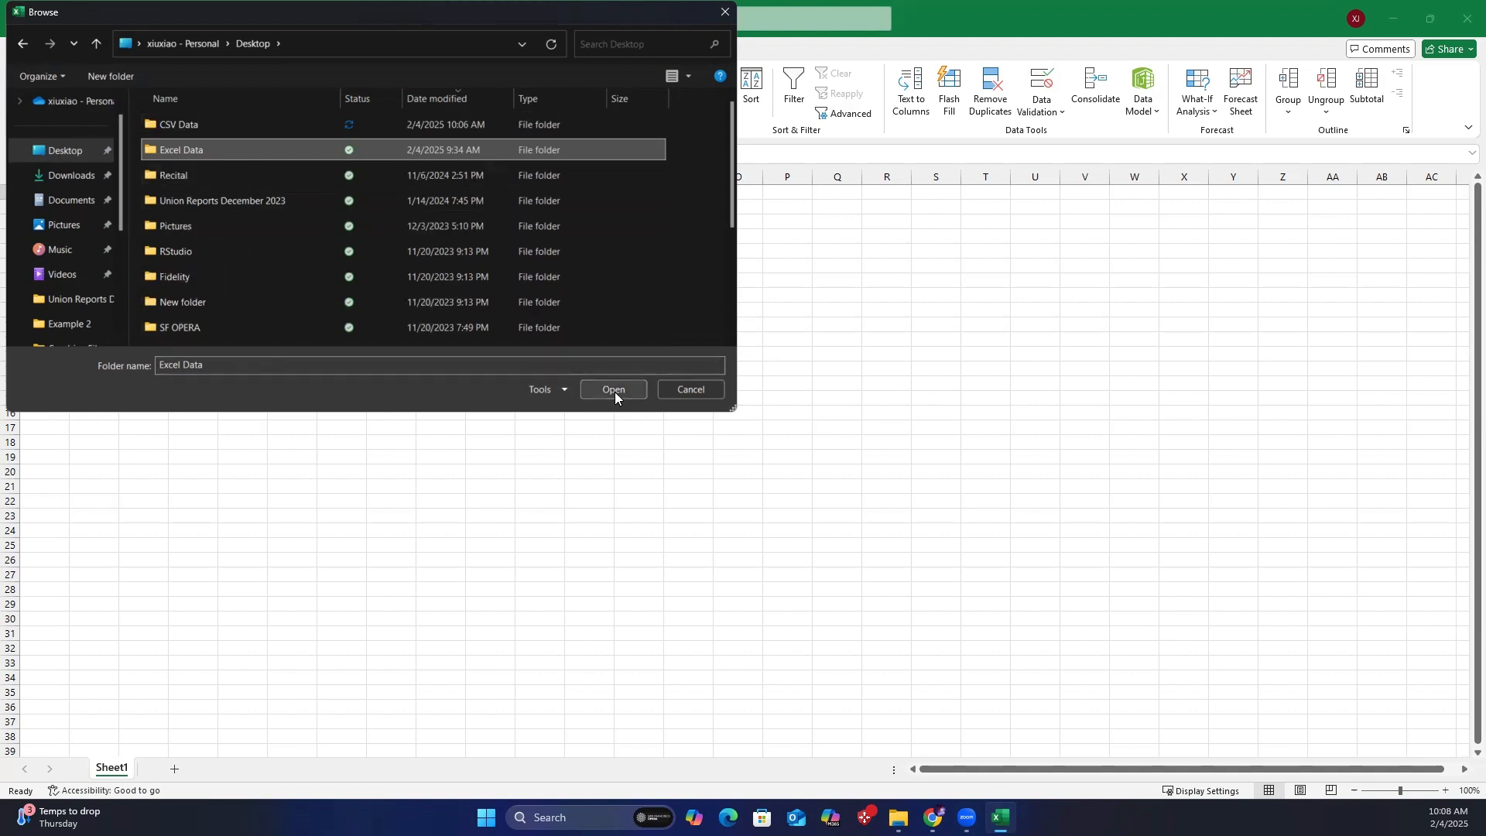
pyautogui.click(613, 389)
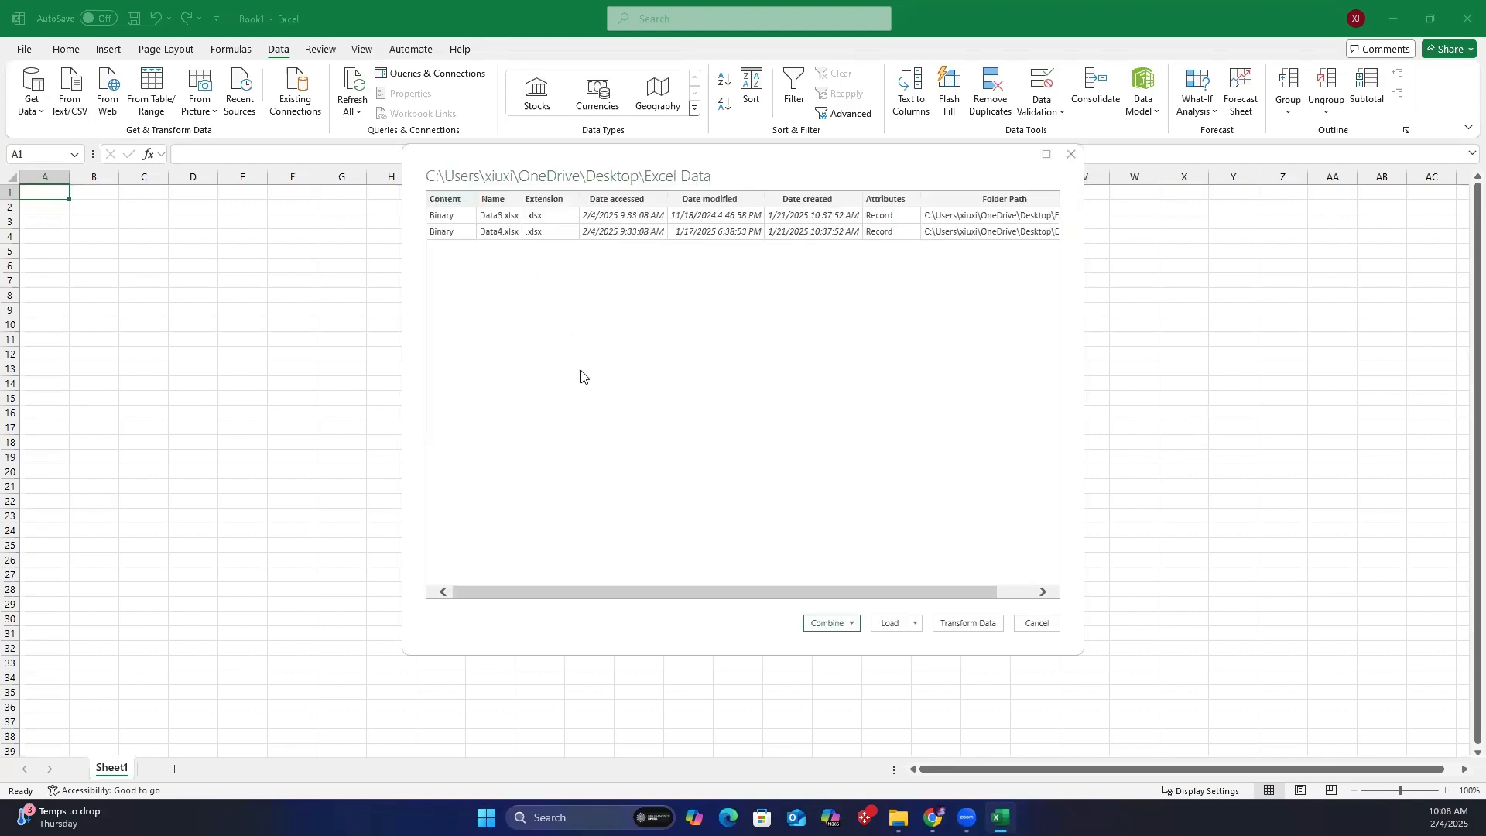
pyautogui.moveTo(950, 649)
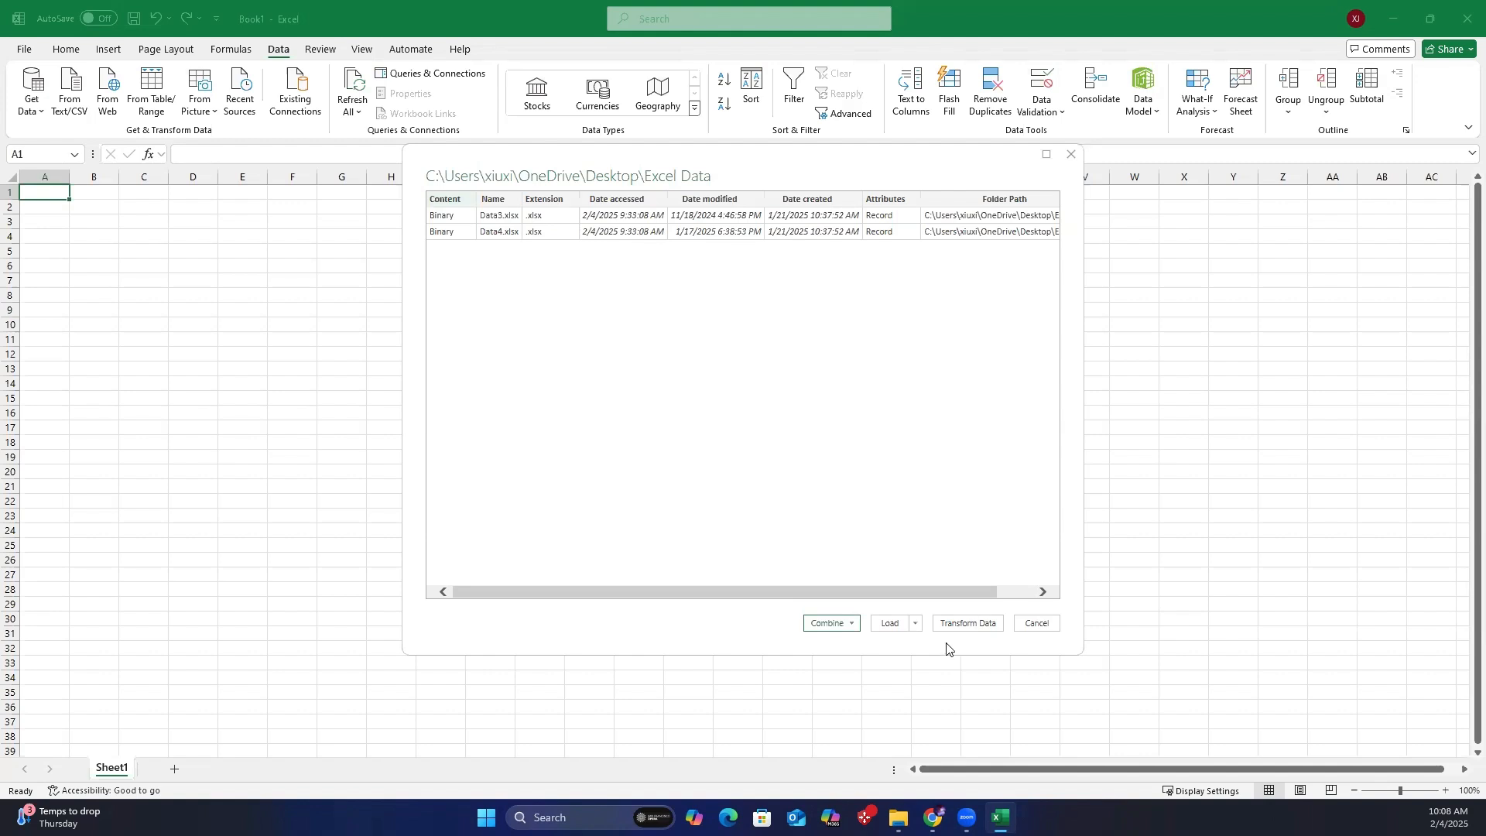
# Load the Excel Data file list into Power Query Editor with Transform Data.
pyautogui.click(1035, 622)
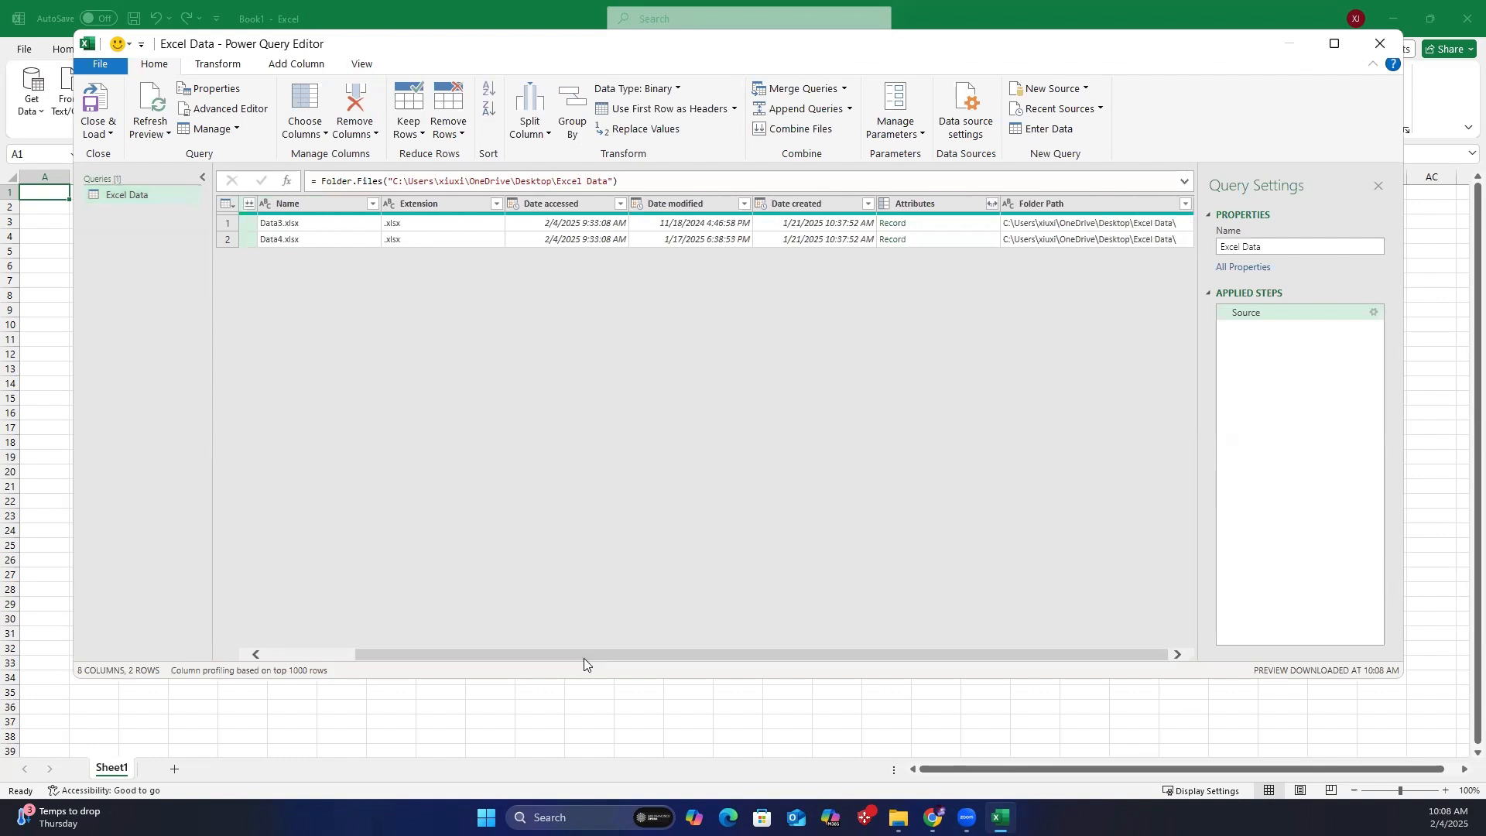
# Open the Custom Column dialog from the Add Column tab.
pyautogui.click(295, 63)
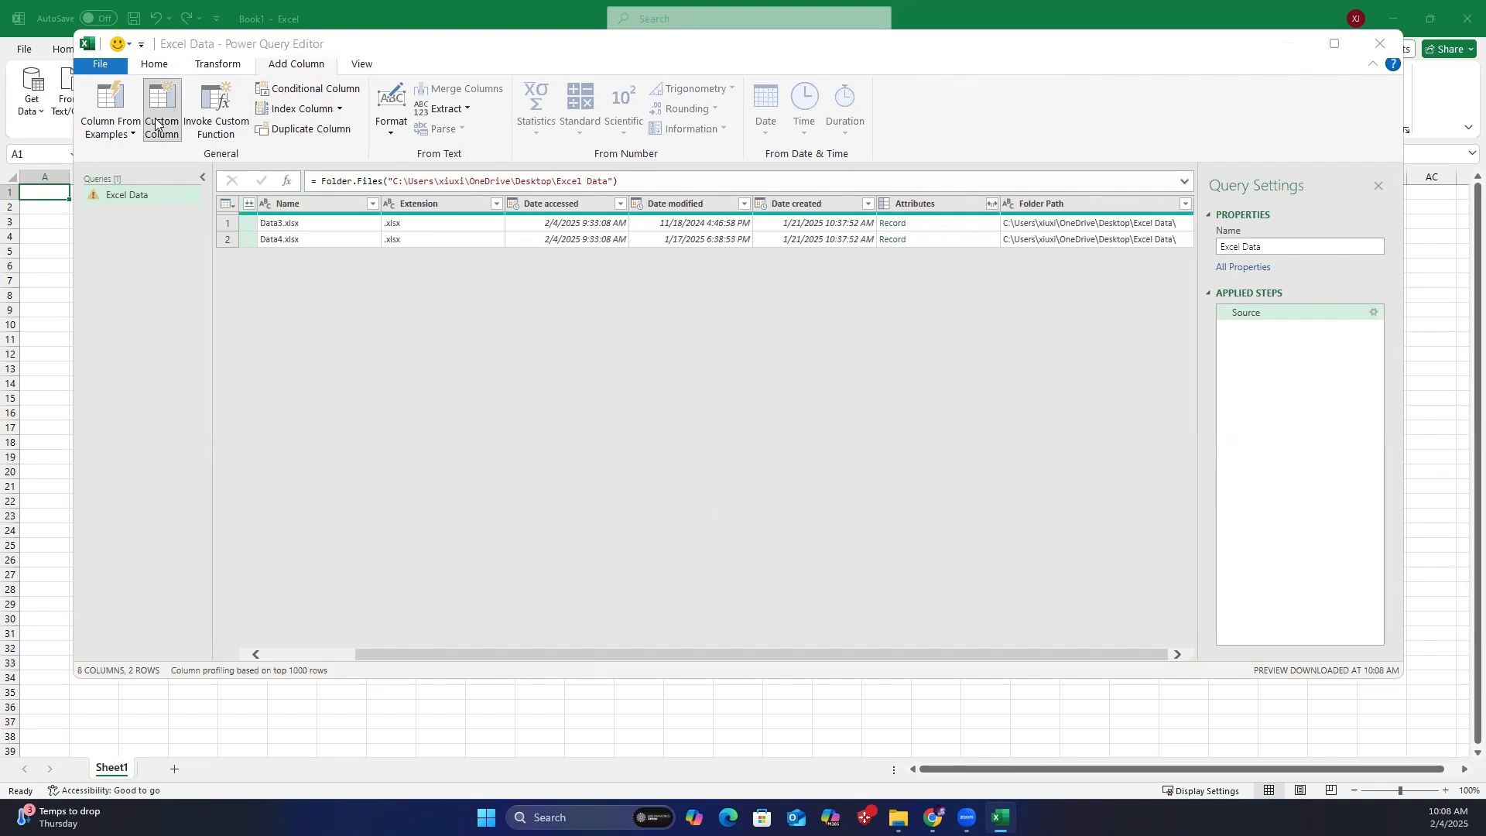
pyautogui.click(161, 114)
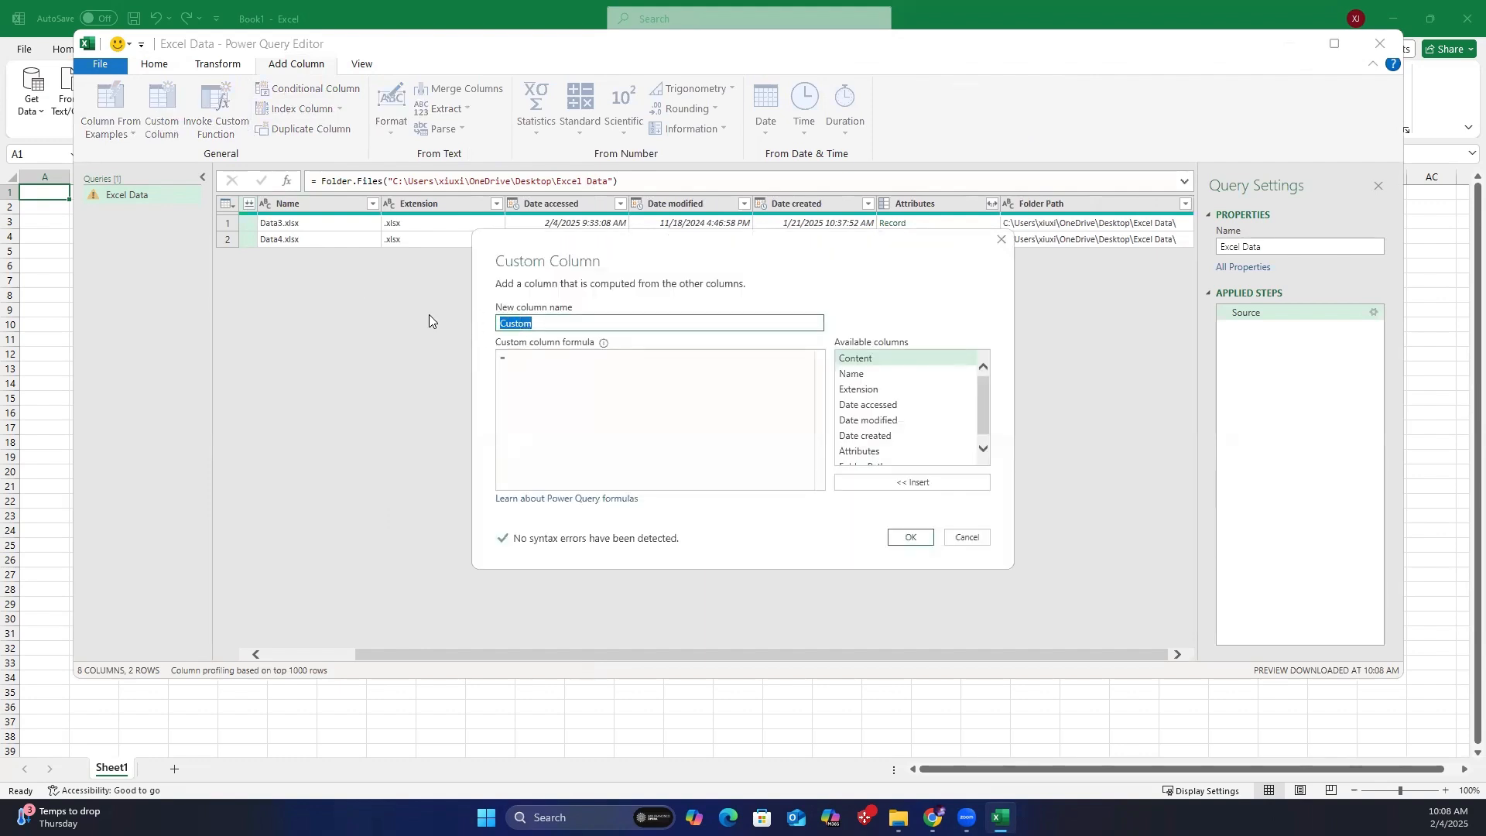
# Add a custom column named Sheets with formula Excel.Workbook([Content]).
pyautogui.write('Sheets')
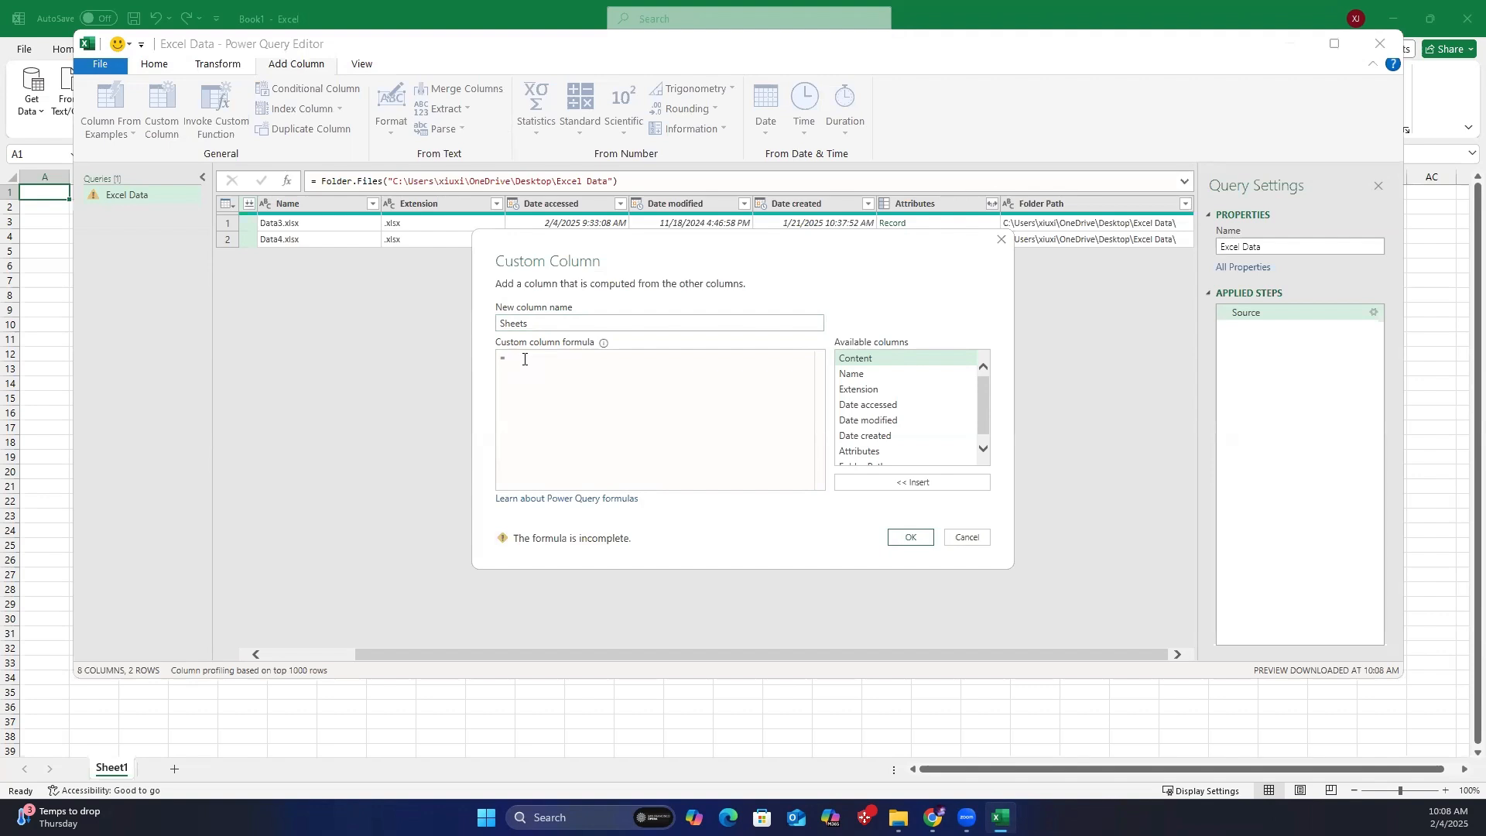
pyautogui.write('Ex')
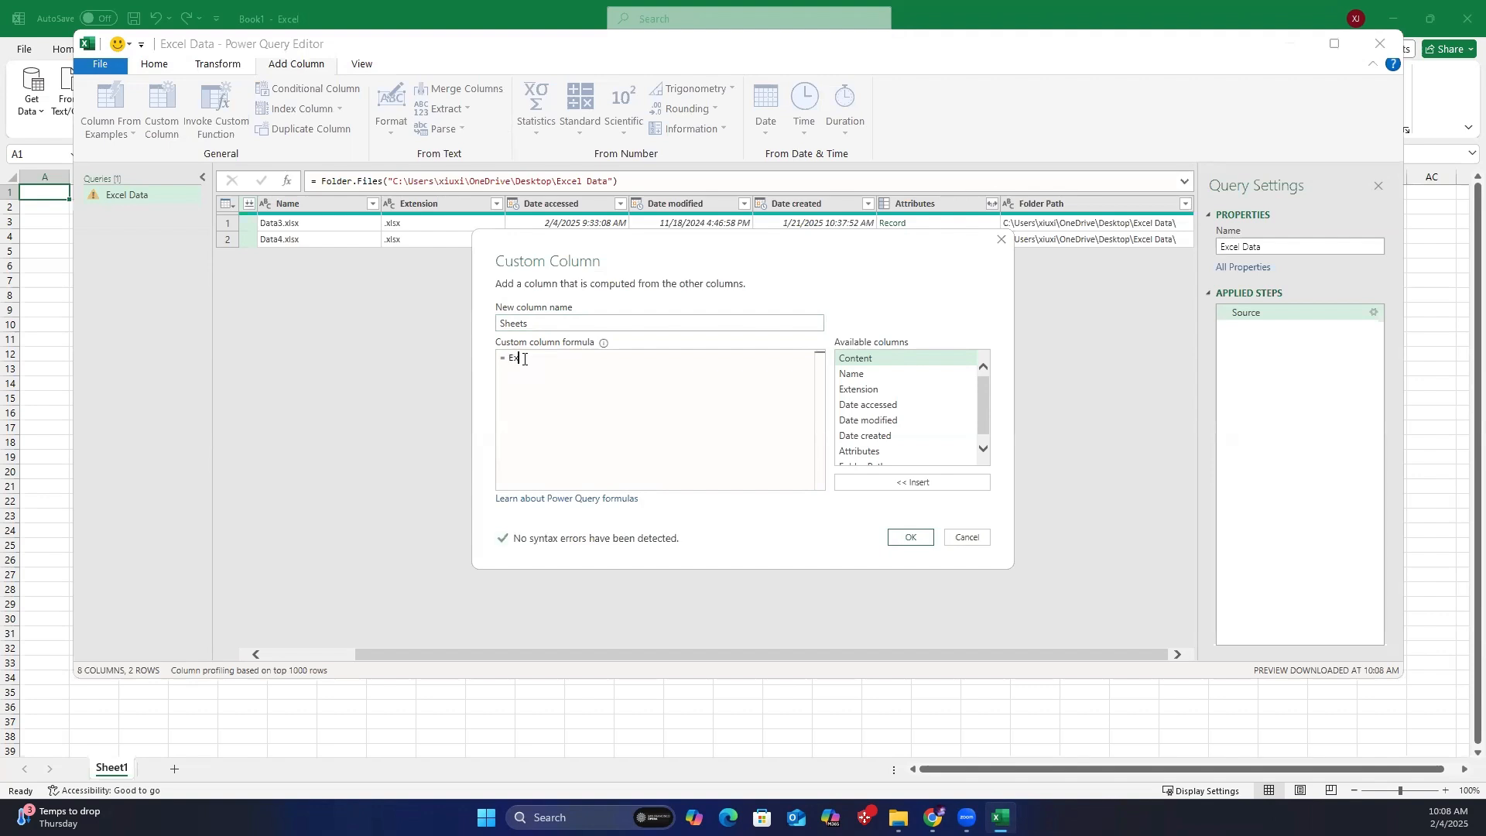
pyautogui.write('cel.Workbook')
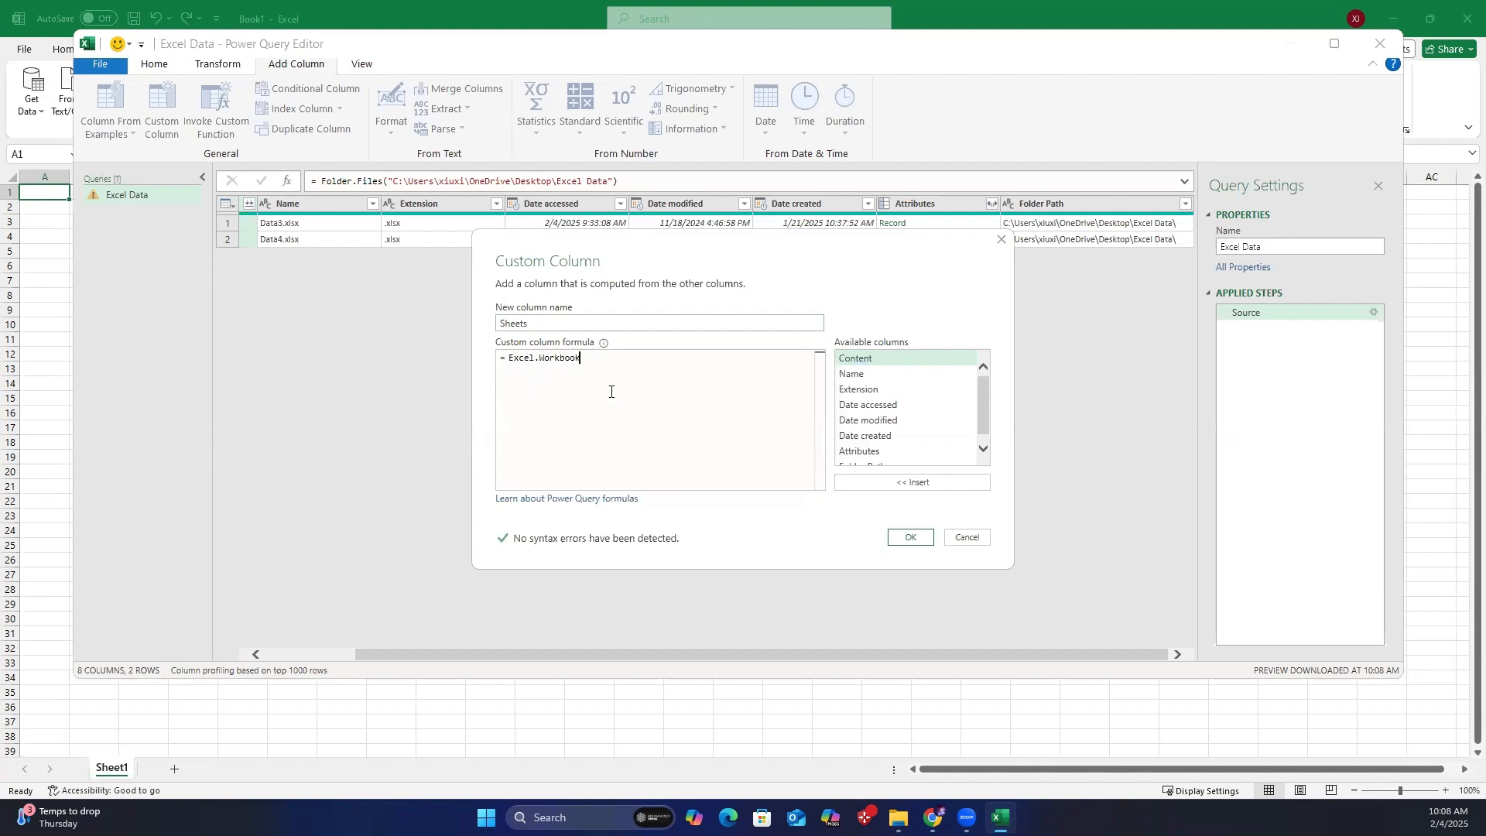
pyautogui.write('()')
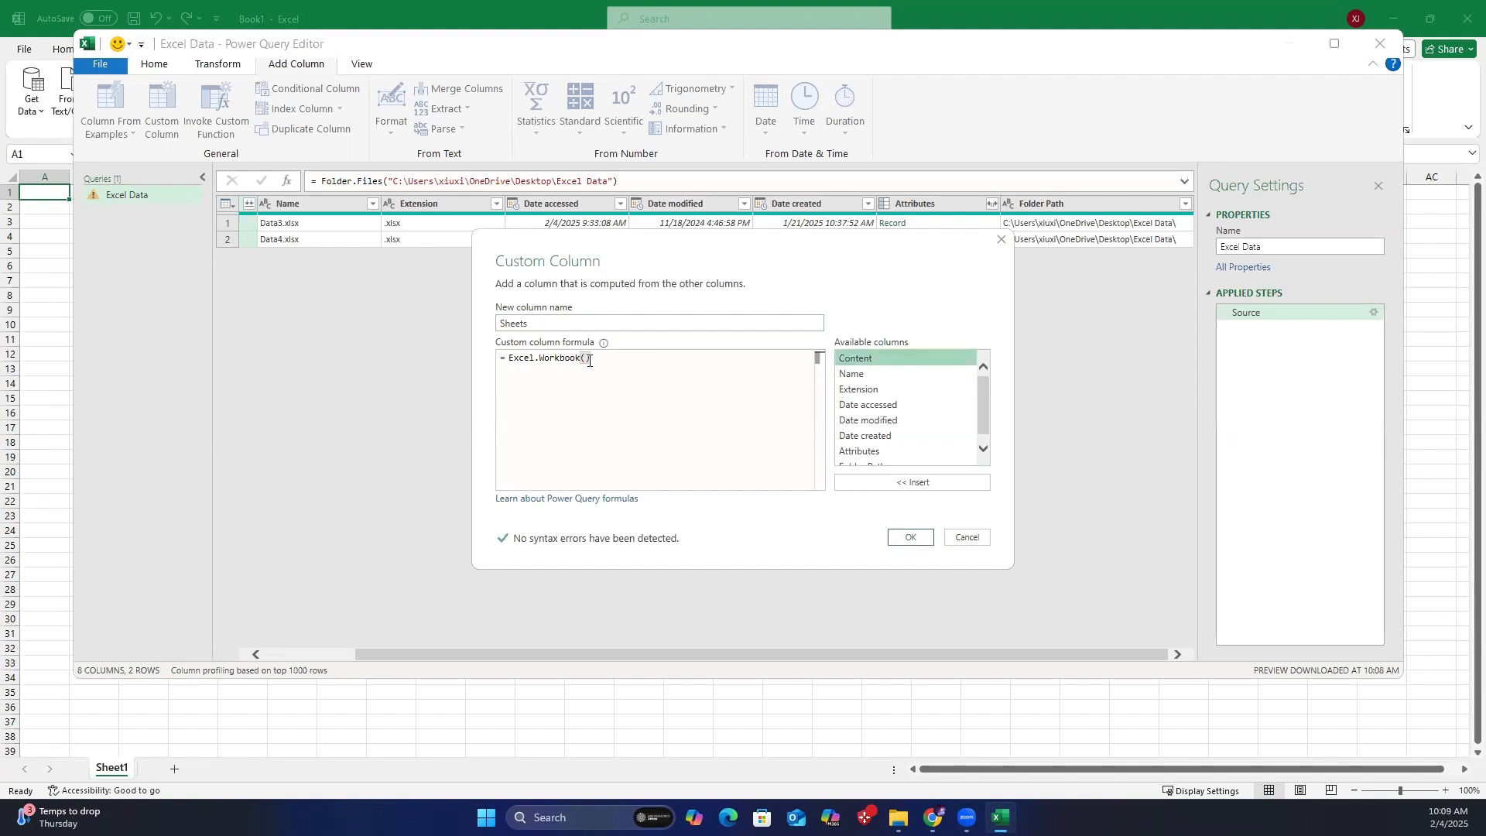
pyautogui.write('(')
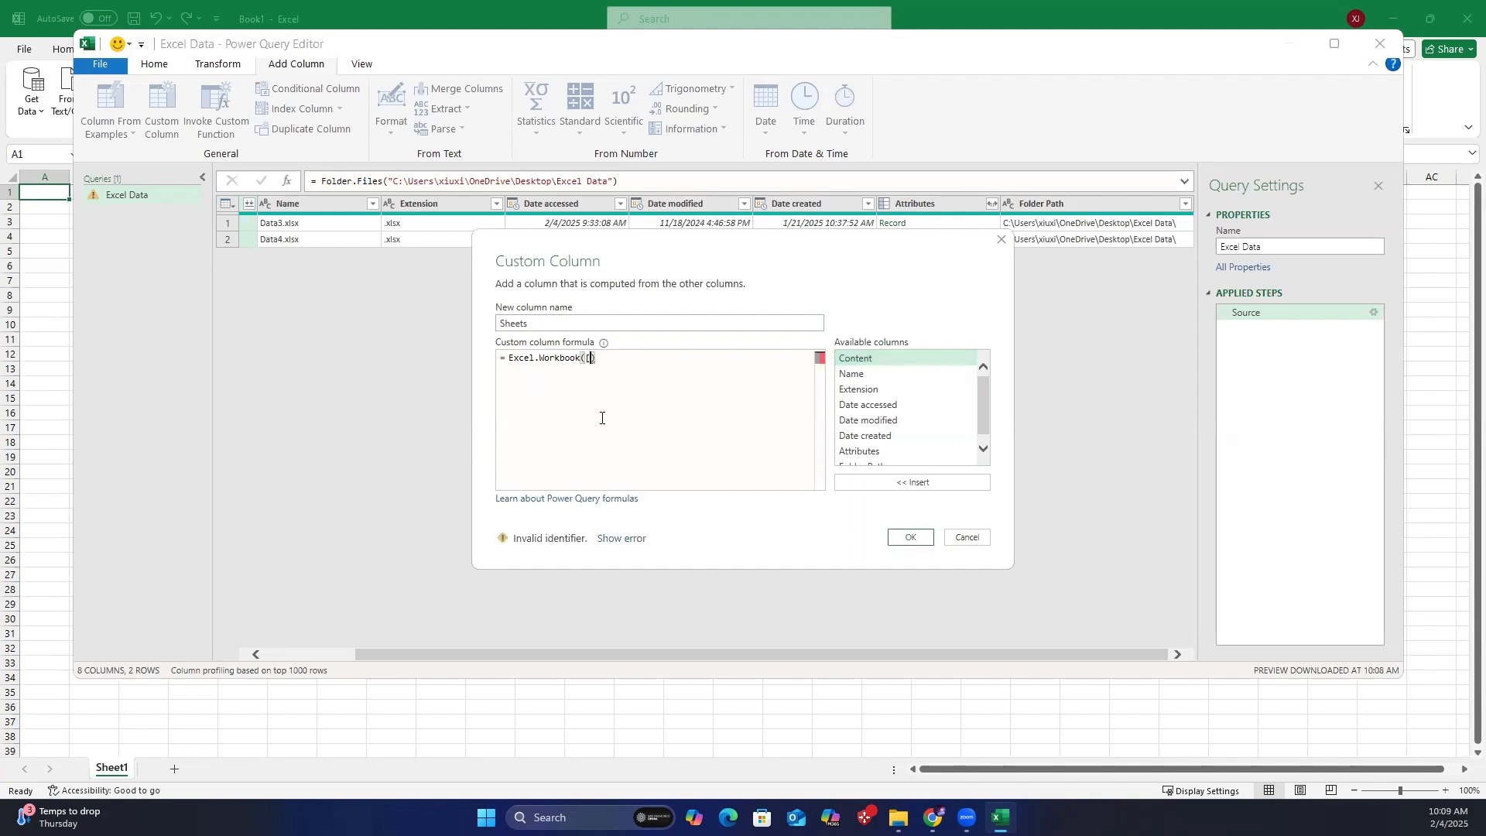
pyautogui.write('[')
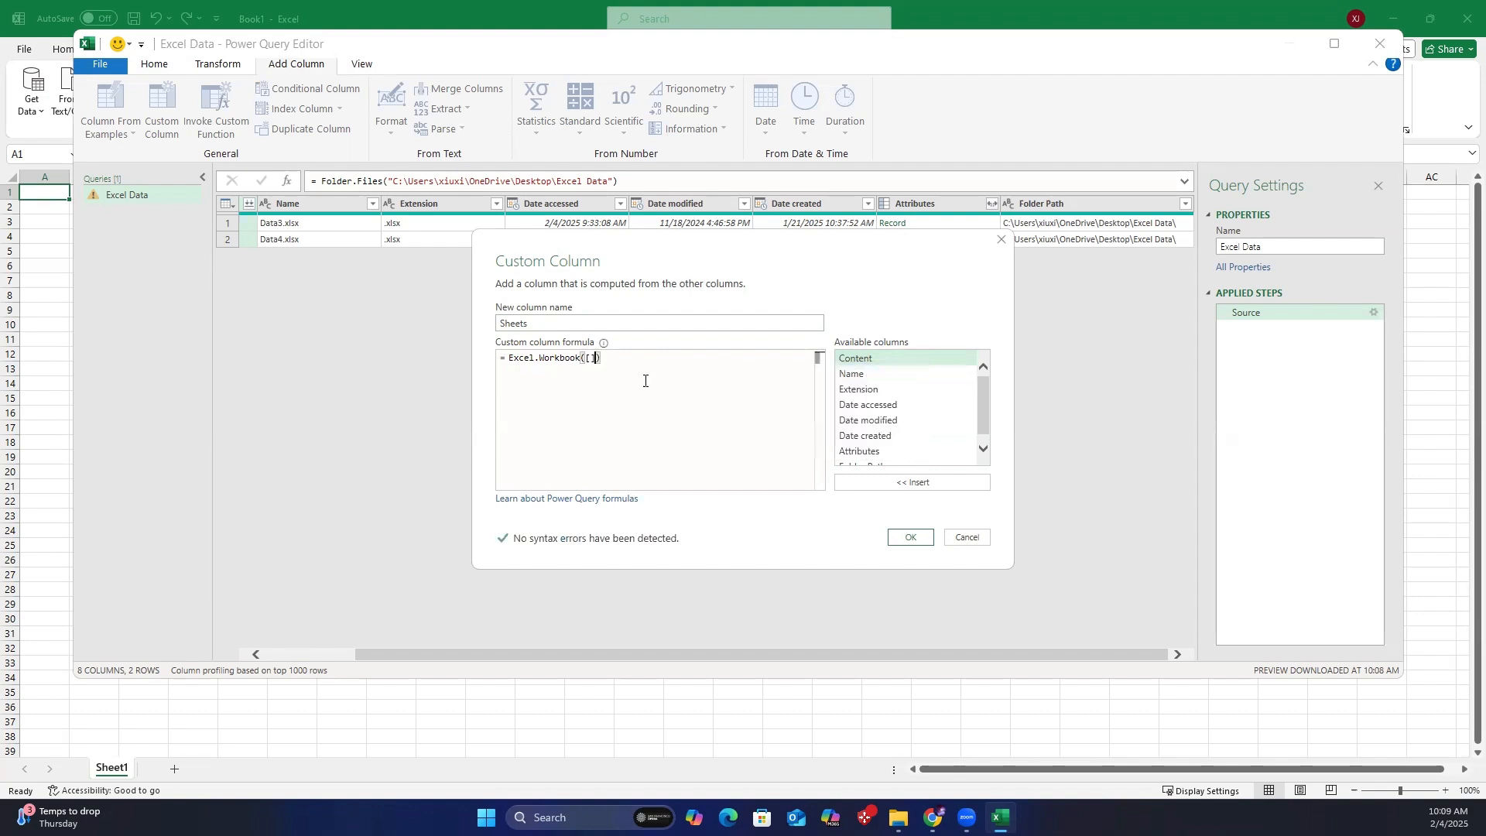
pyautogui.write('[Content]')
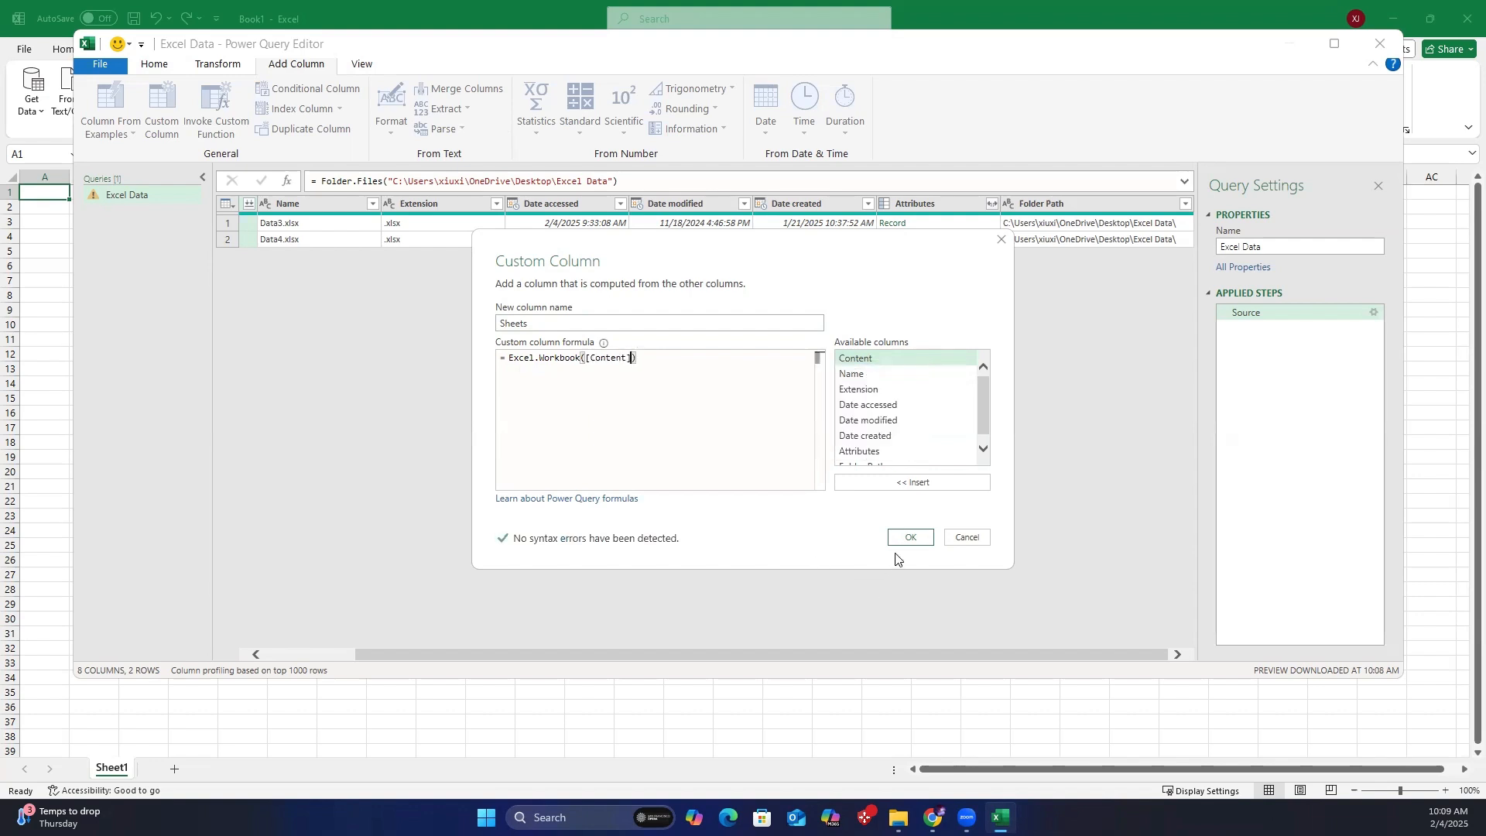
pyautogui.click(908, 536)
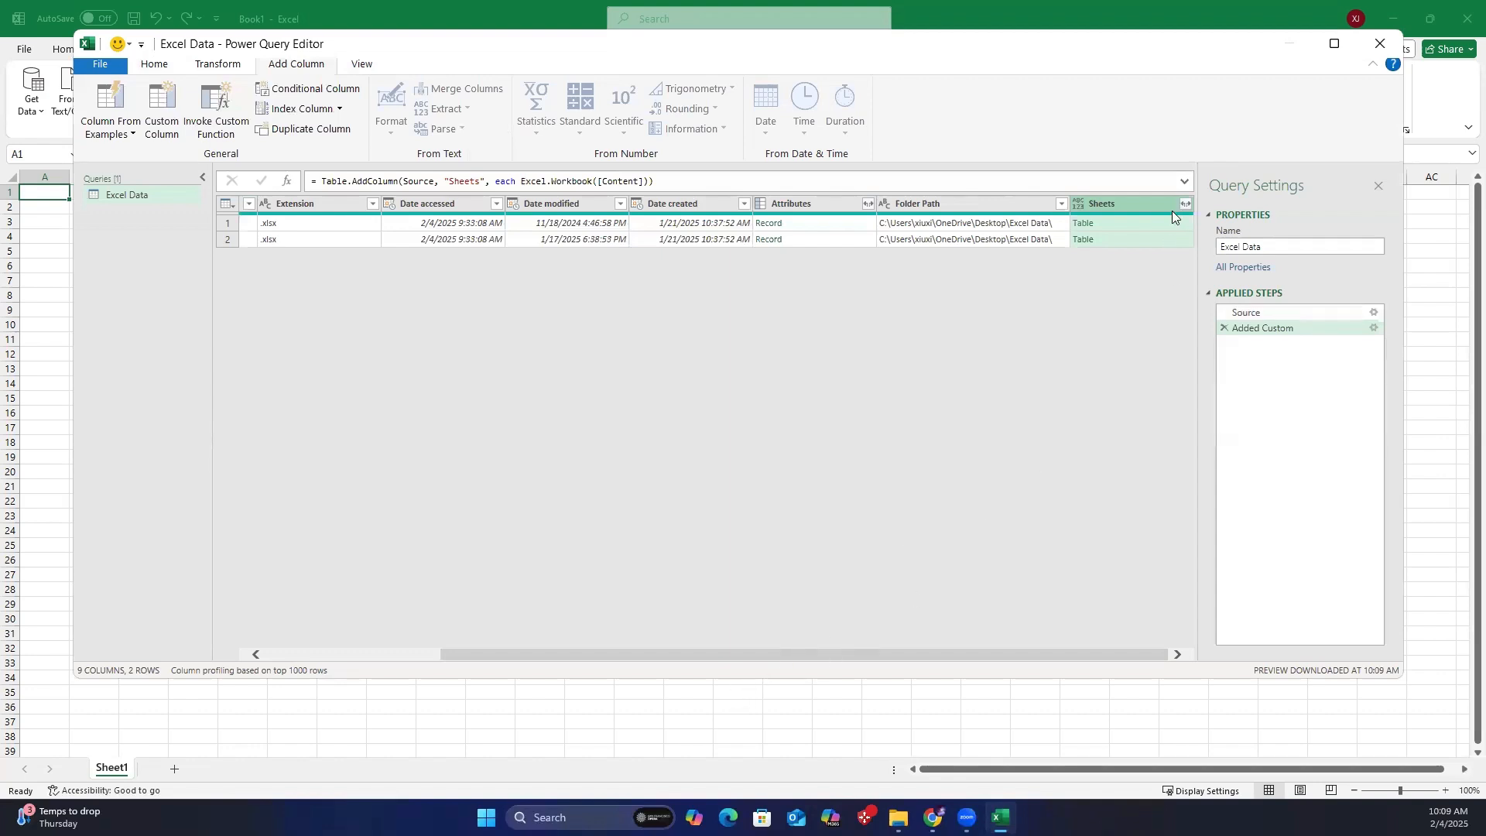
# Expand the Sheets column, keeping only the Name and Data fields.
pyautogui.click(1183, 204)
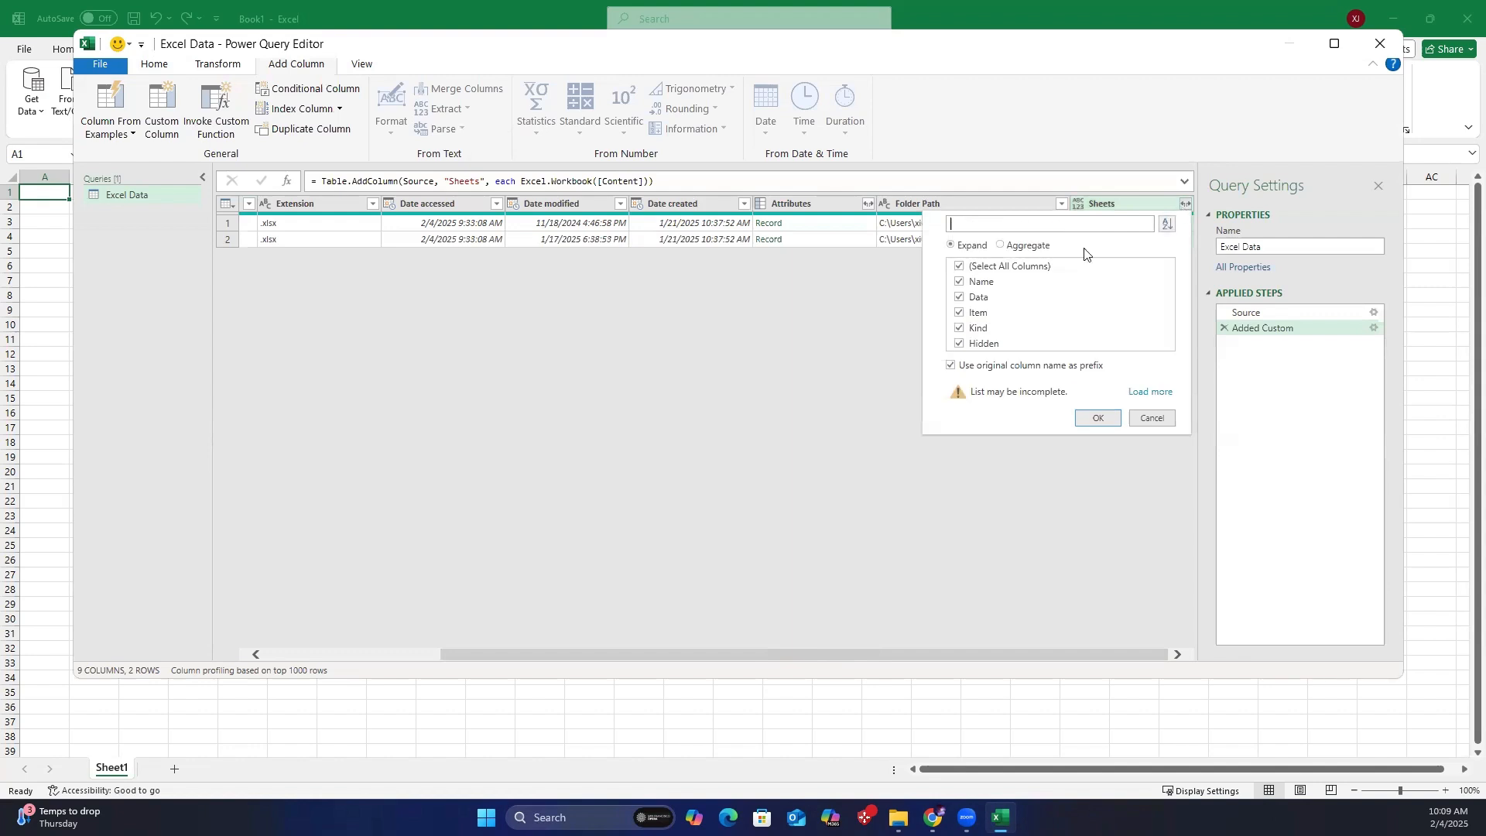
pyautogui.click(959, 266)
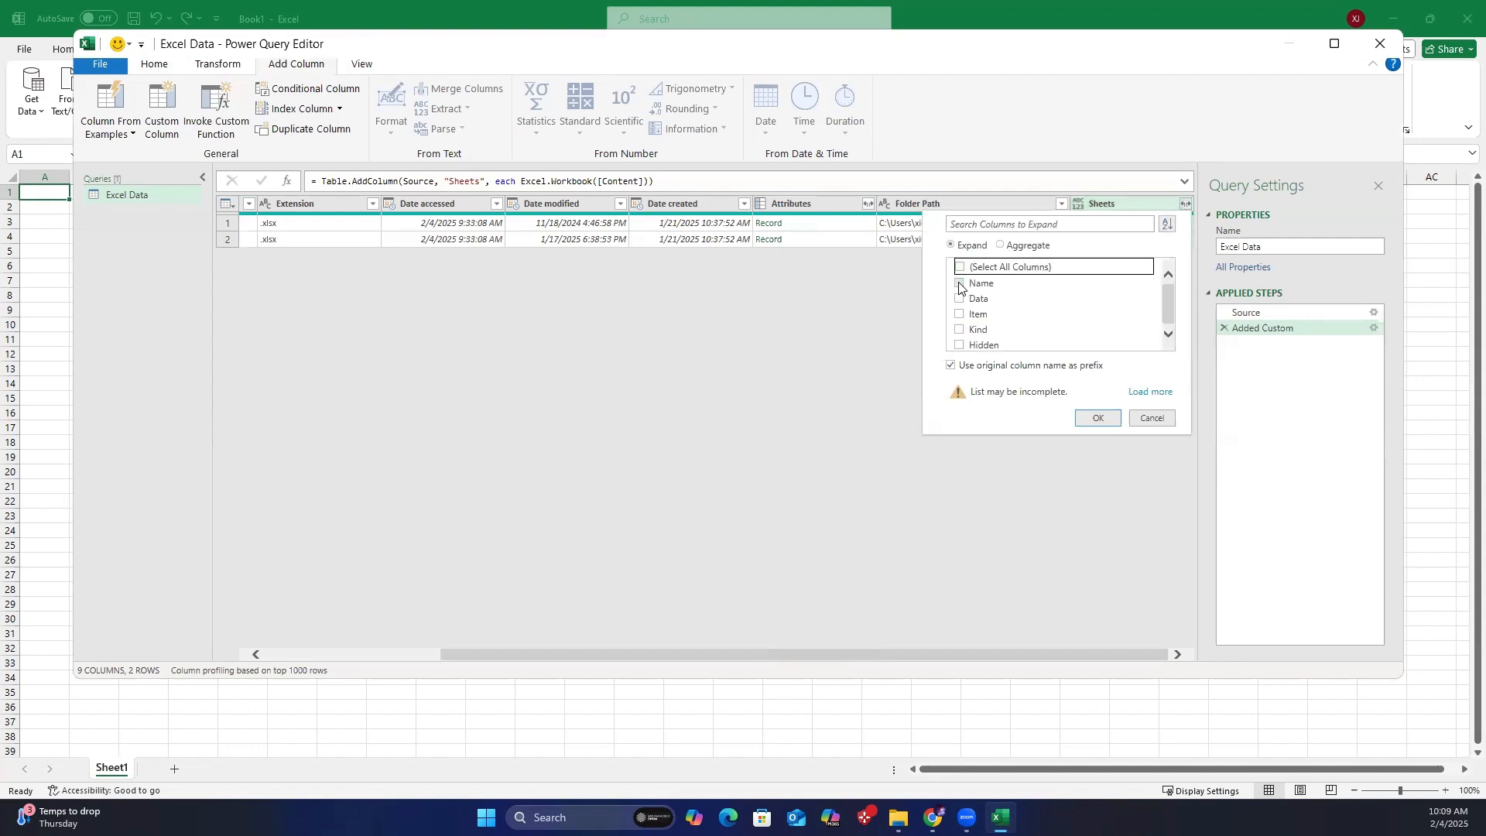
pyautogui.click(959, 297)
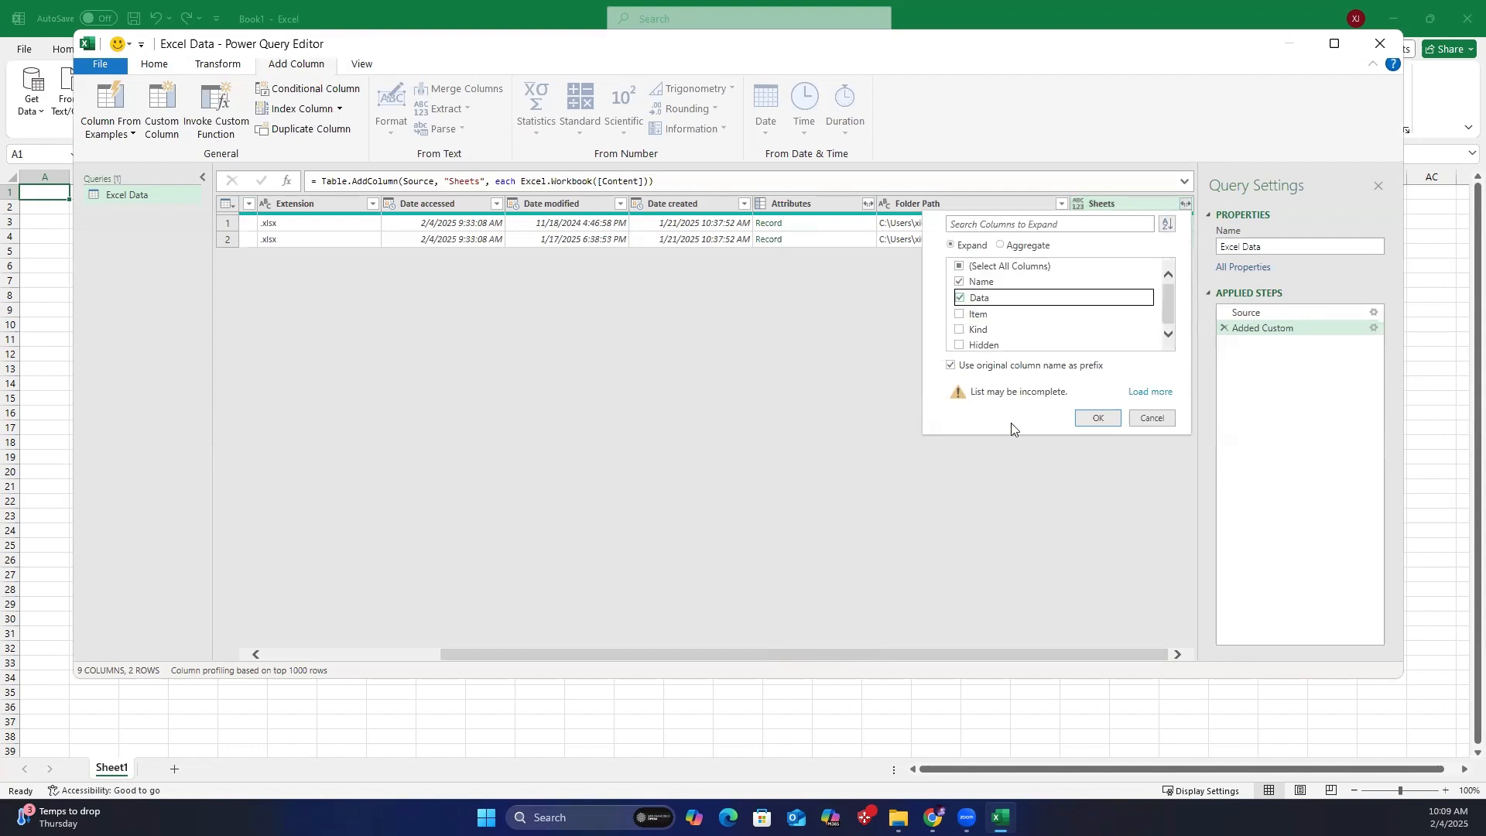
pyautogui.click(1097, 418)
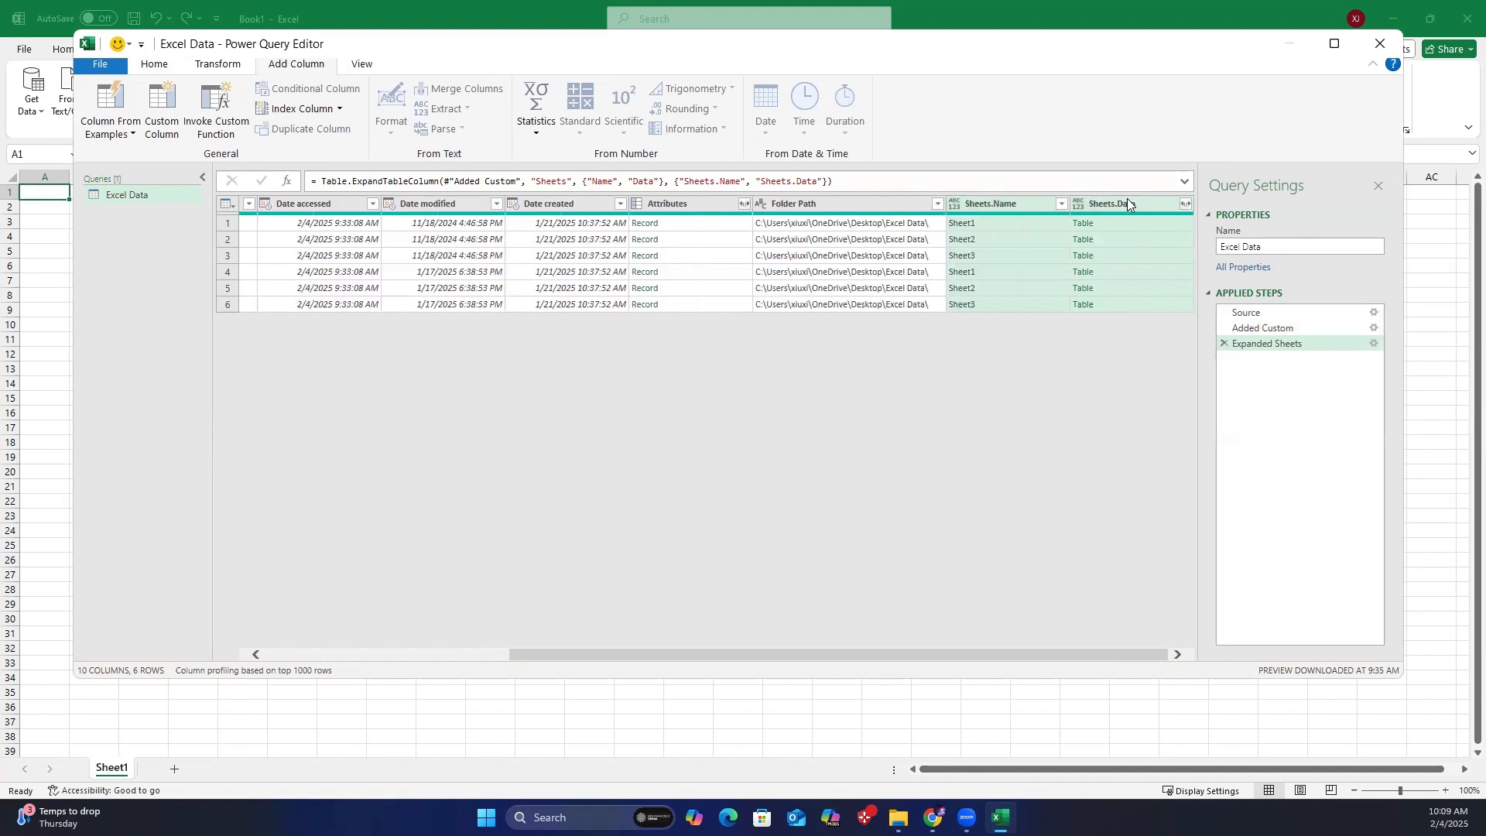
# Expand Sheets.Data into all columns: Employee Name, Hours, Amount, Date, Rate.
pyautogui.click(1183, 203)
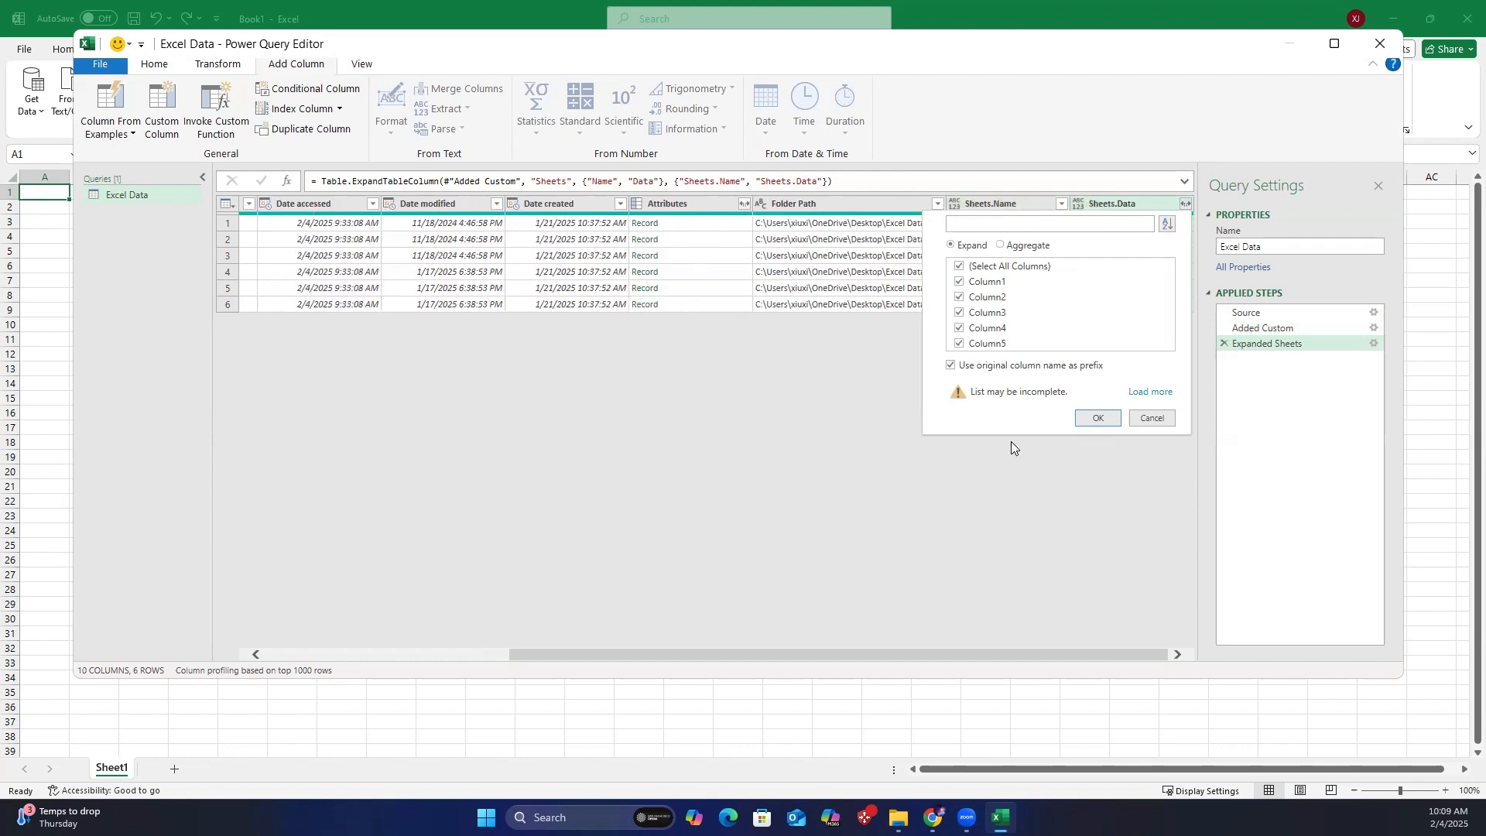
pyautogui.click(1097, 419)
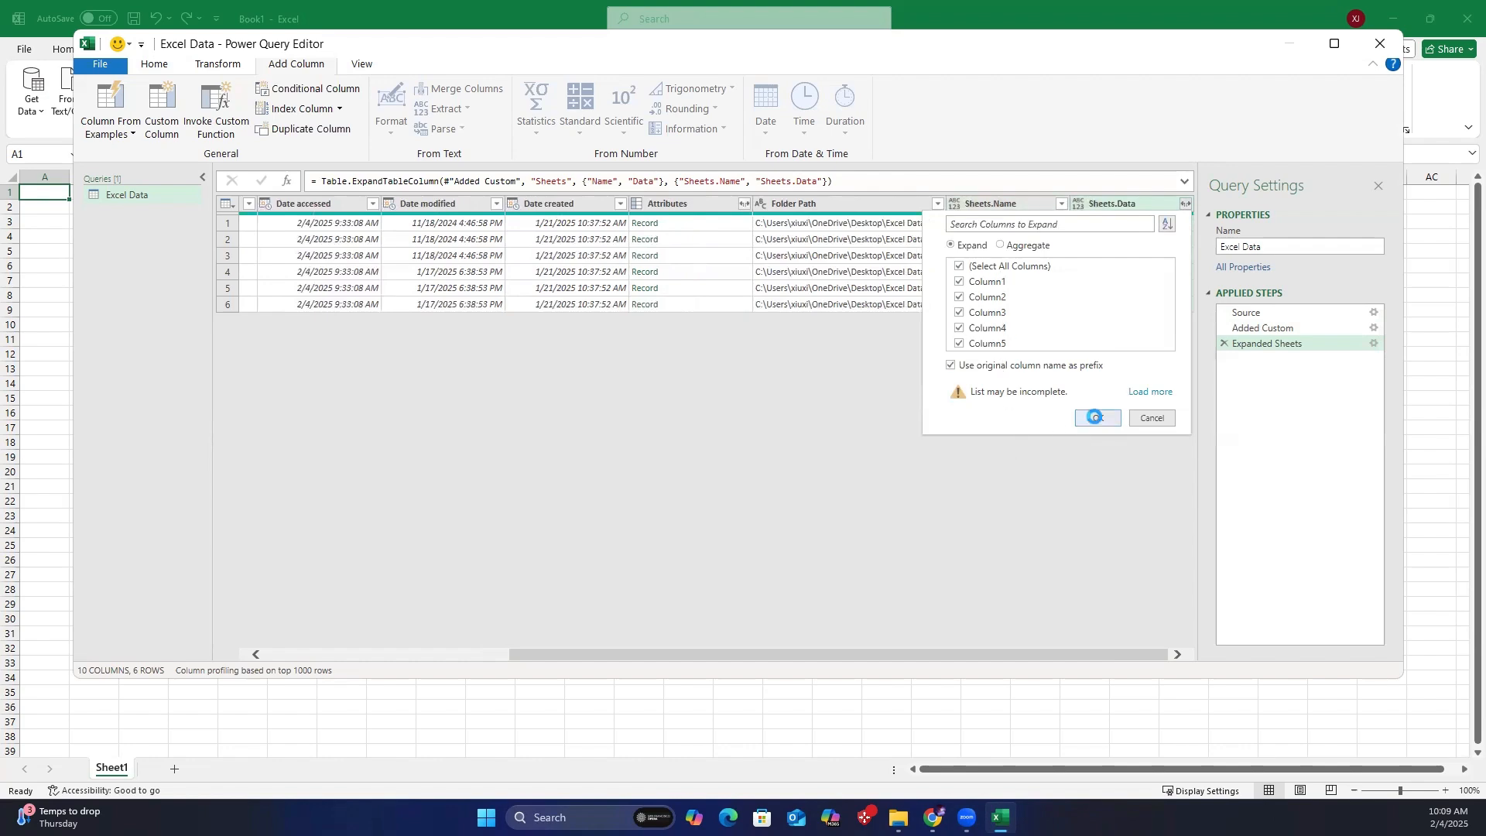
pyautogui.click(1096, 418)
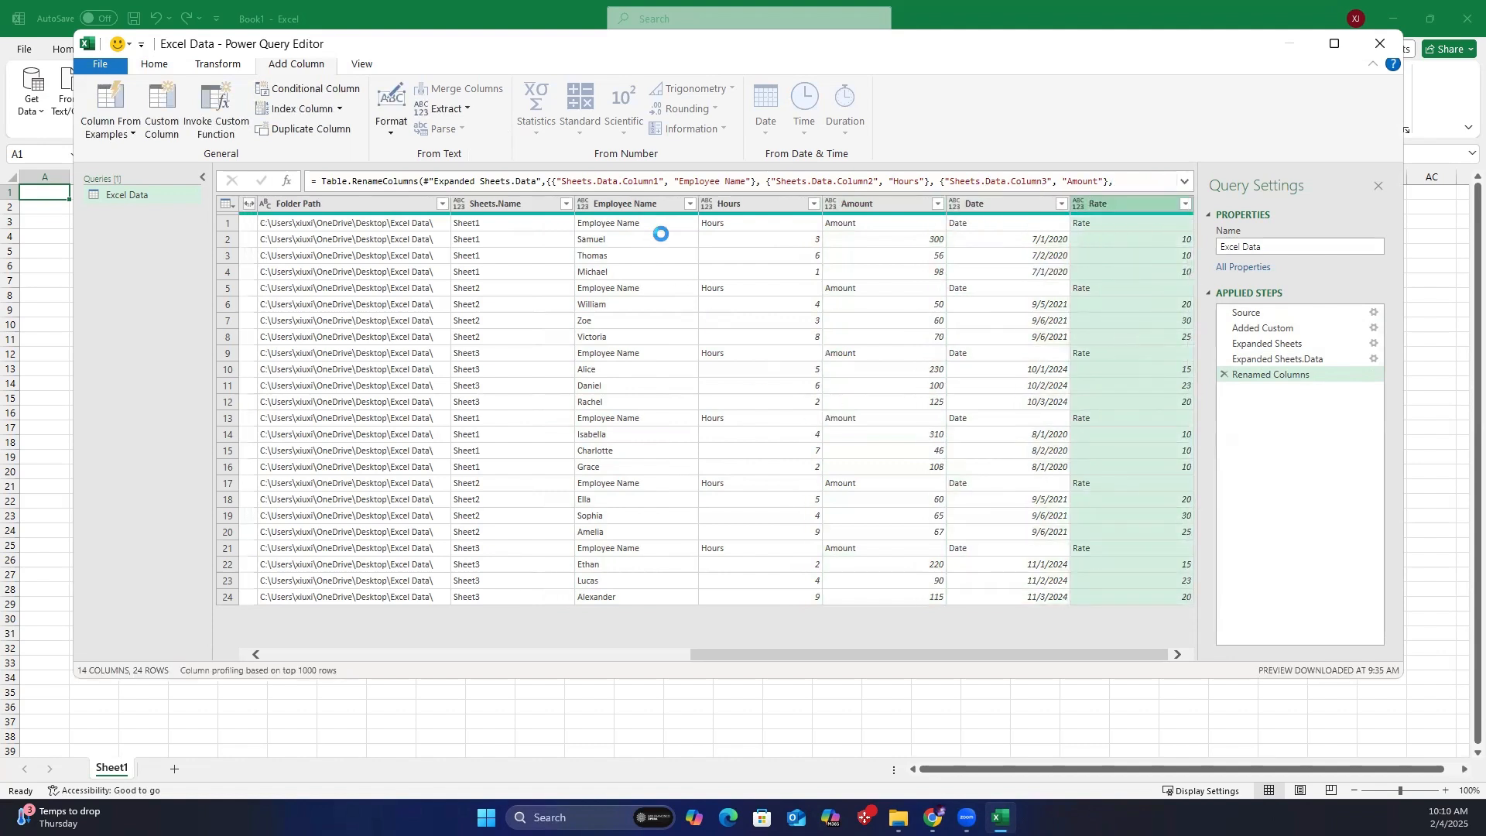
# Filter the Employee Name column to exclude the 'Employee Name' value.
pyautogui.click(690, 203)
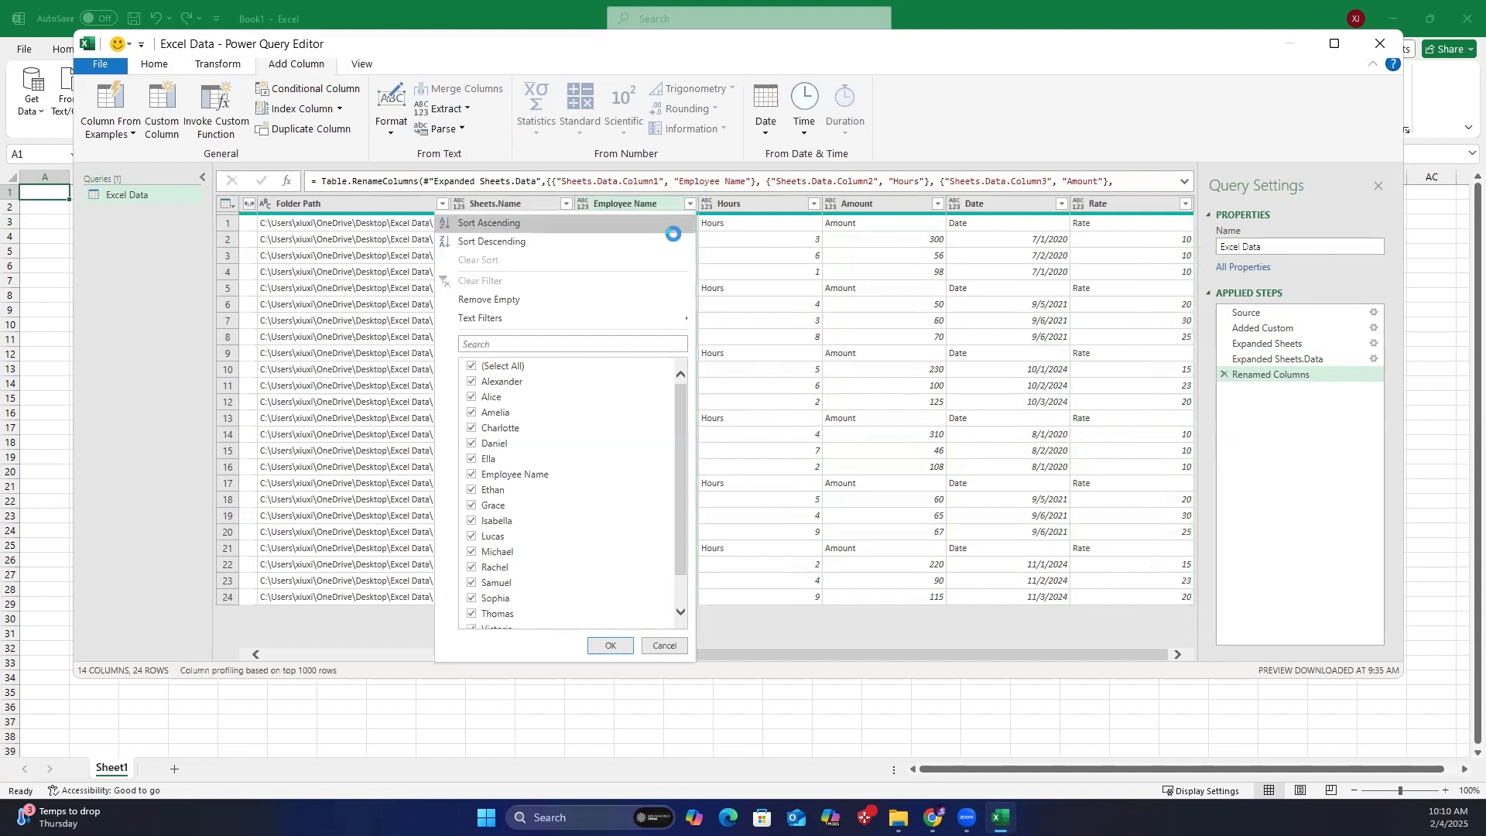
pyautogui.click(471, 473)
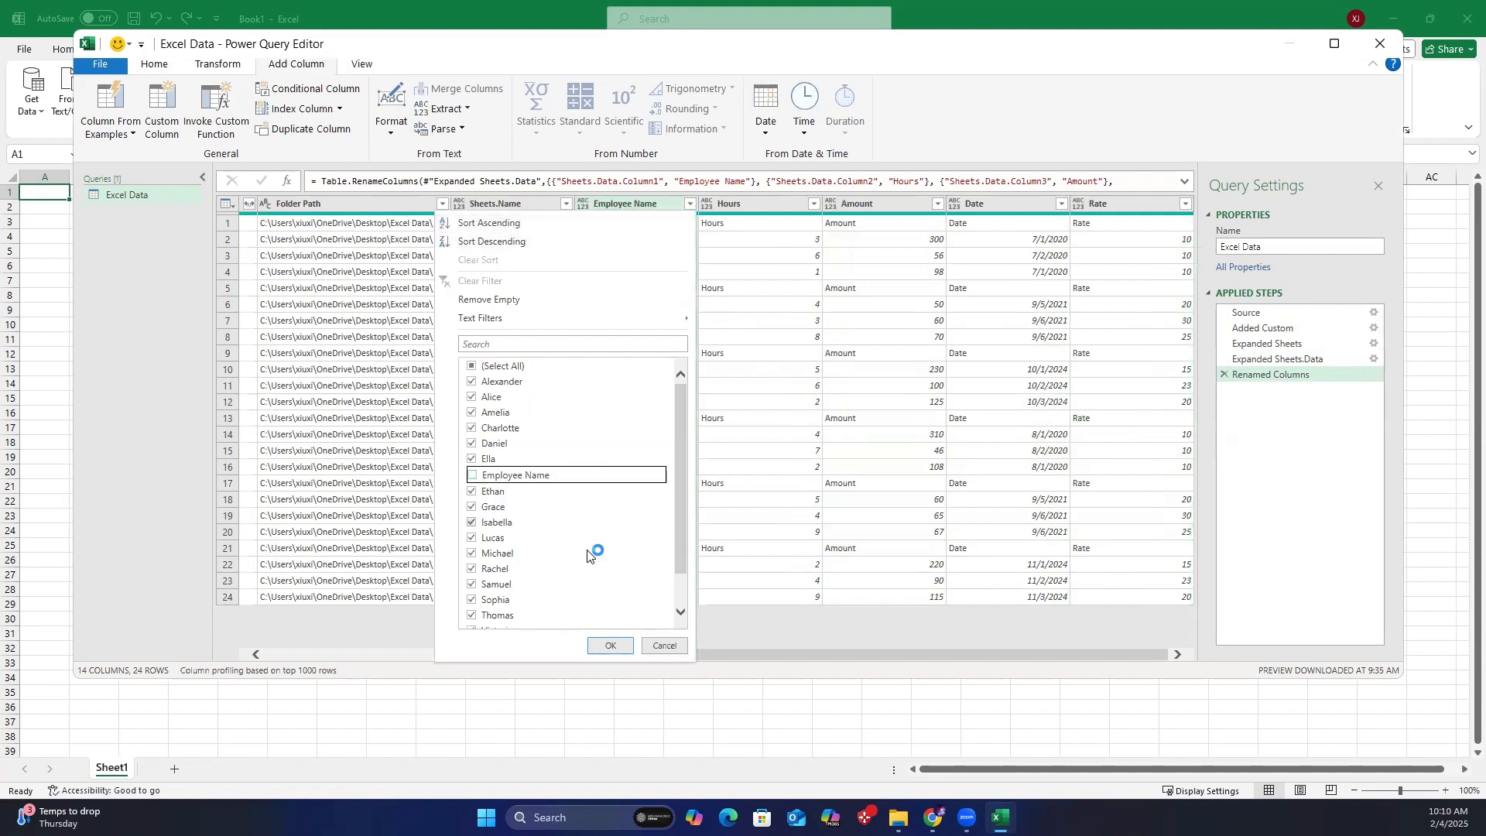
pyautogui.click(609, 646)
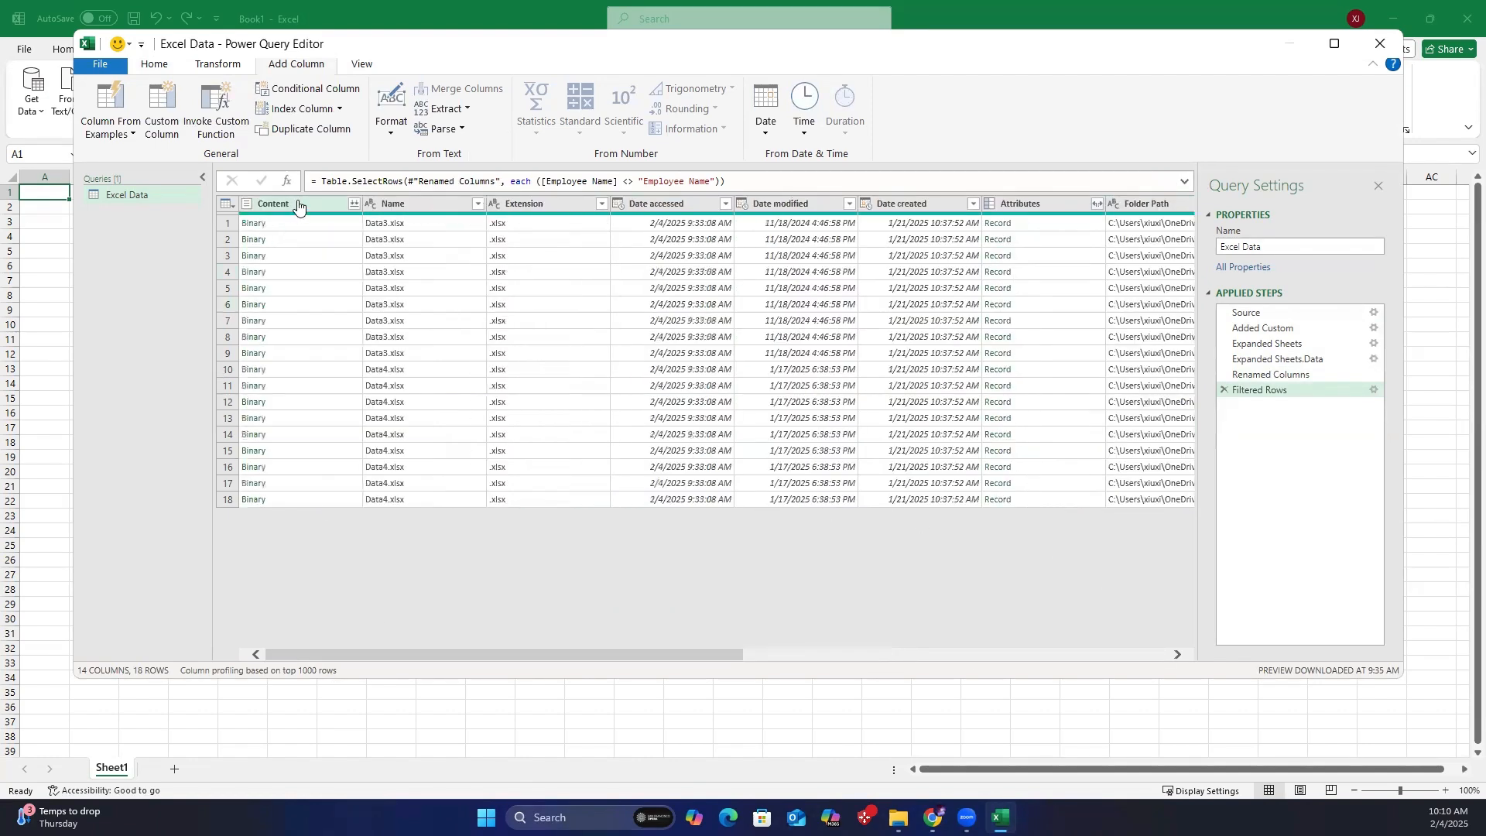
# Remove the Date created, Attributes, Folder Path and Sheets.Name columns from the Excel Data query.
pyautogui.rightClick(273, 203)
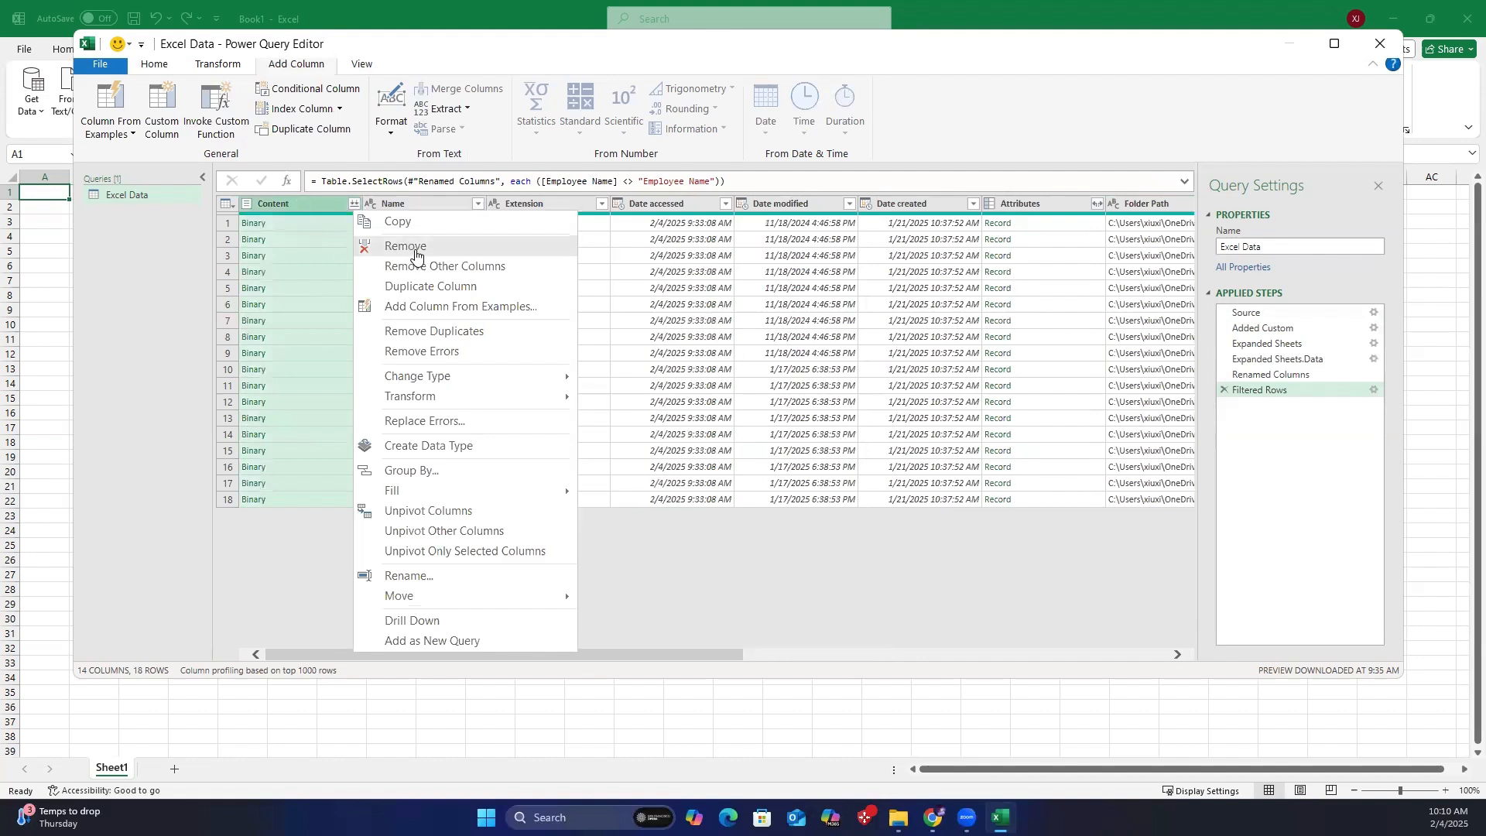
pyautogui.click(405, 245)
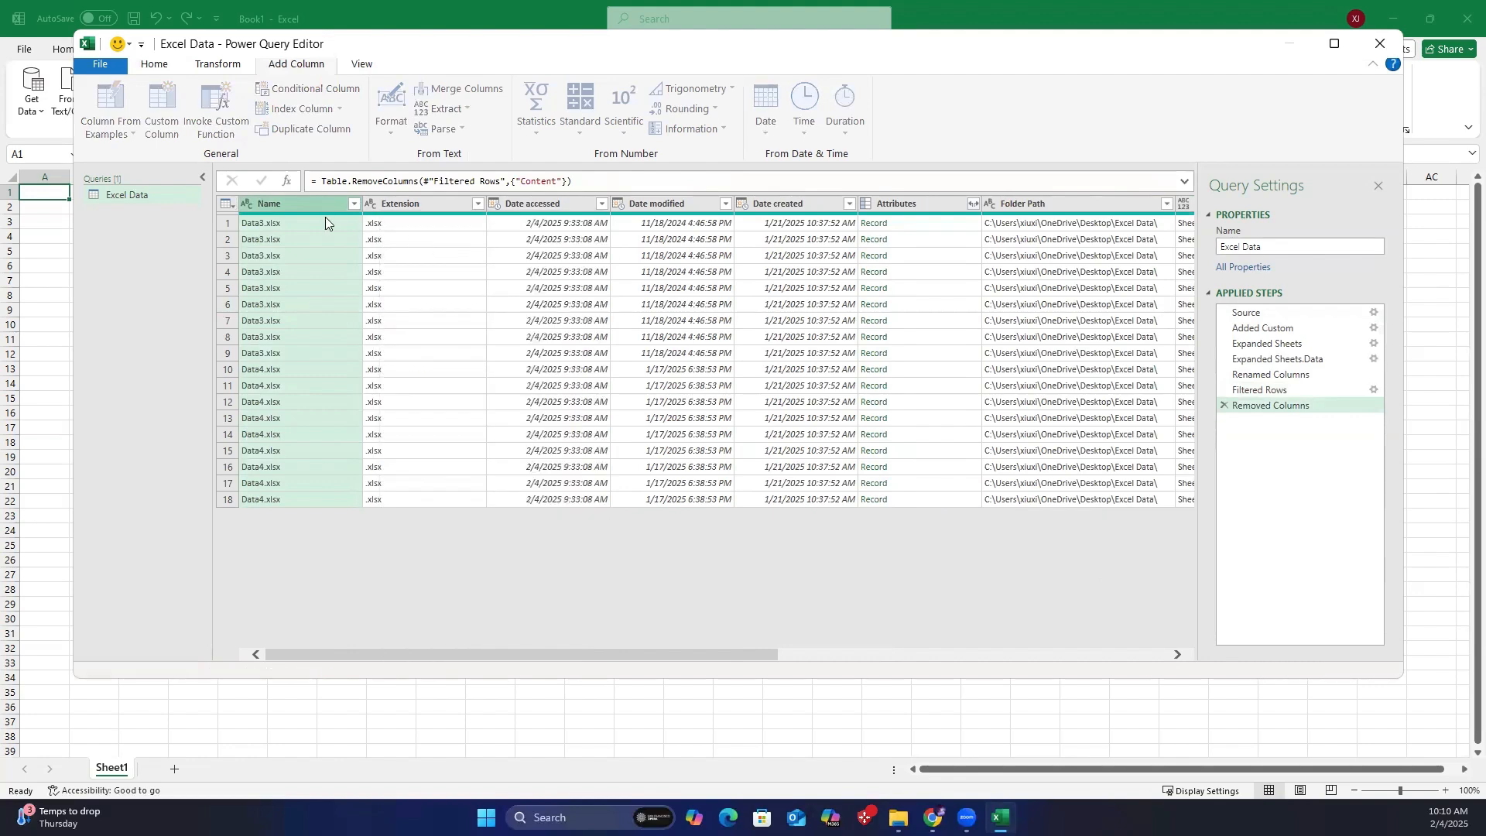
pyautogui.rightClick(295, 203)
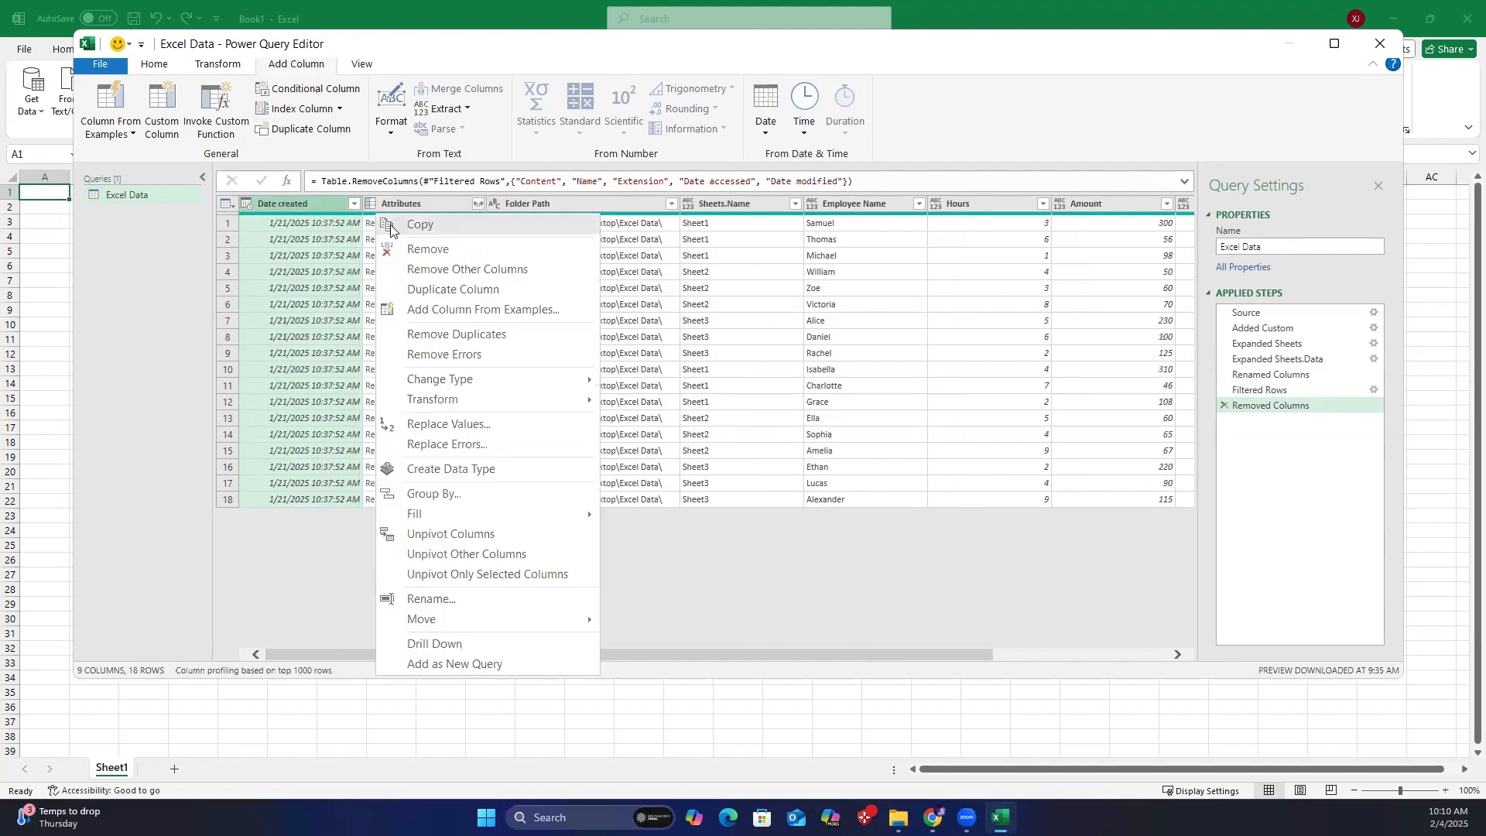
pyautogui.click(427, 249)
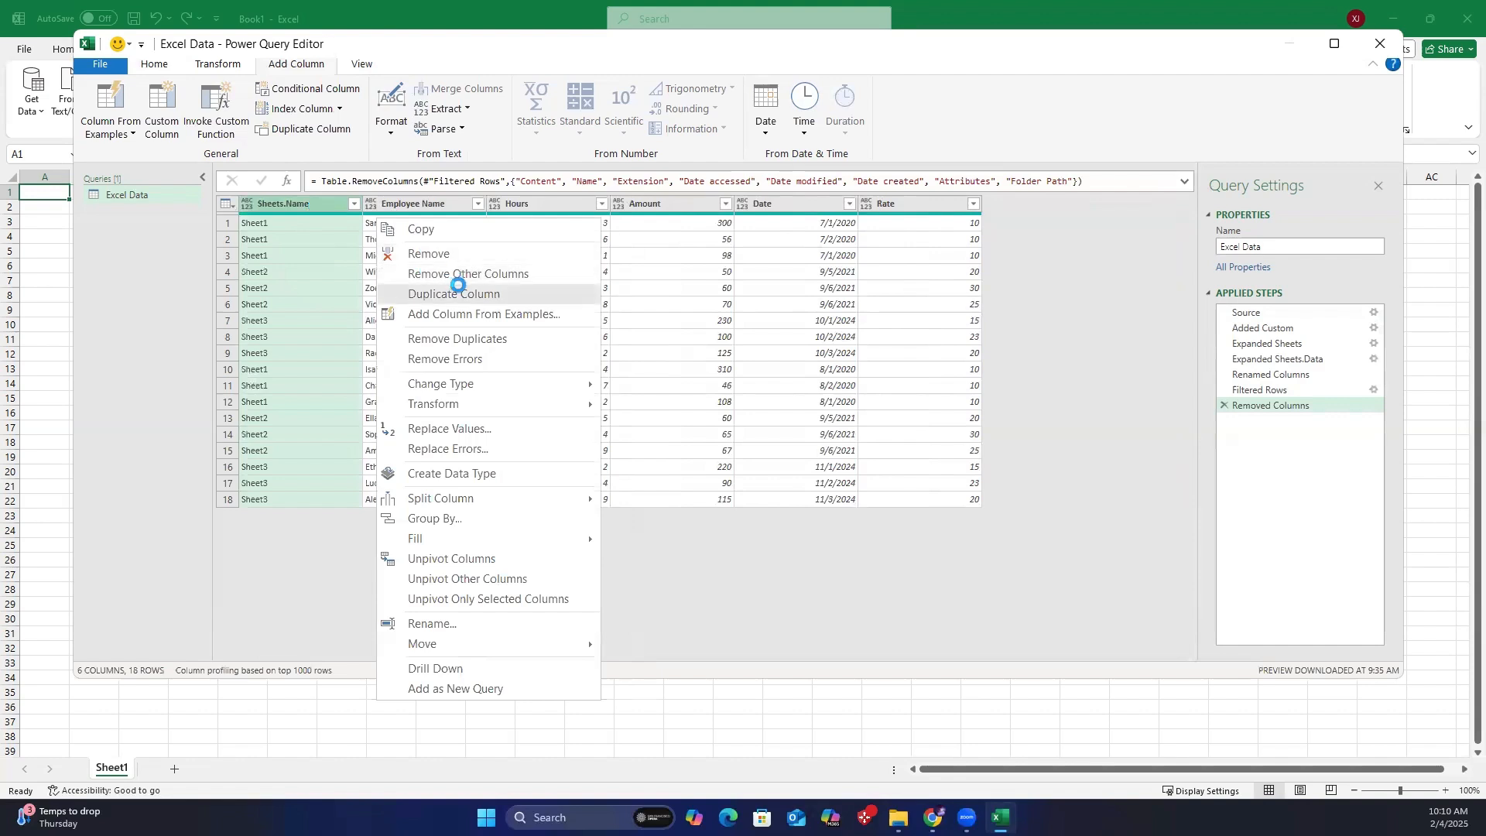
pyautogui.click(468, 273)
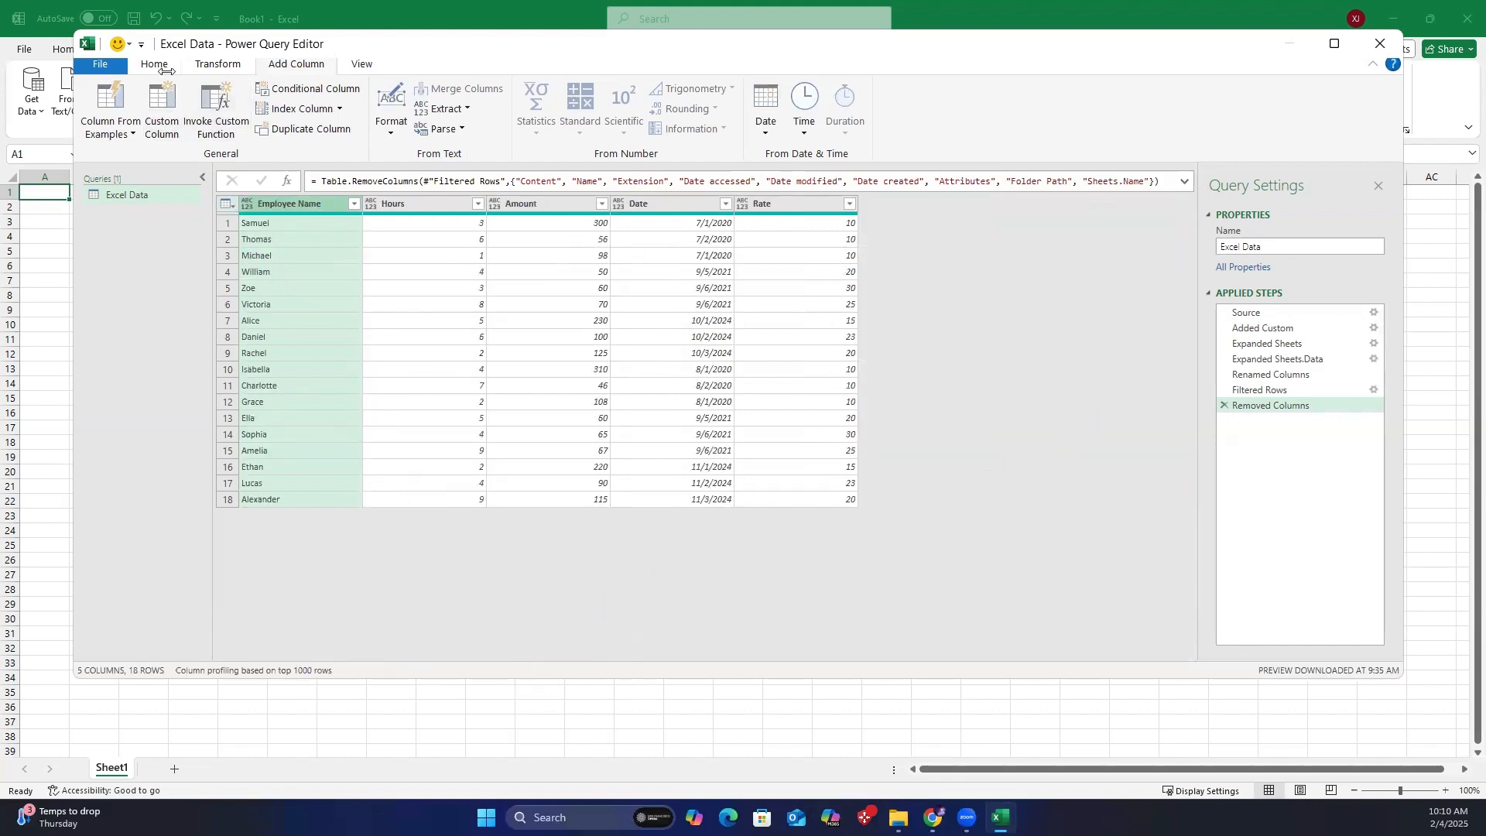
# Close & Load the Excel Data query as an 18-row table on a new sheet.
pyautogui.click(153, 64)
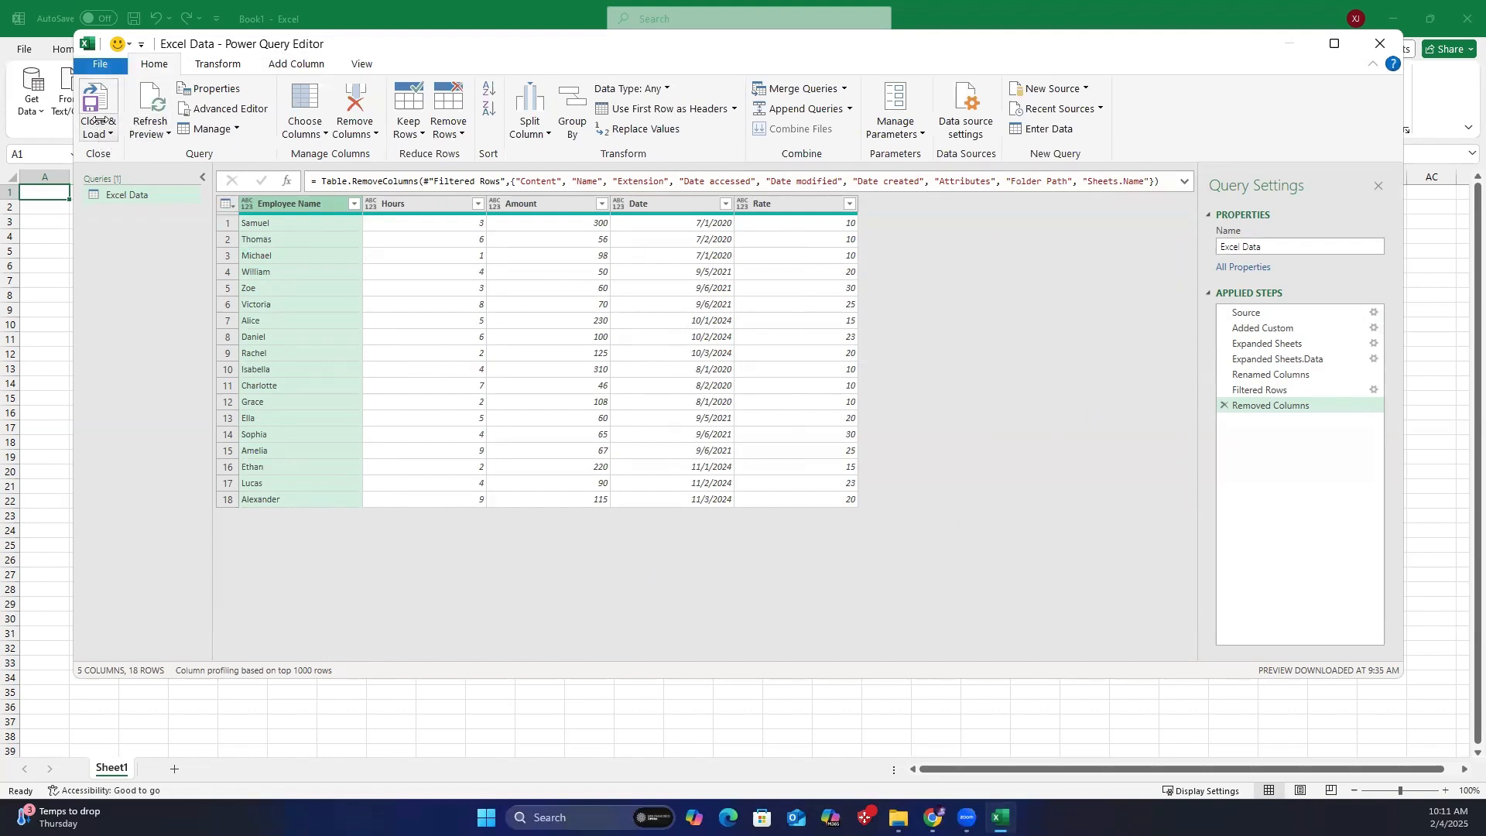
pyautogui.click(97, 105)
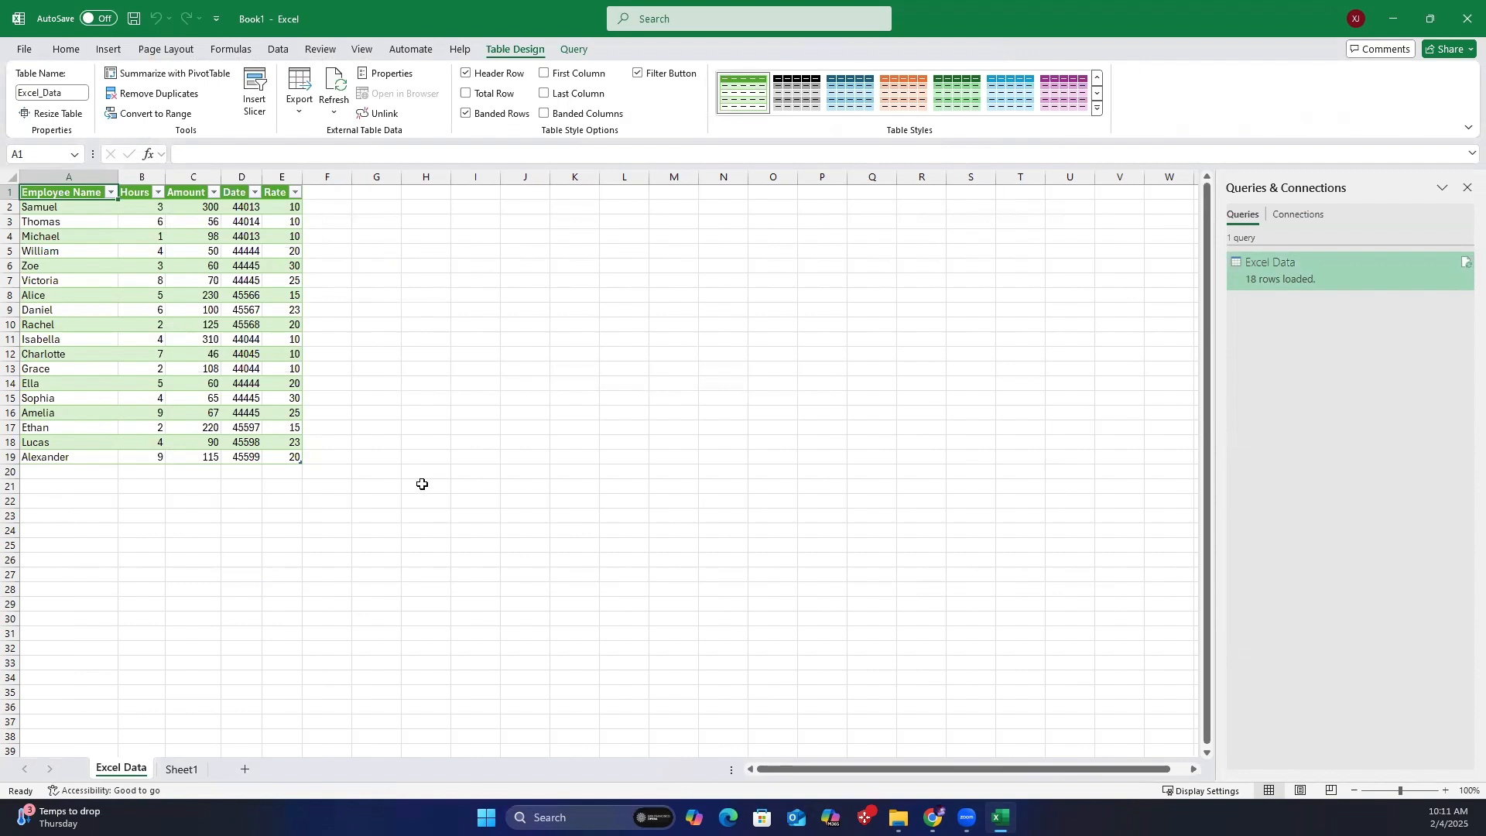
# Import from the CSV Data folder, previewing Data1.csv and Data2.csv in Power Query.
pyautogui.click(278, 50)
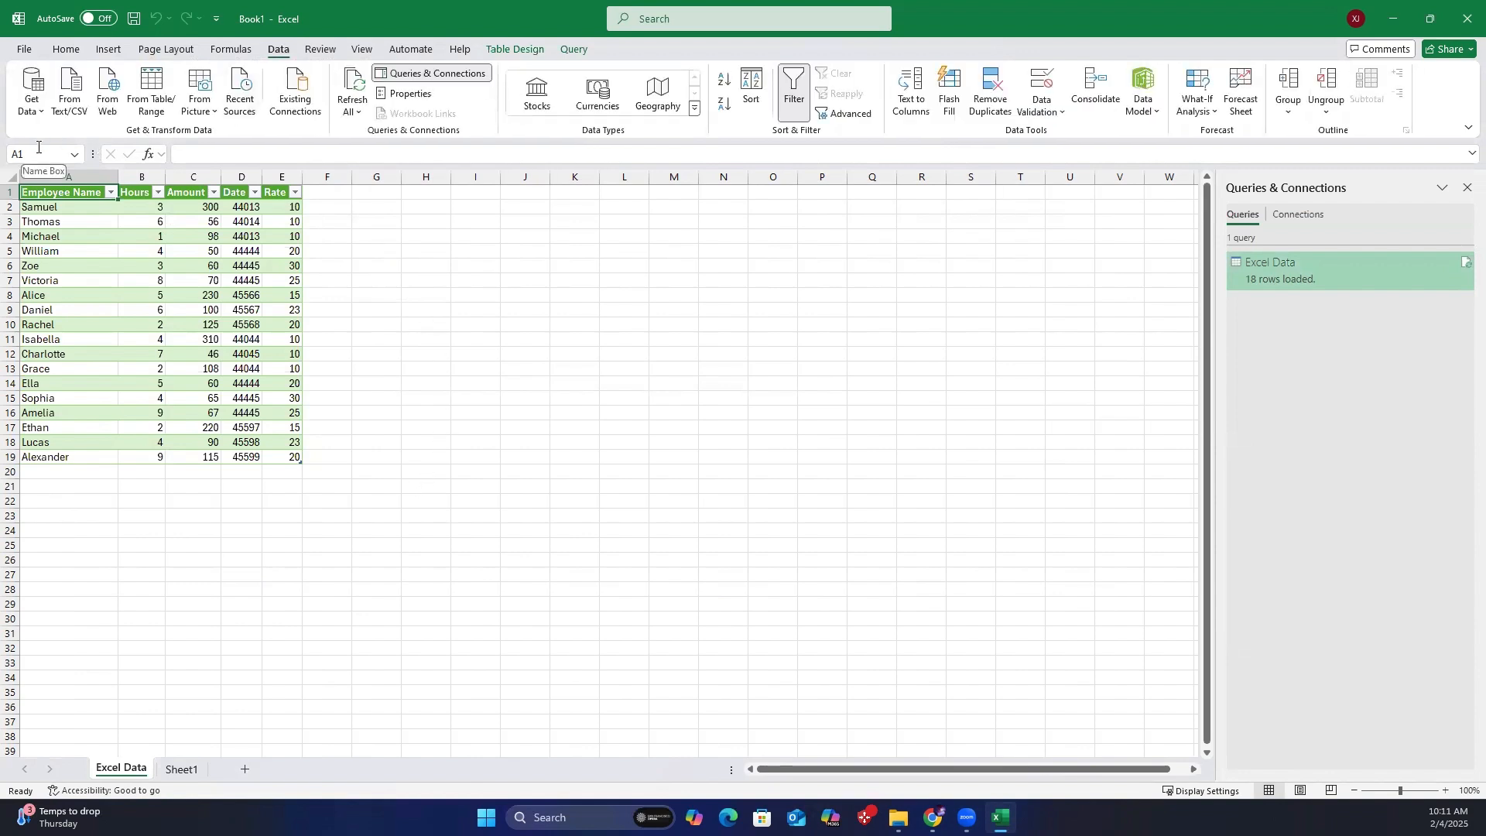
pyautogui.click(31, 90)
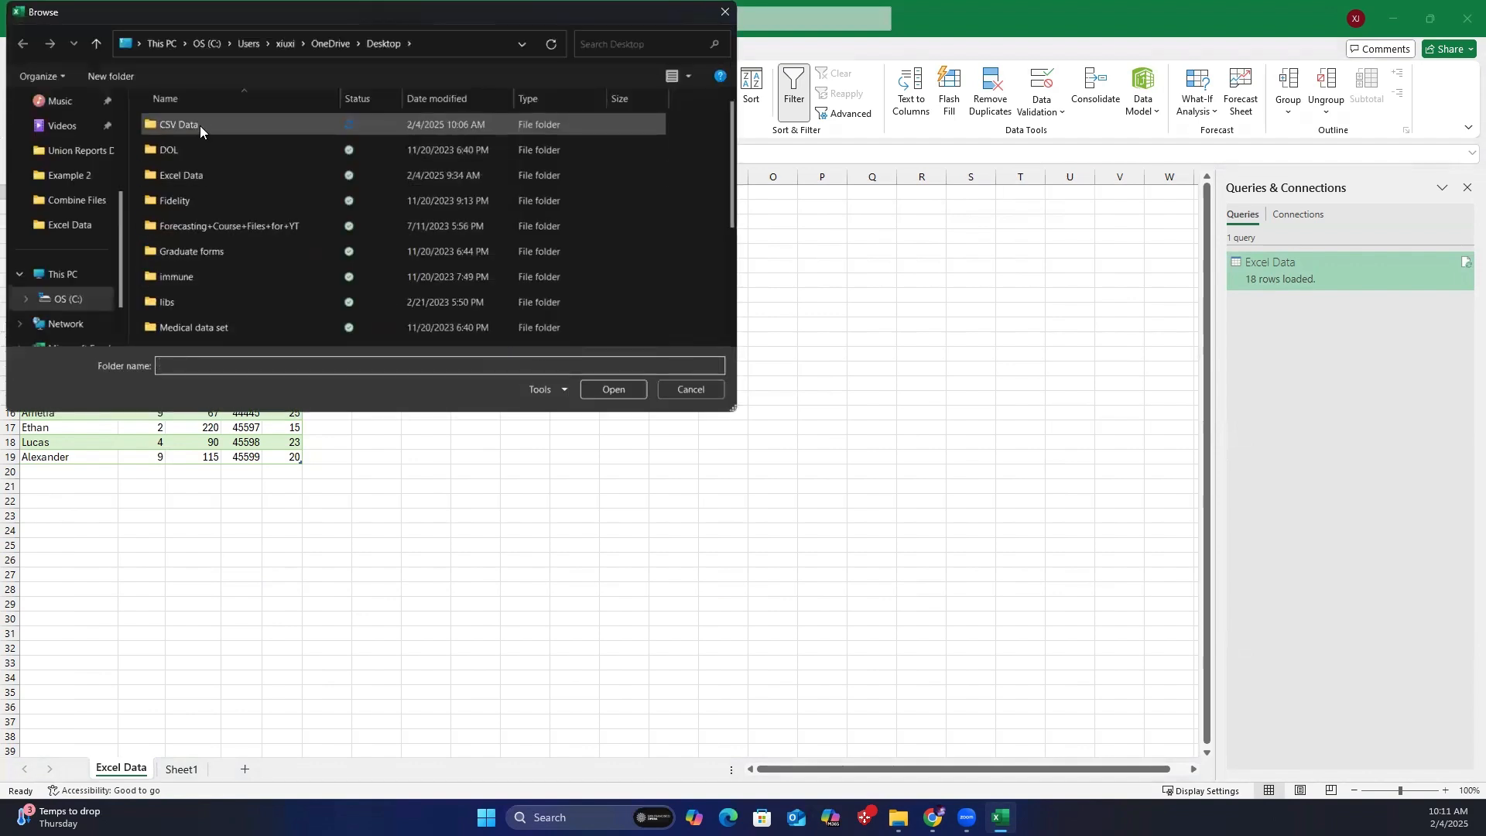
pyautogui.click(177, 124)
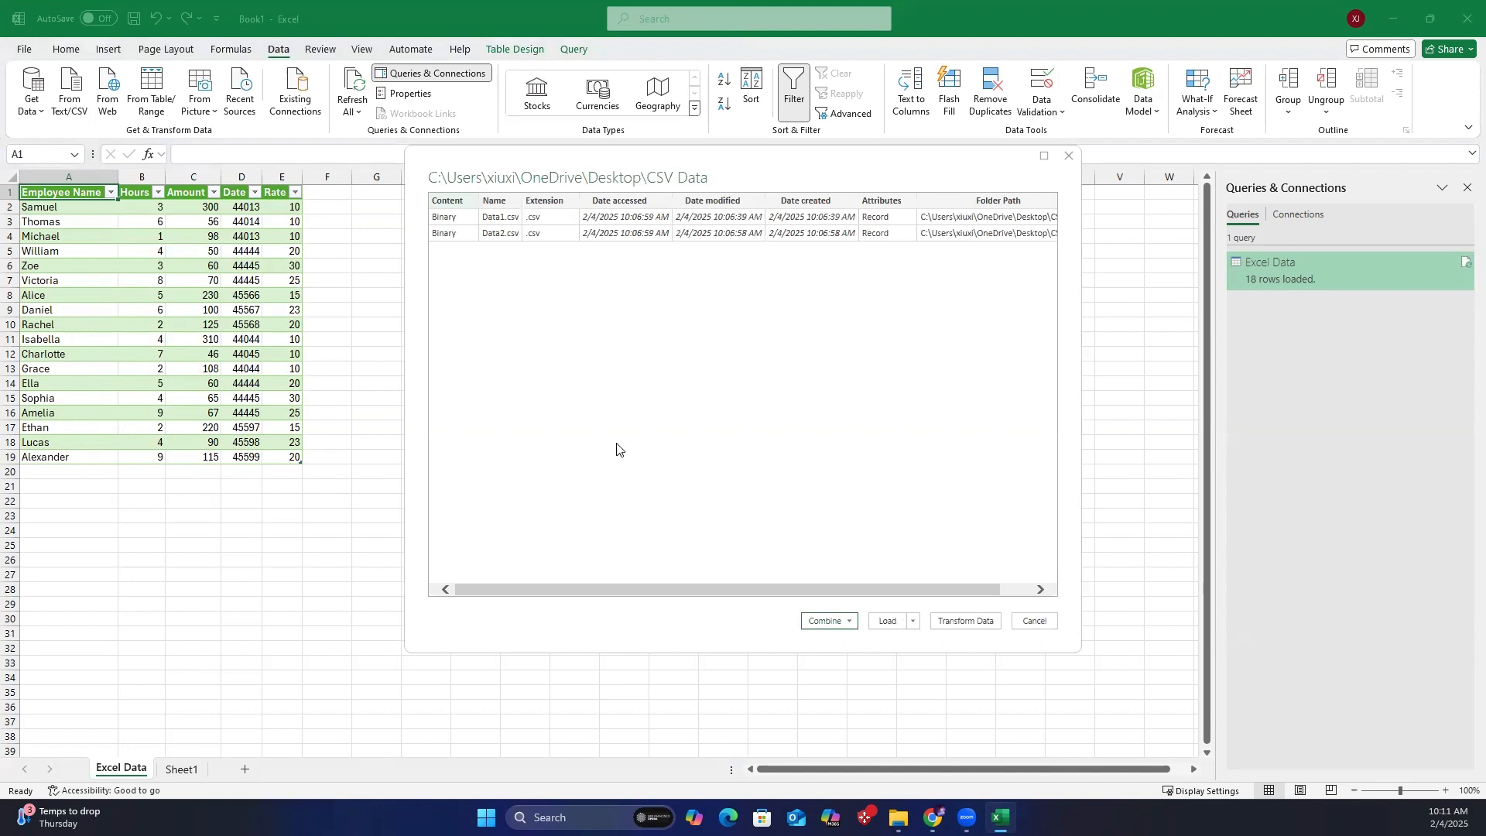
pyautogui.moveTo(518, 321)
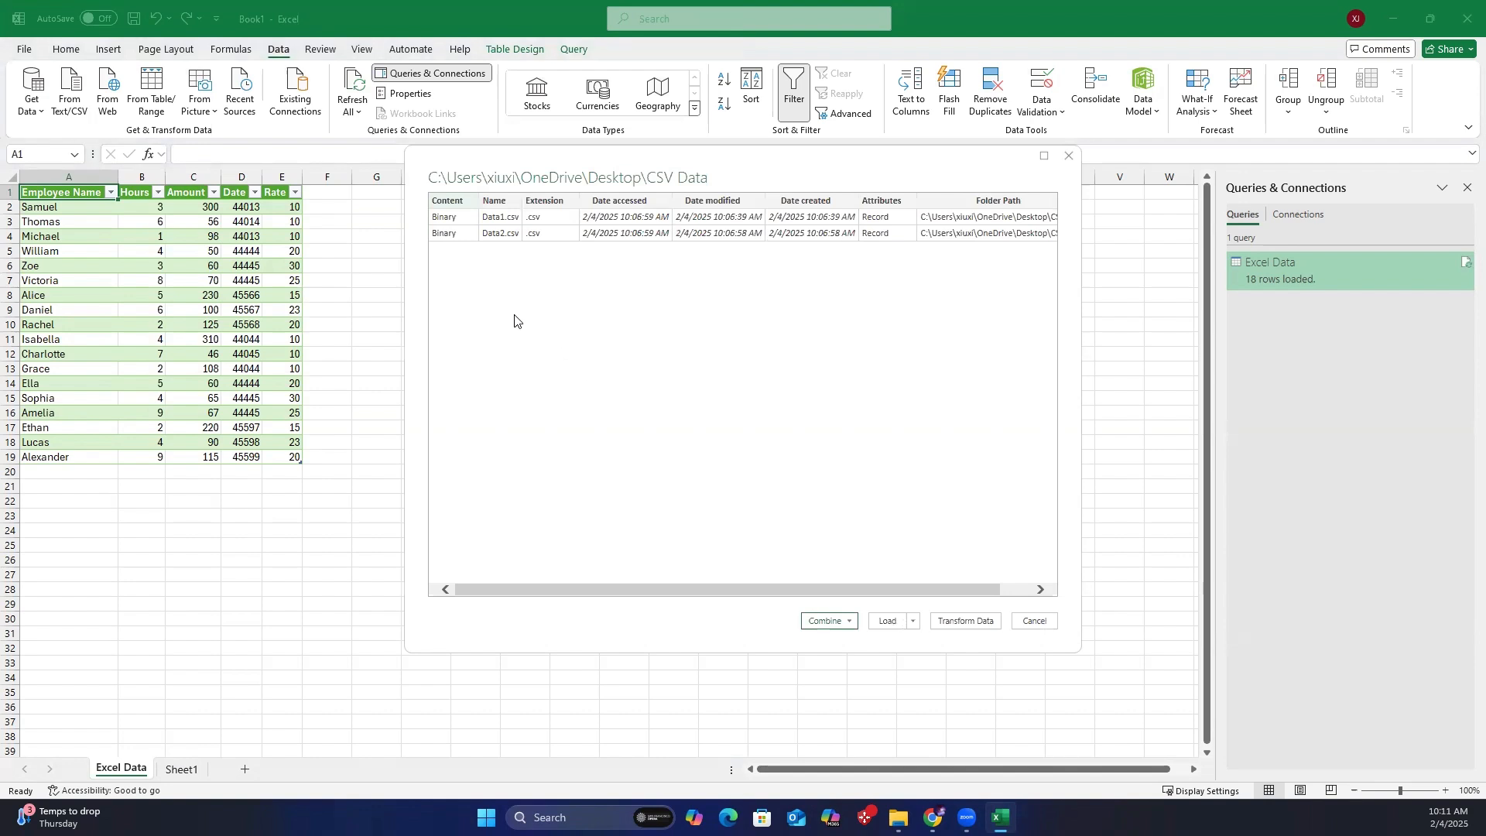
pyautogui.click(1032, 620)
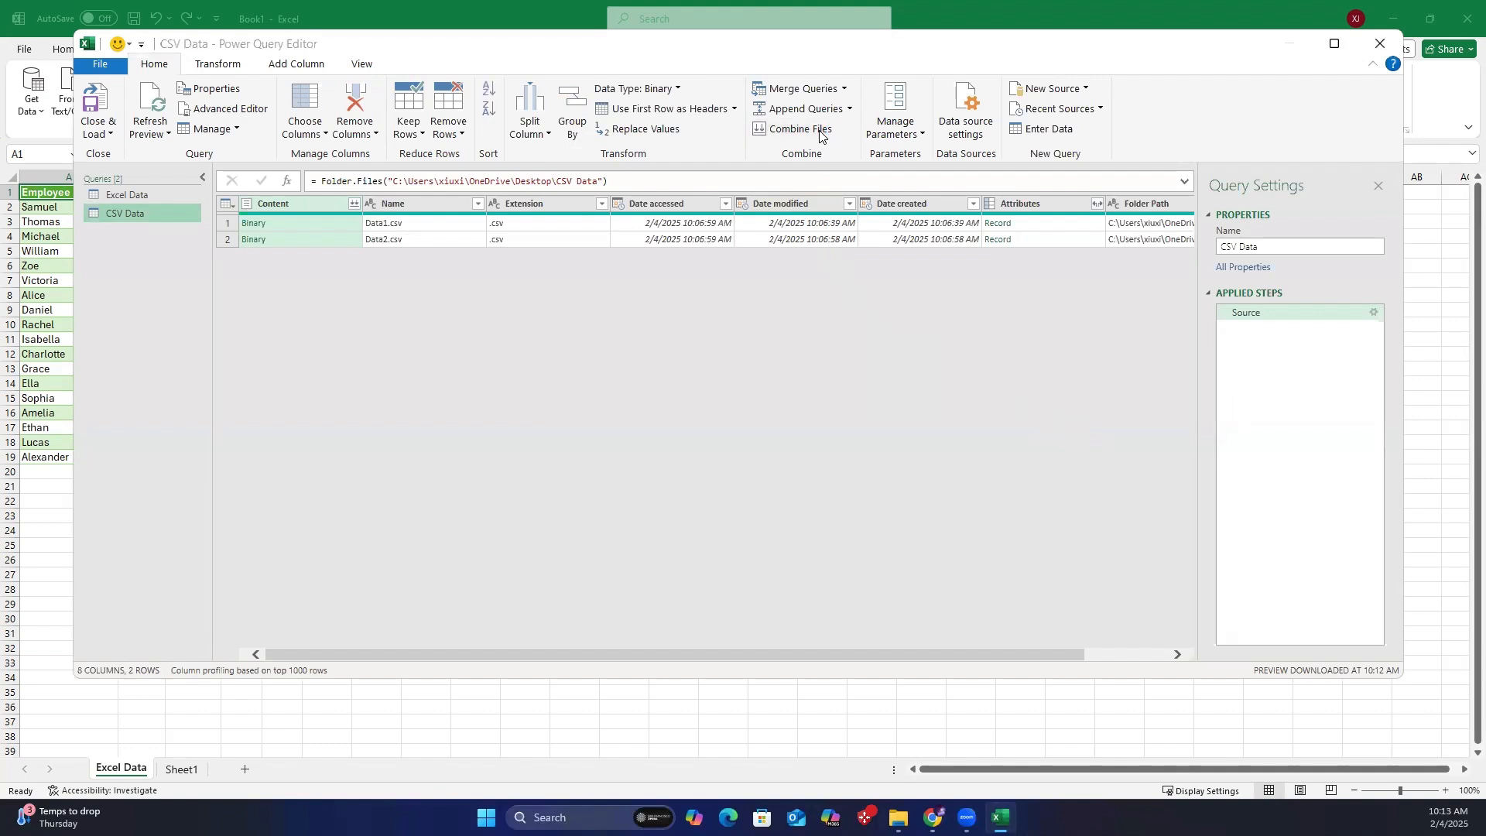
# Combine Data1.csv and Data2.csv into a six-row CSV Data query.
pyautogui.click(799, 130)
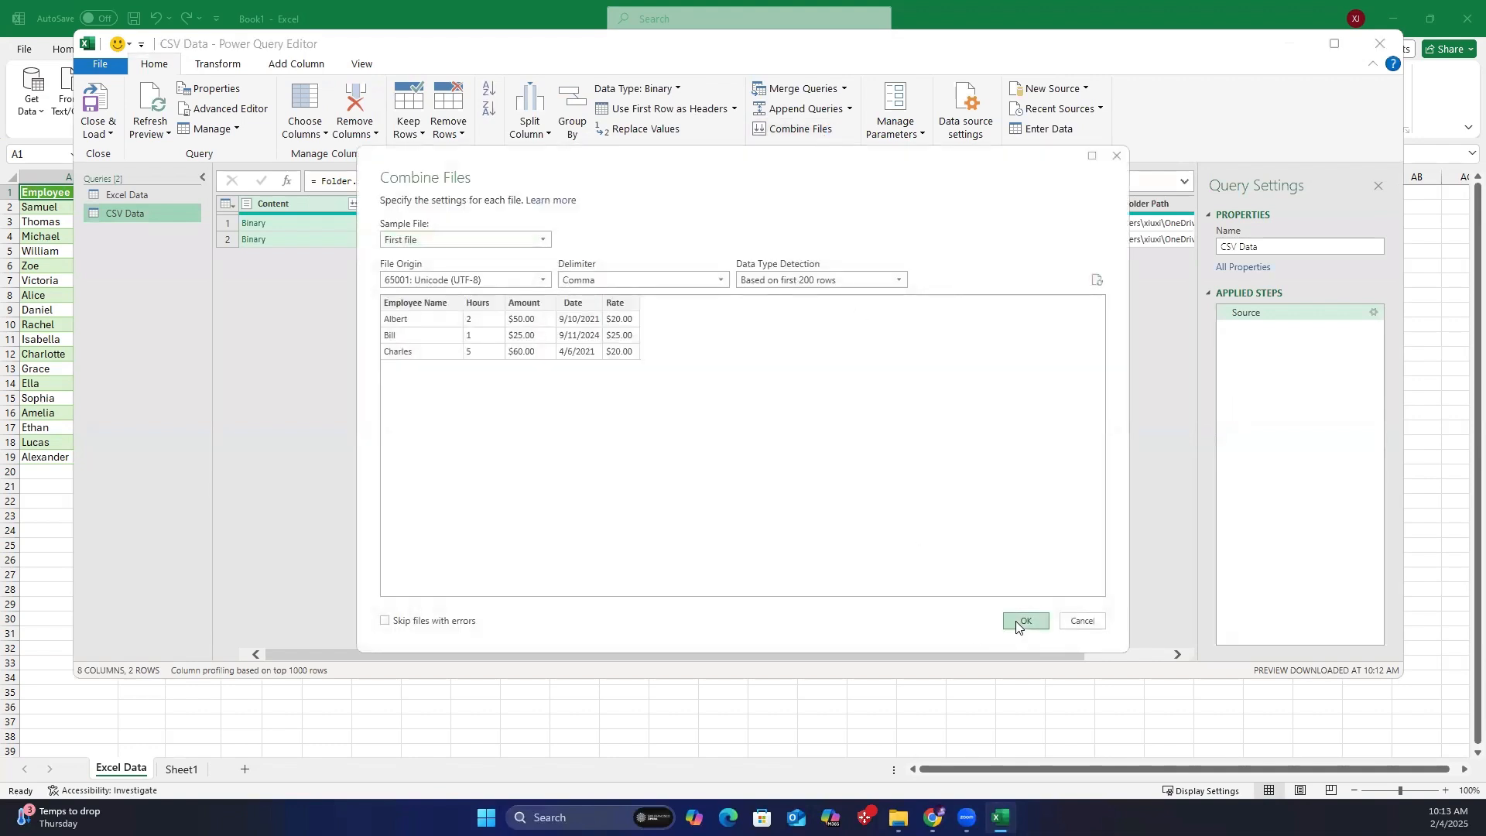
pyautogui.click(1023, 621)
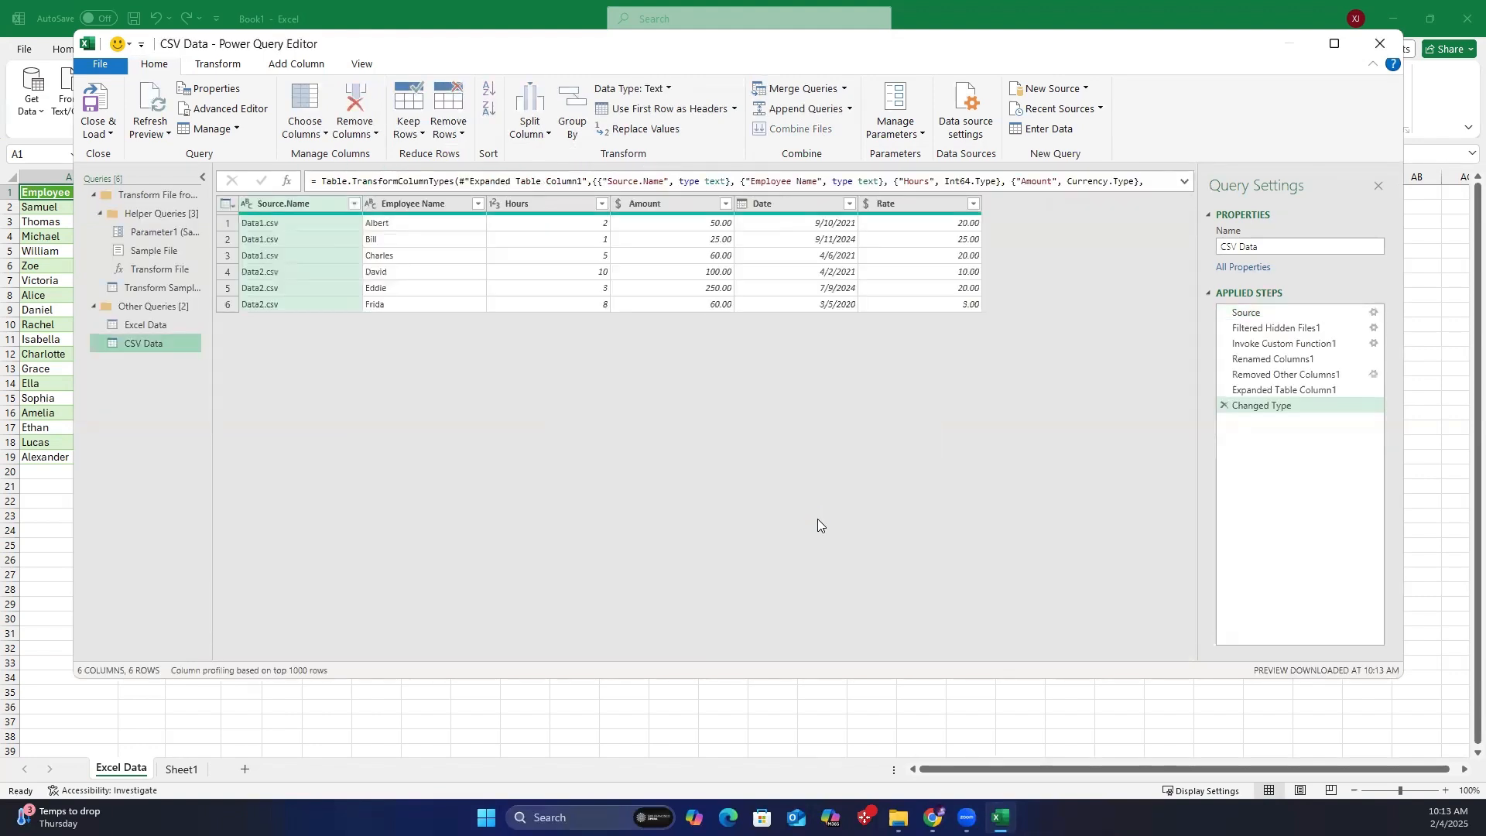
pyautogui.moveTo(371, 443)
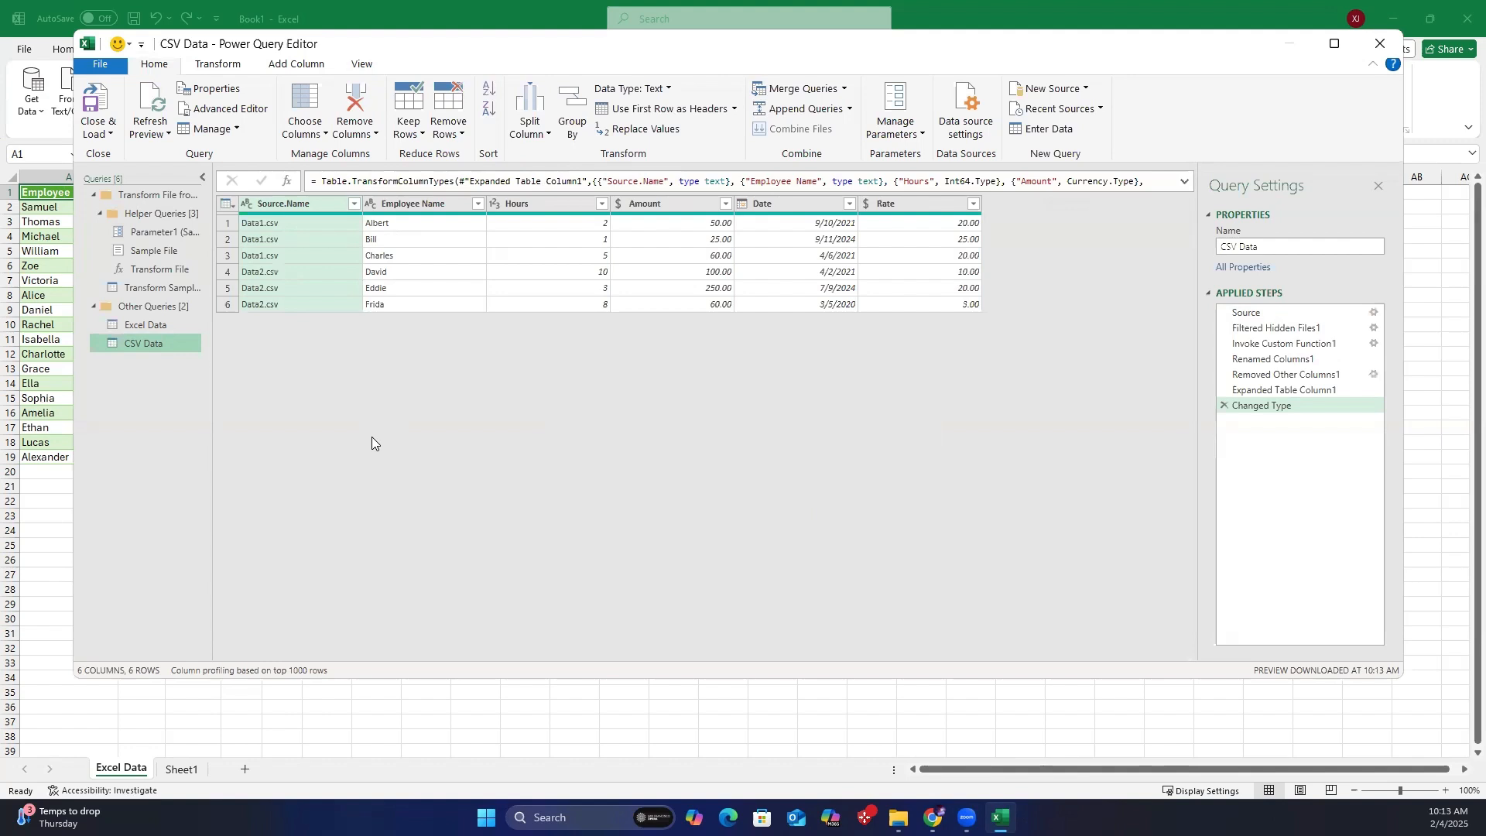
pyautogui.moveTo(321, 222)
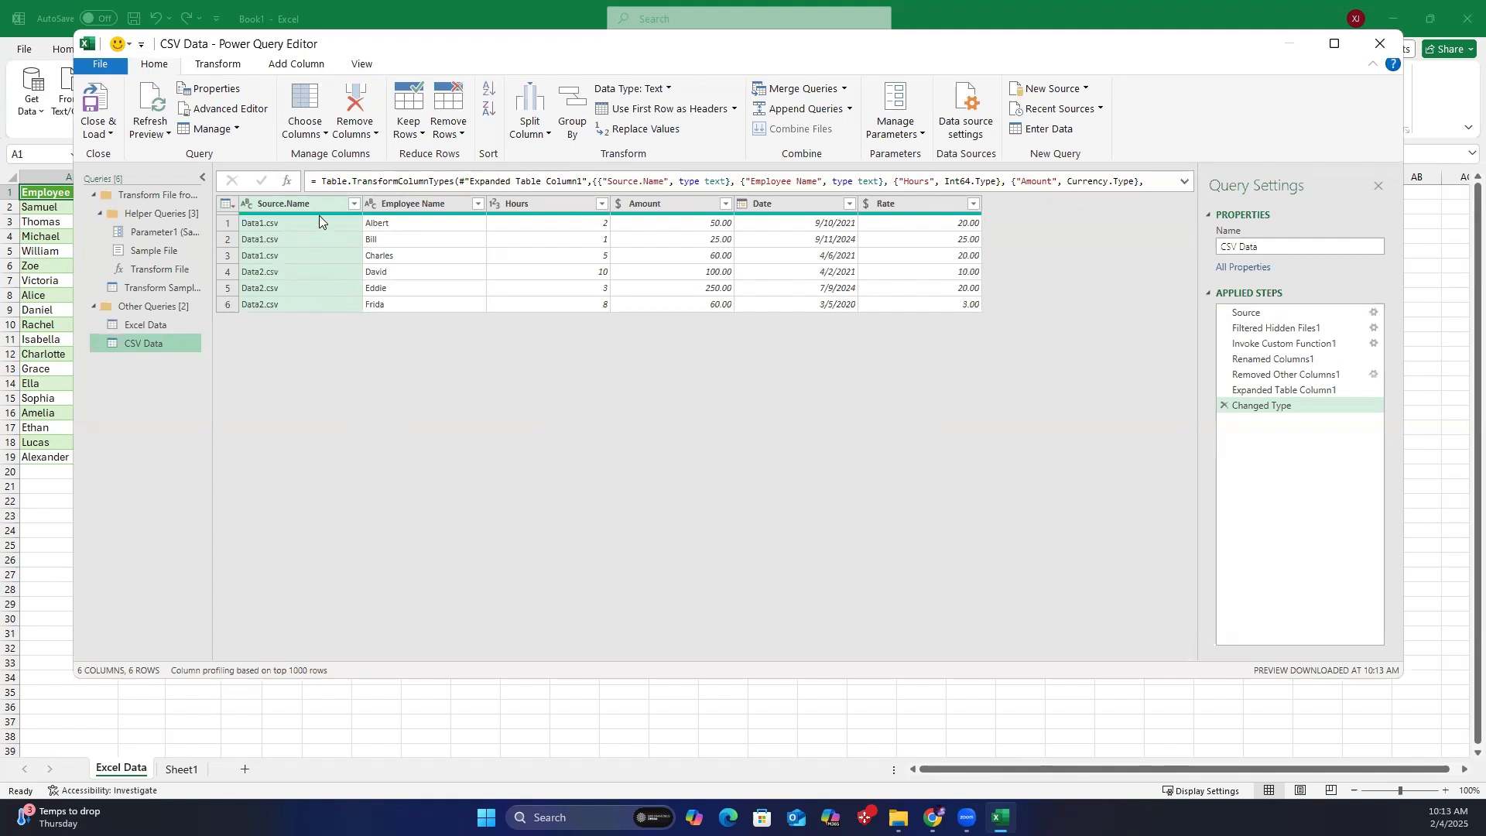
pyautogui.moveTo(324, 210)
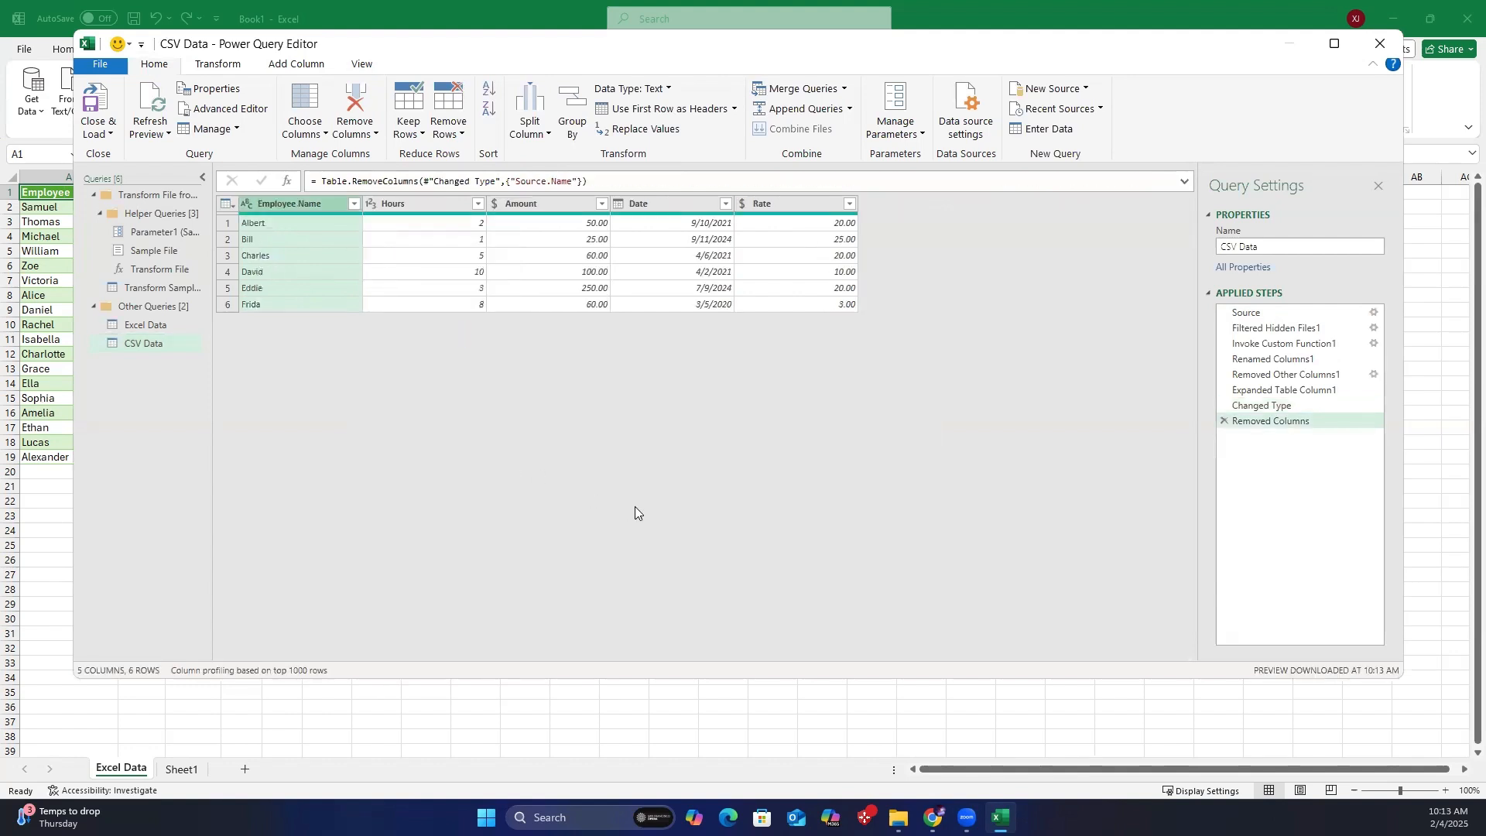
pyautogui.moveTo(641, 512)
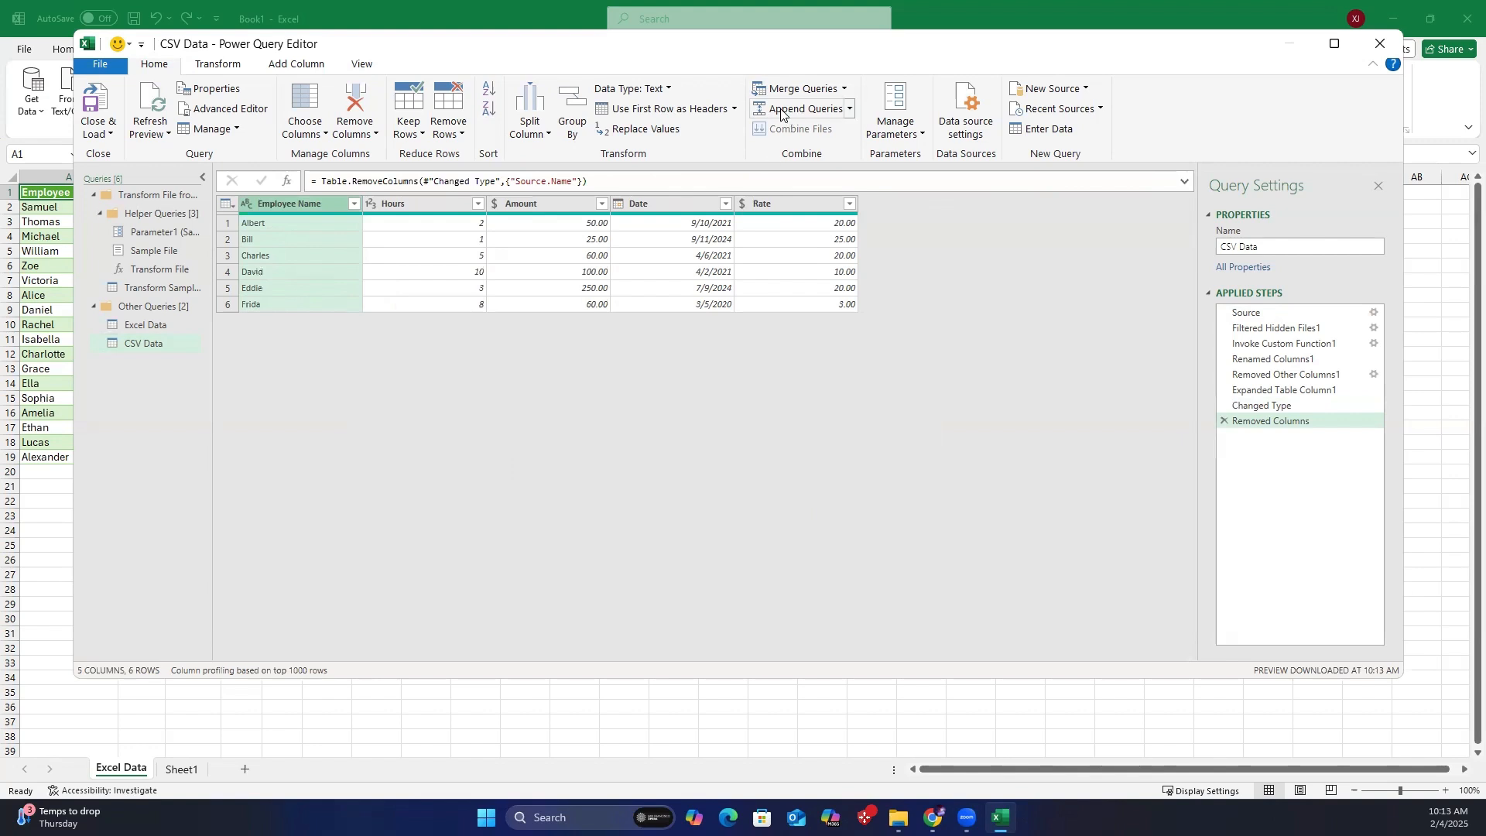
pyautogui.moveTo(837, 115)
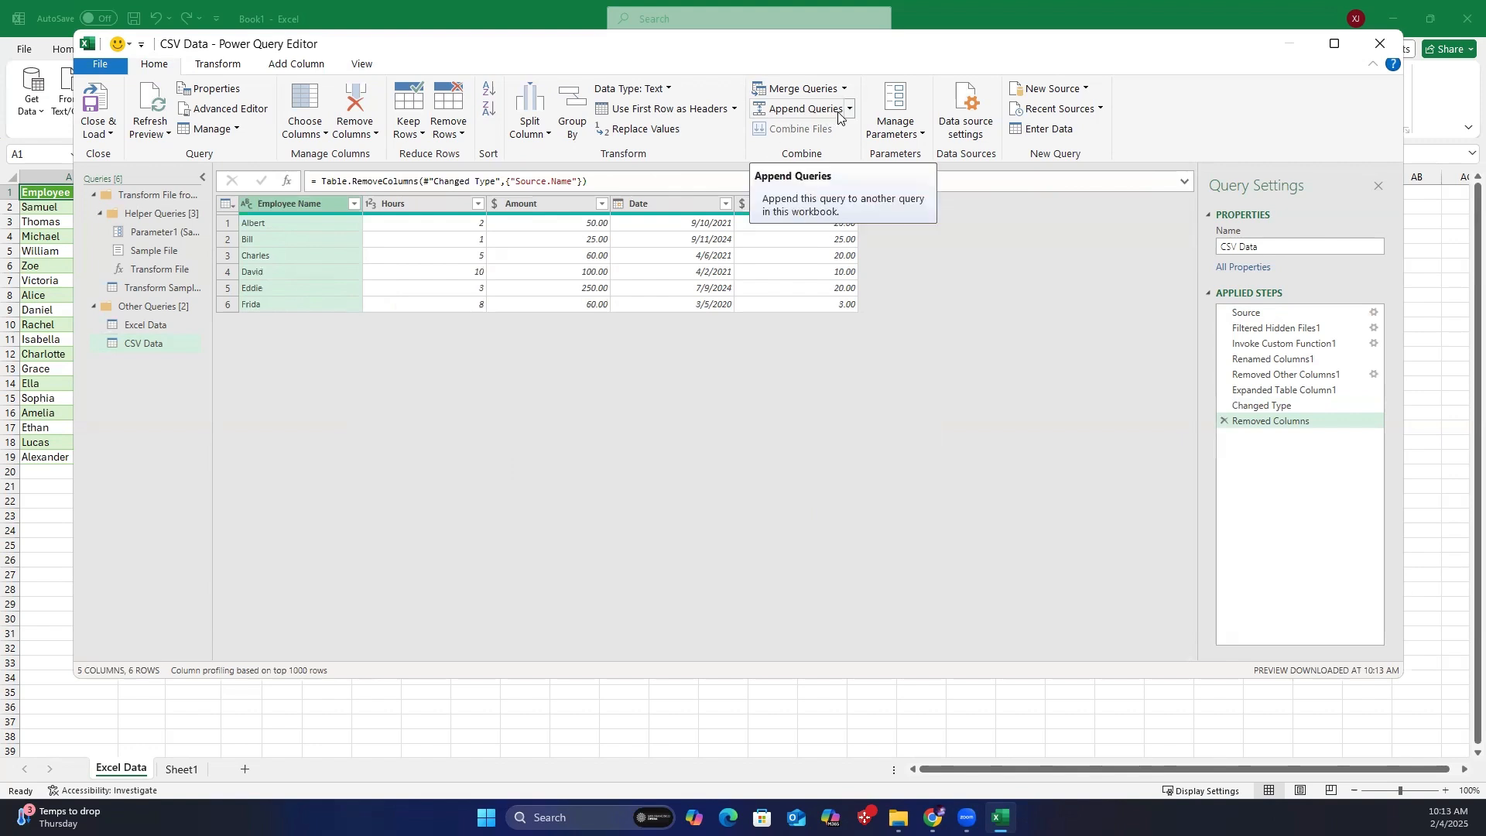
# Open the Append Queries dialog with CSV Data as the first table.
pyautogui.click(847, 109)
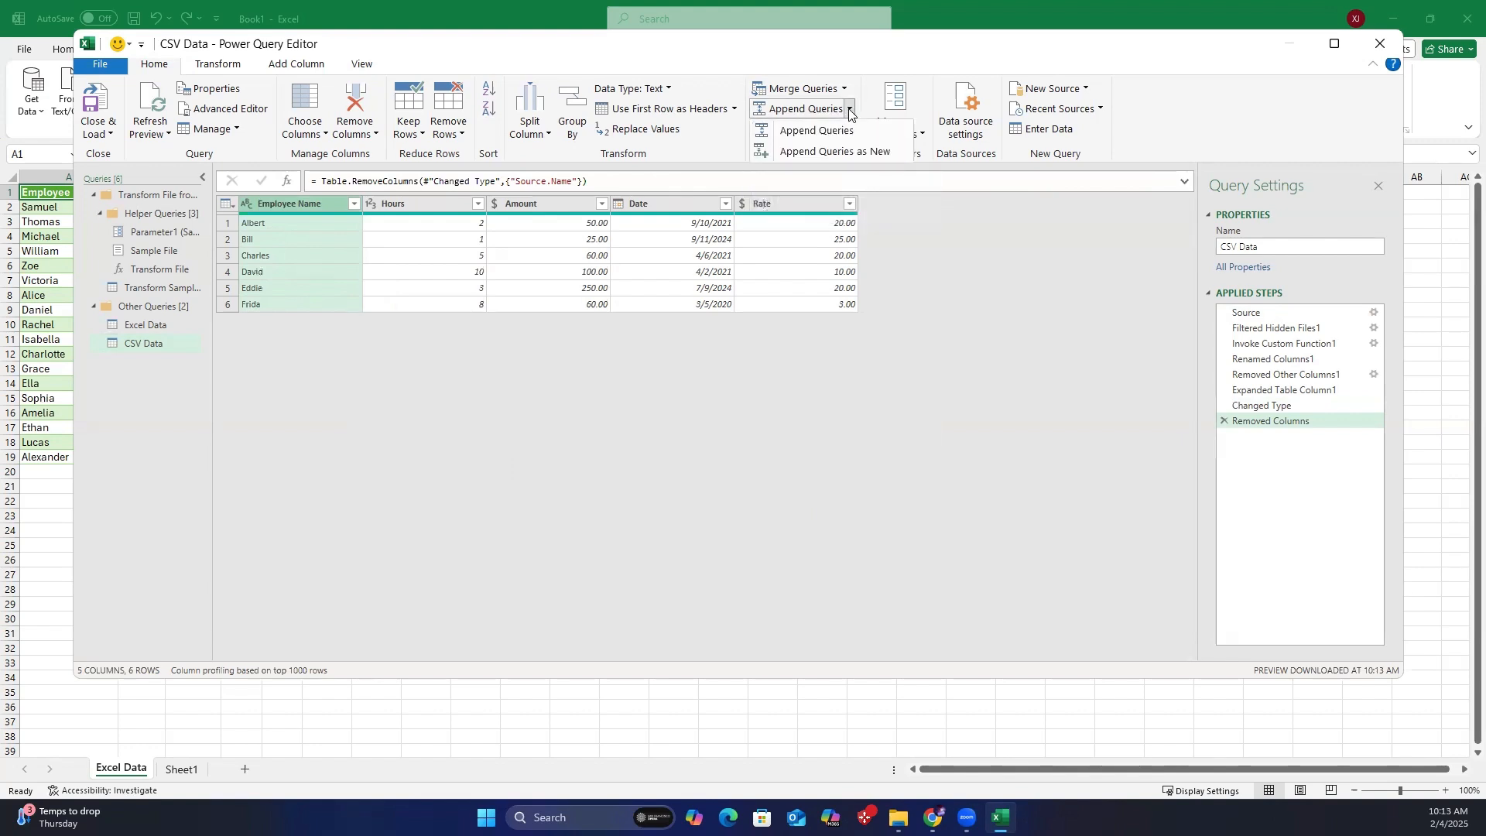
pyautogui.moveTo(834, 152)
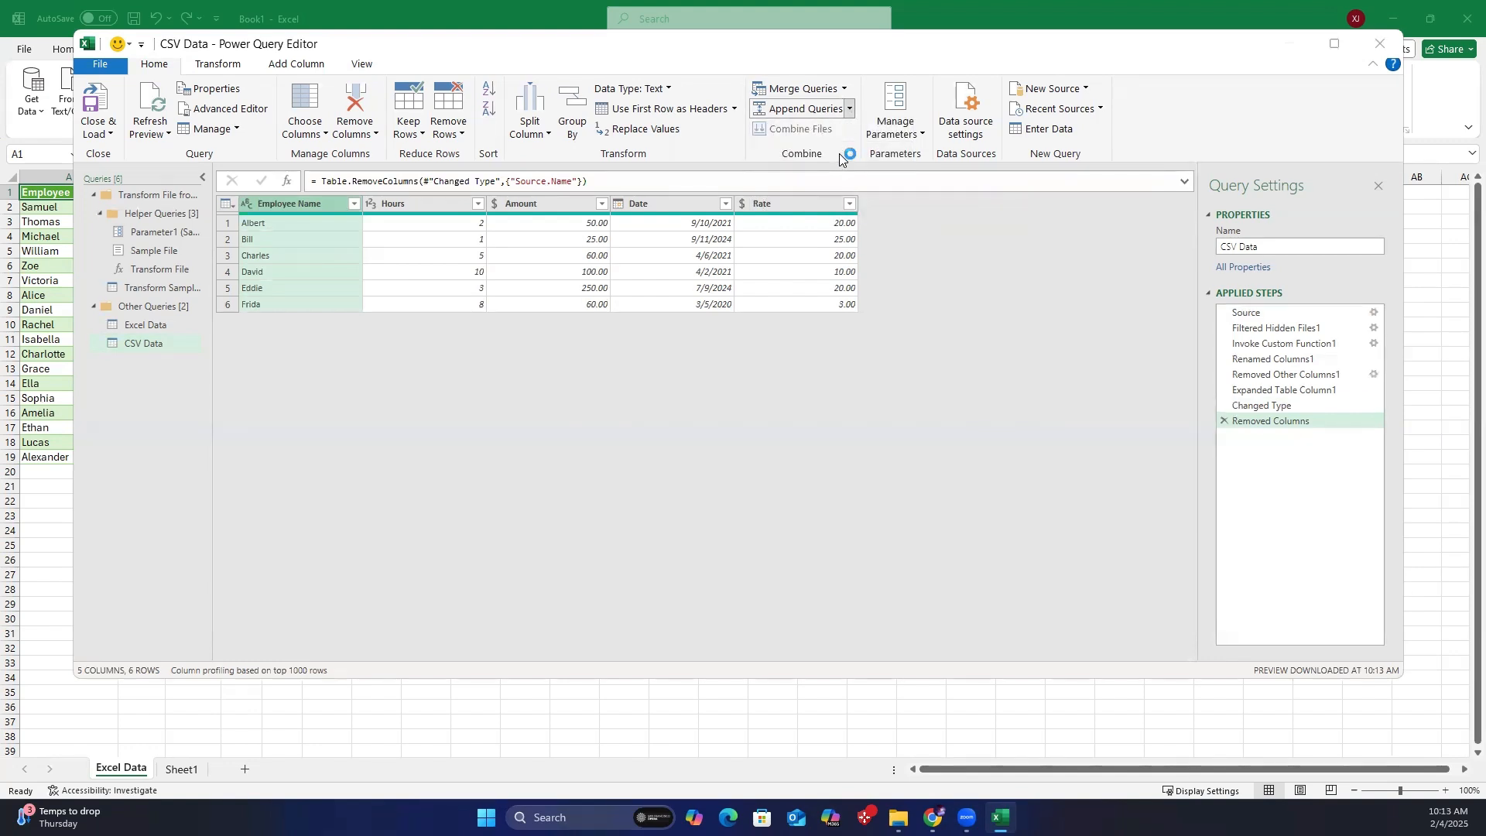
pyautogui.click(799, 109)
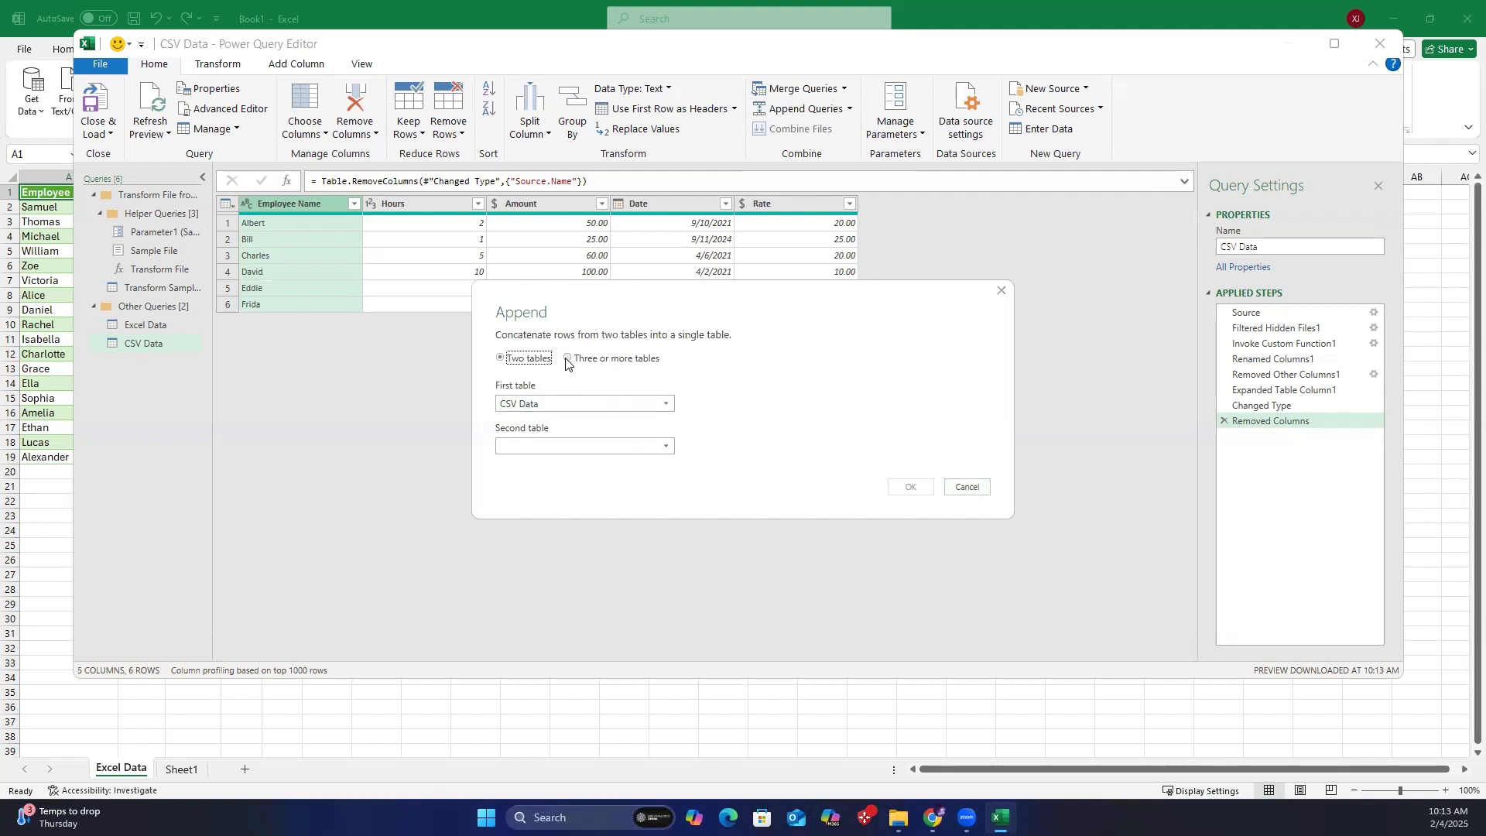
# Append Excel Data to CSV Data, creating the 24-row Append1 query.
pyautogui.click(567, 357)
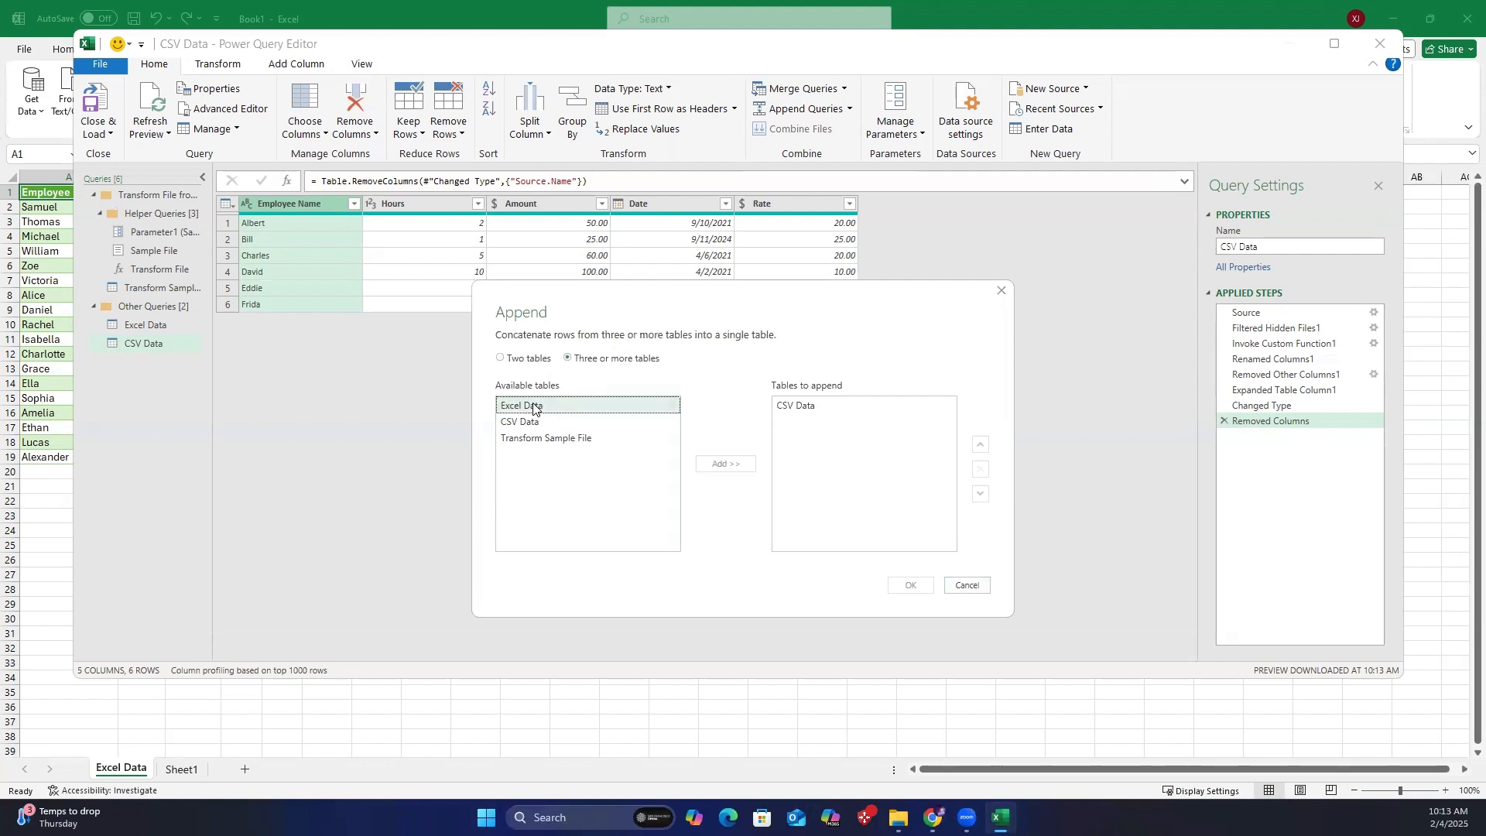
pyautogui.click(521, 405)
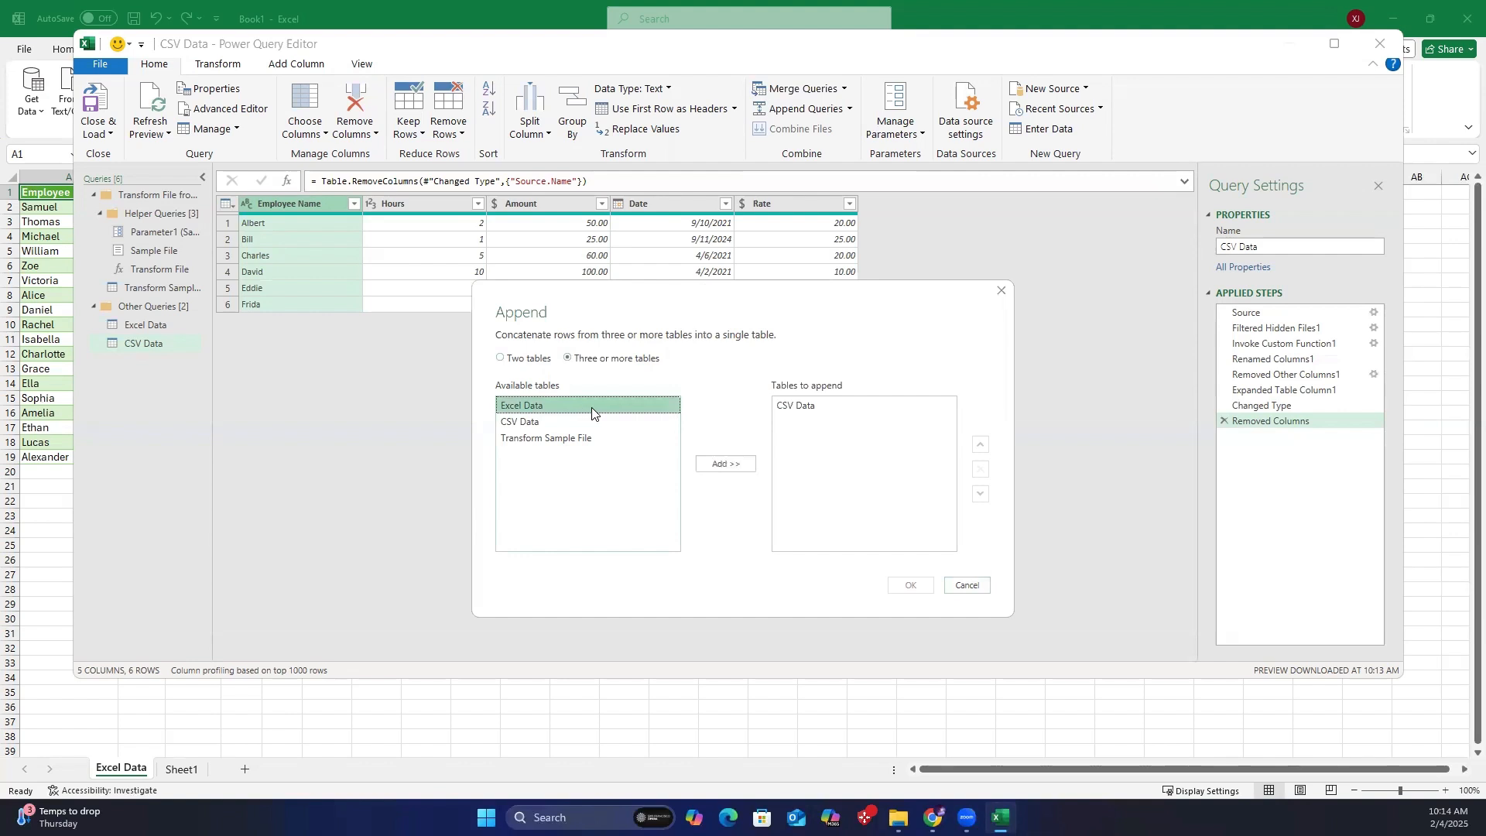
pyautogui.moveTo(730, 482)
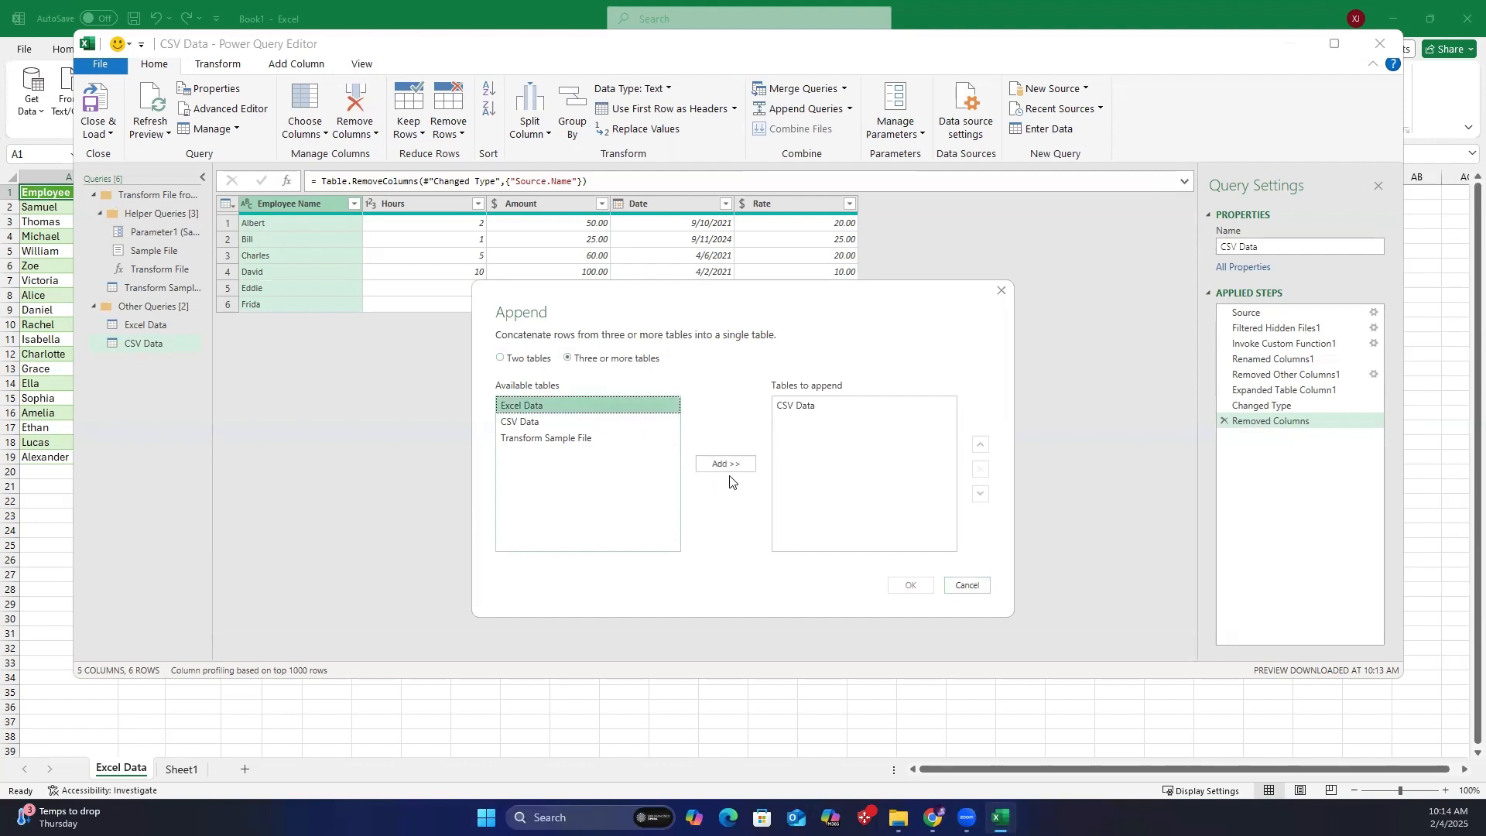
pyautogui.click(724, 463)
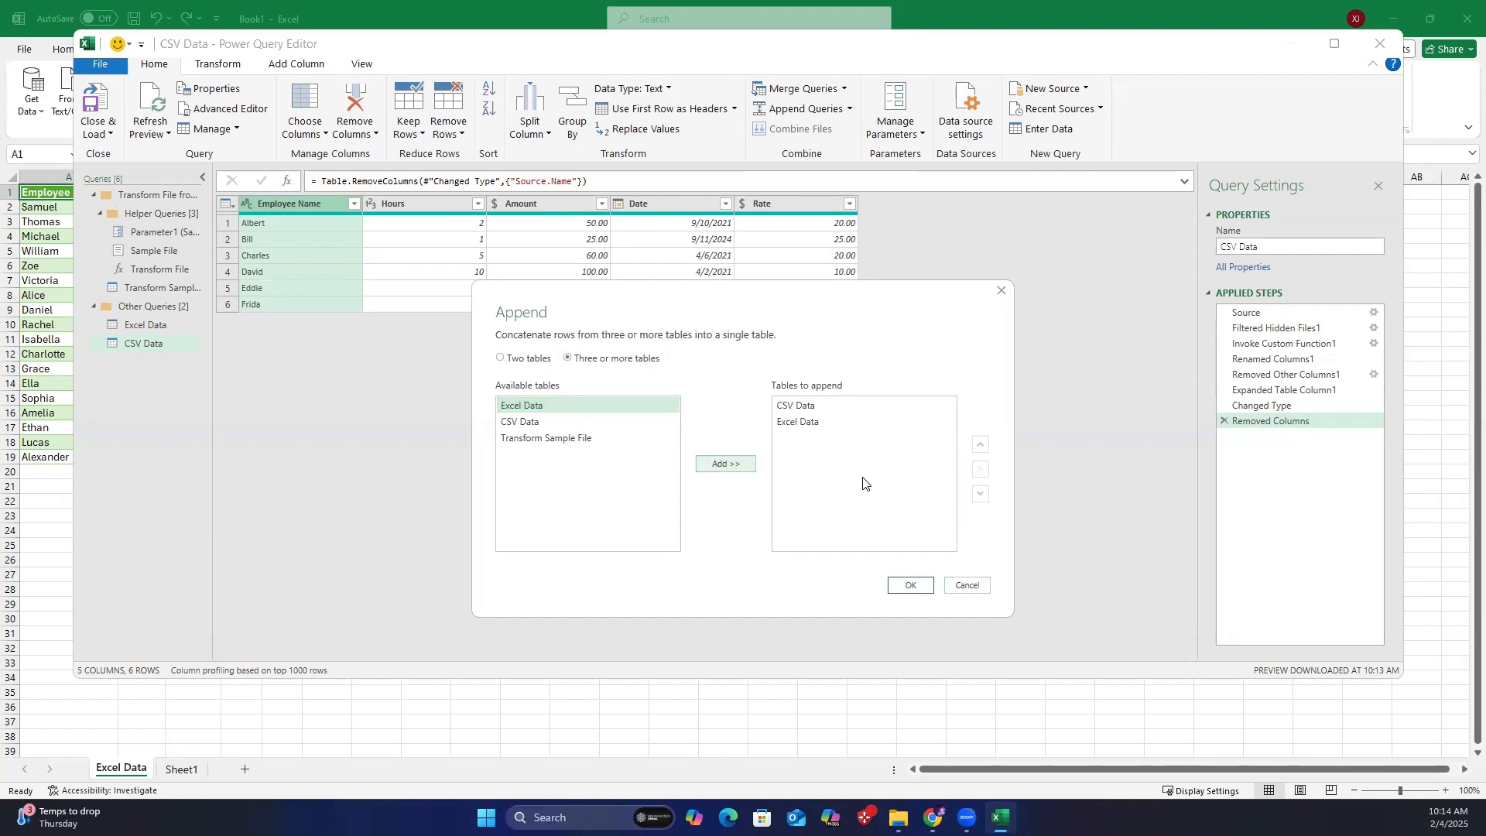
pyautogui.click(794, 405)
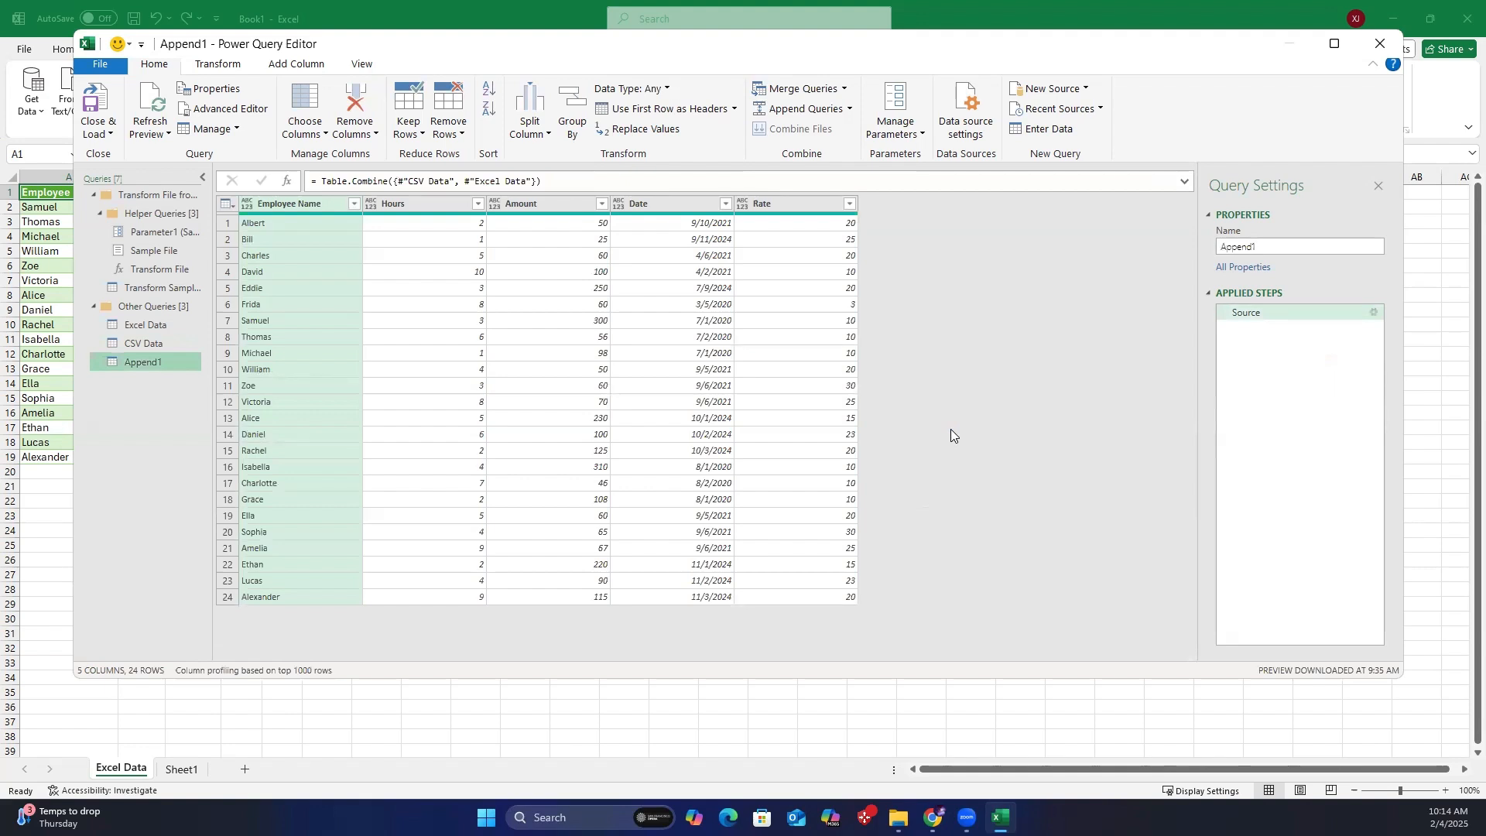
pyautogui.moveTo(176, 196)
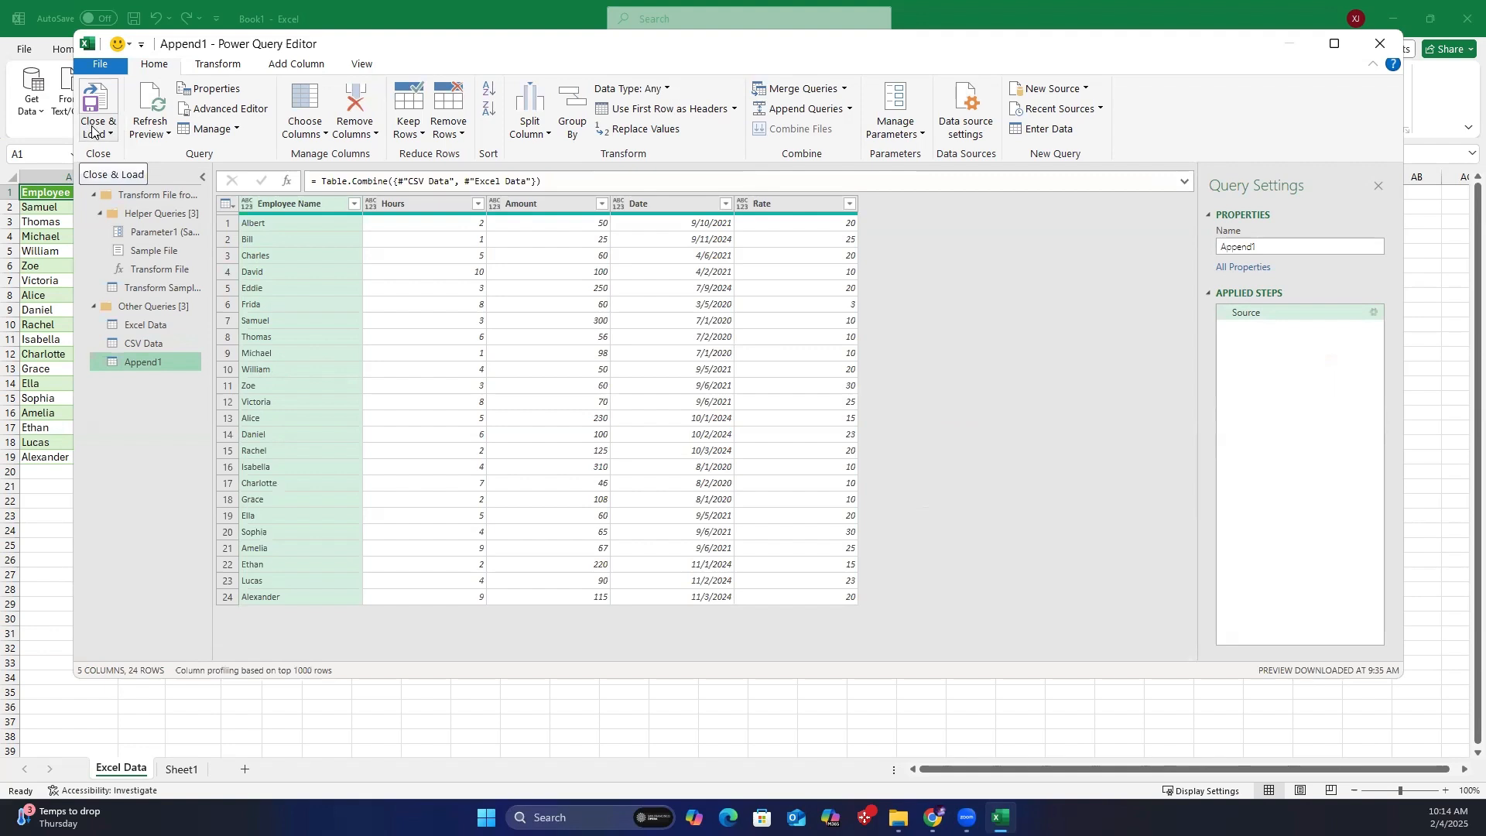
# Close & Load the Append1 query into the workbook.
pyautogui.click(98, 100)
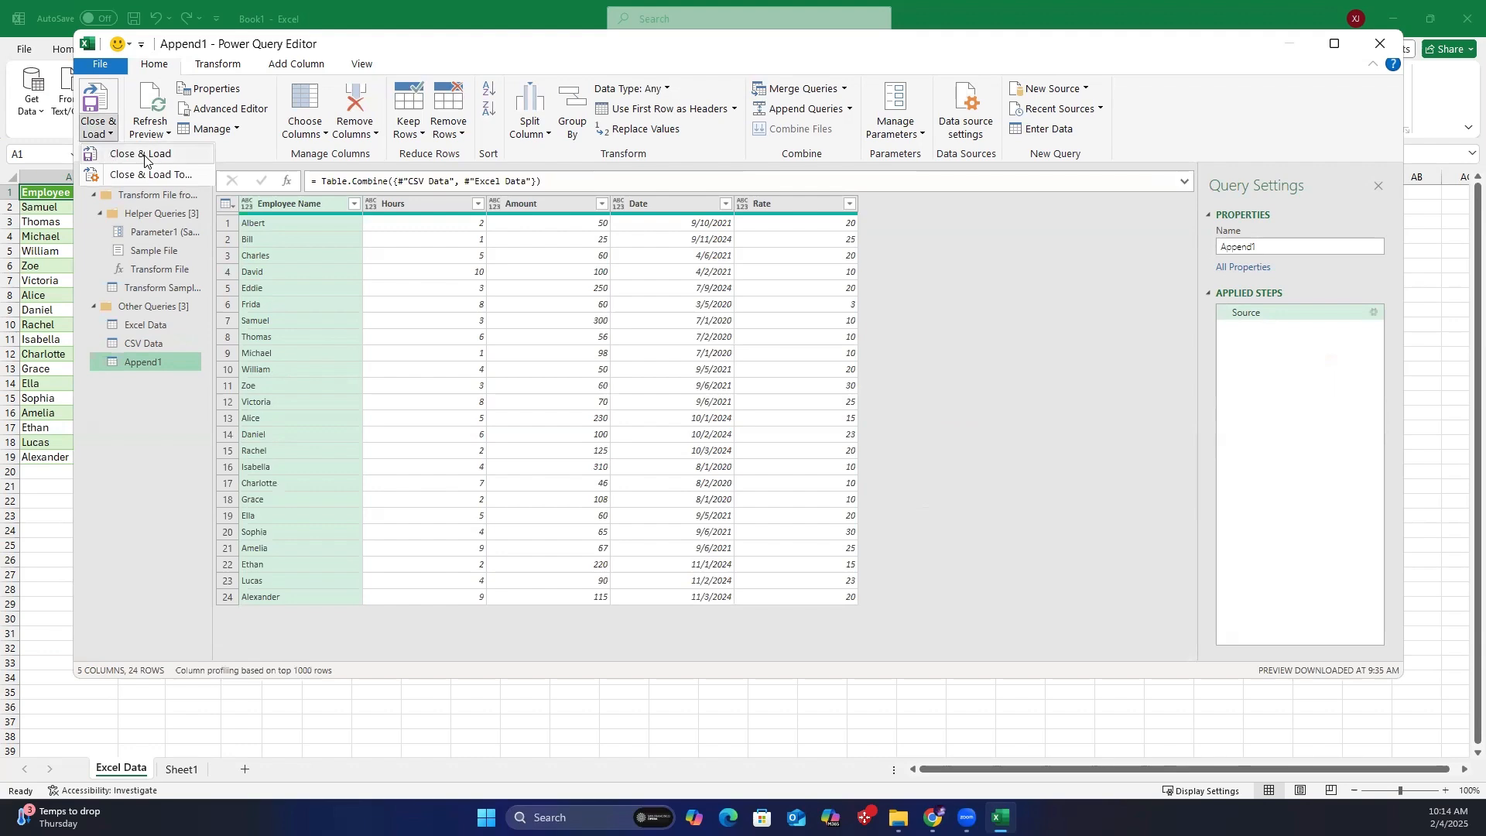
pyautogui.click(140, 152)
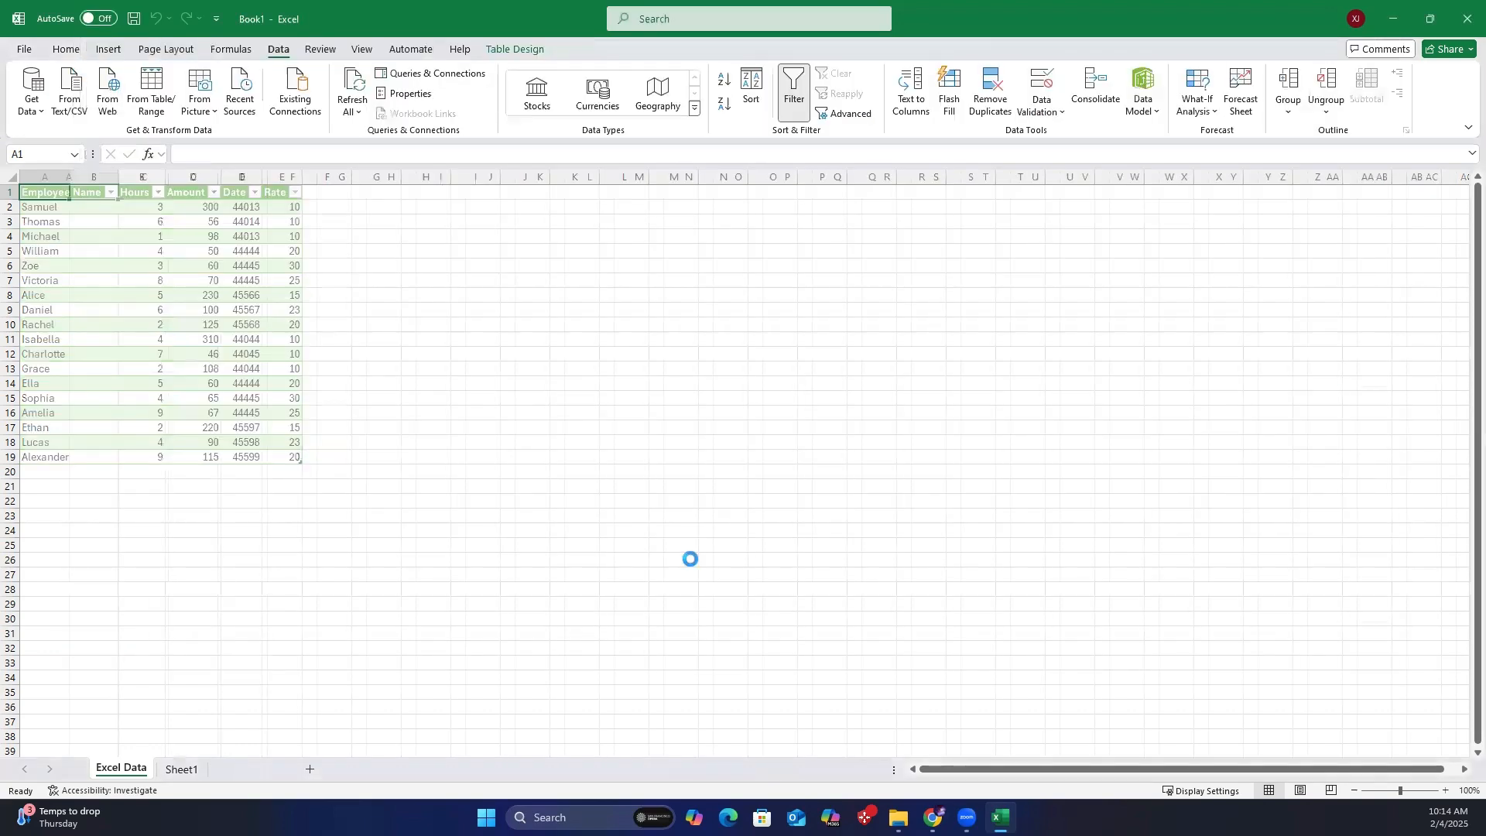
# Format Amount and Rate as Currency and Date as Short Date in Append1.
pyautogui.click(432, 75)
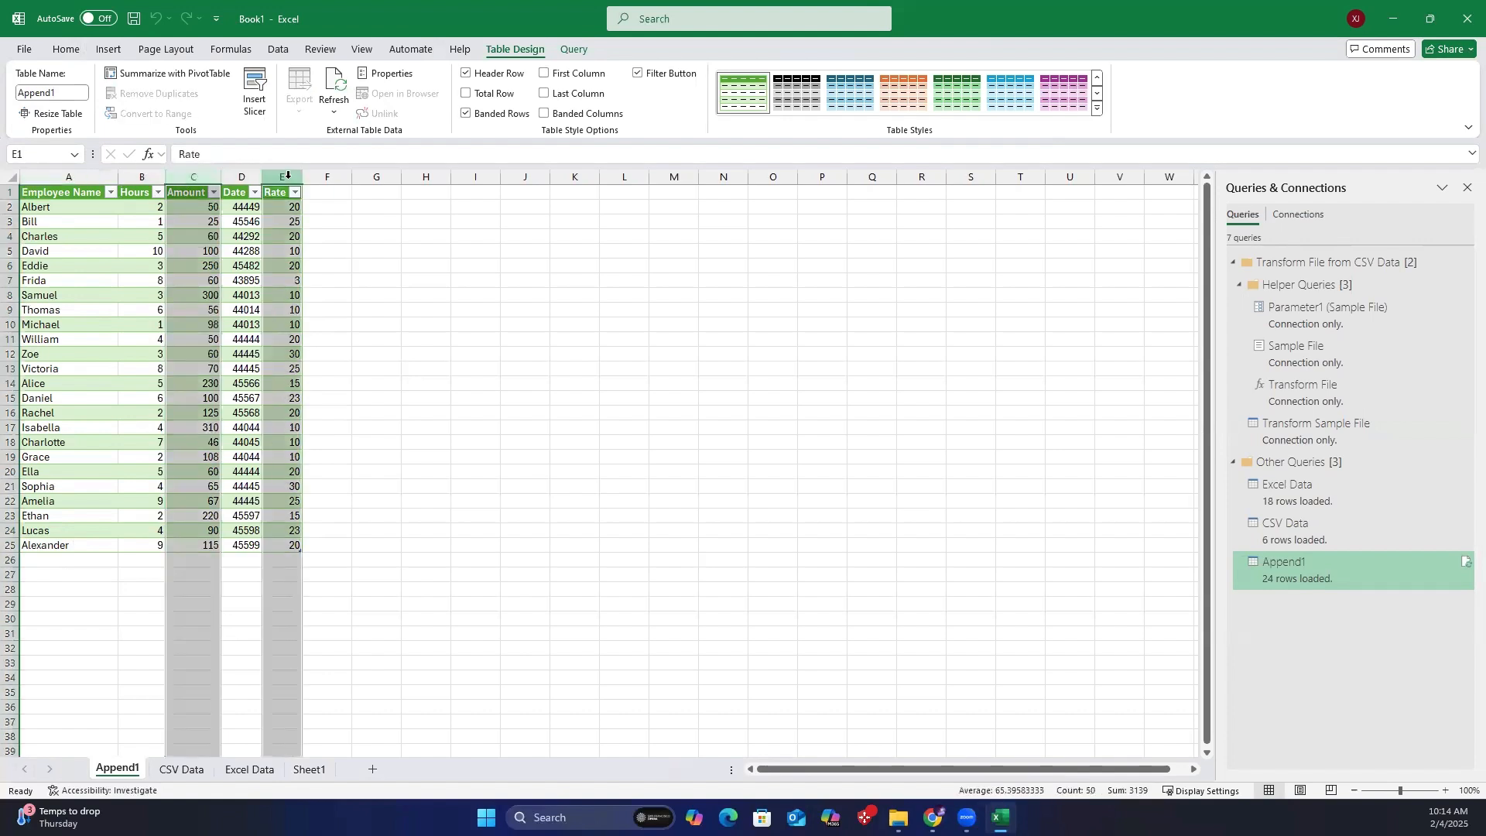
pyautogui.click(64, 50)
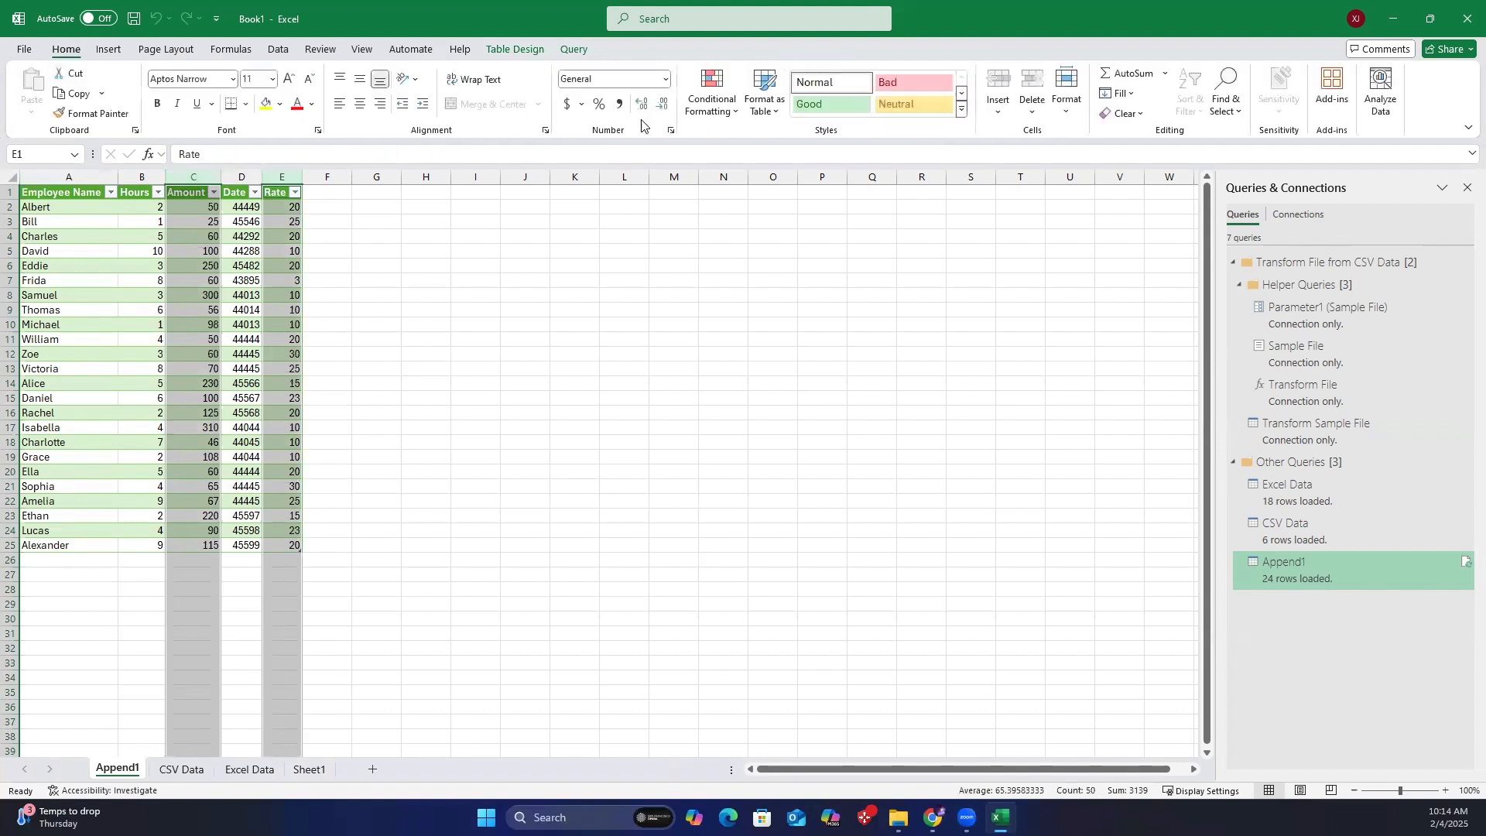
pyautogui.click(663, 79)
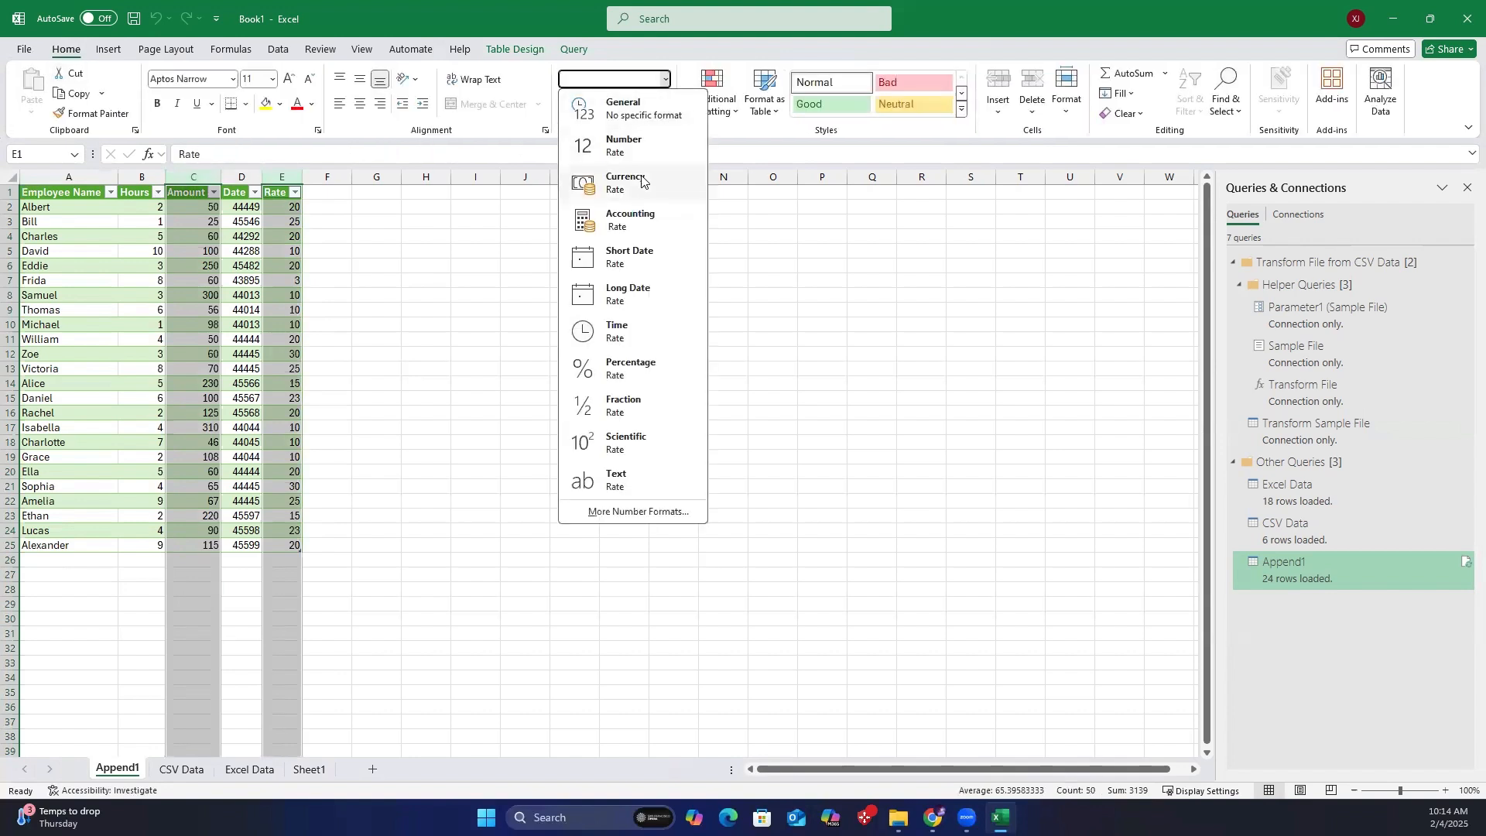
pyautogui.click(626, 182)
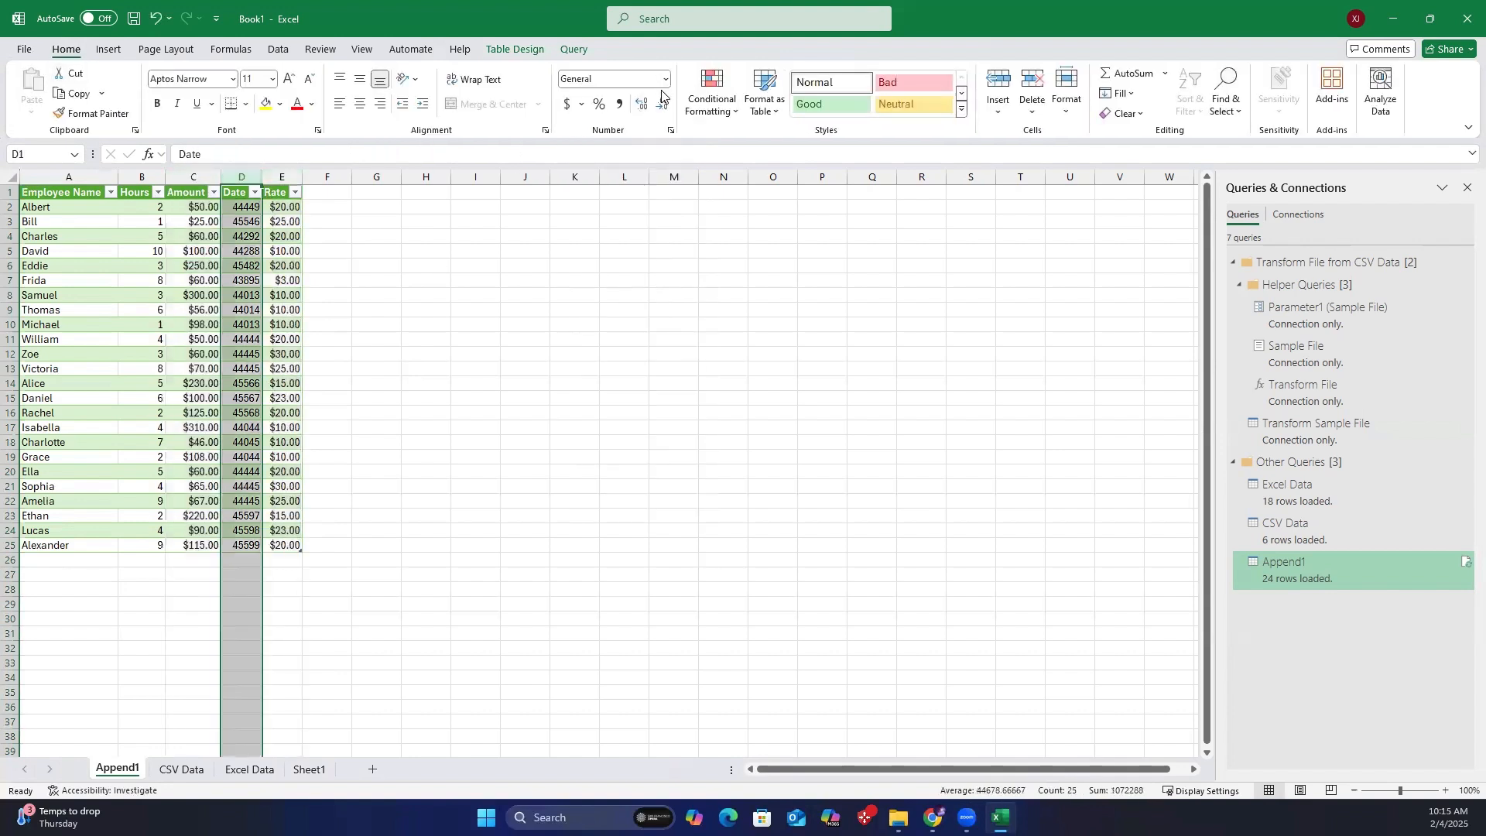
pyautogui.click(664, 79)
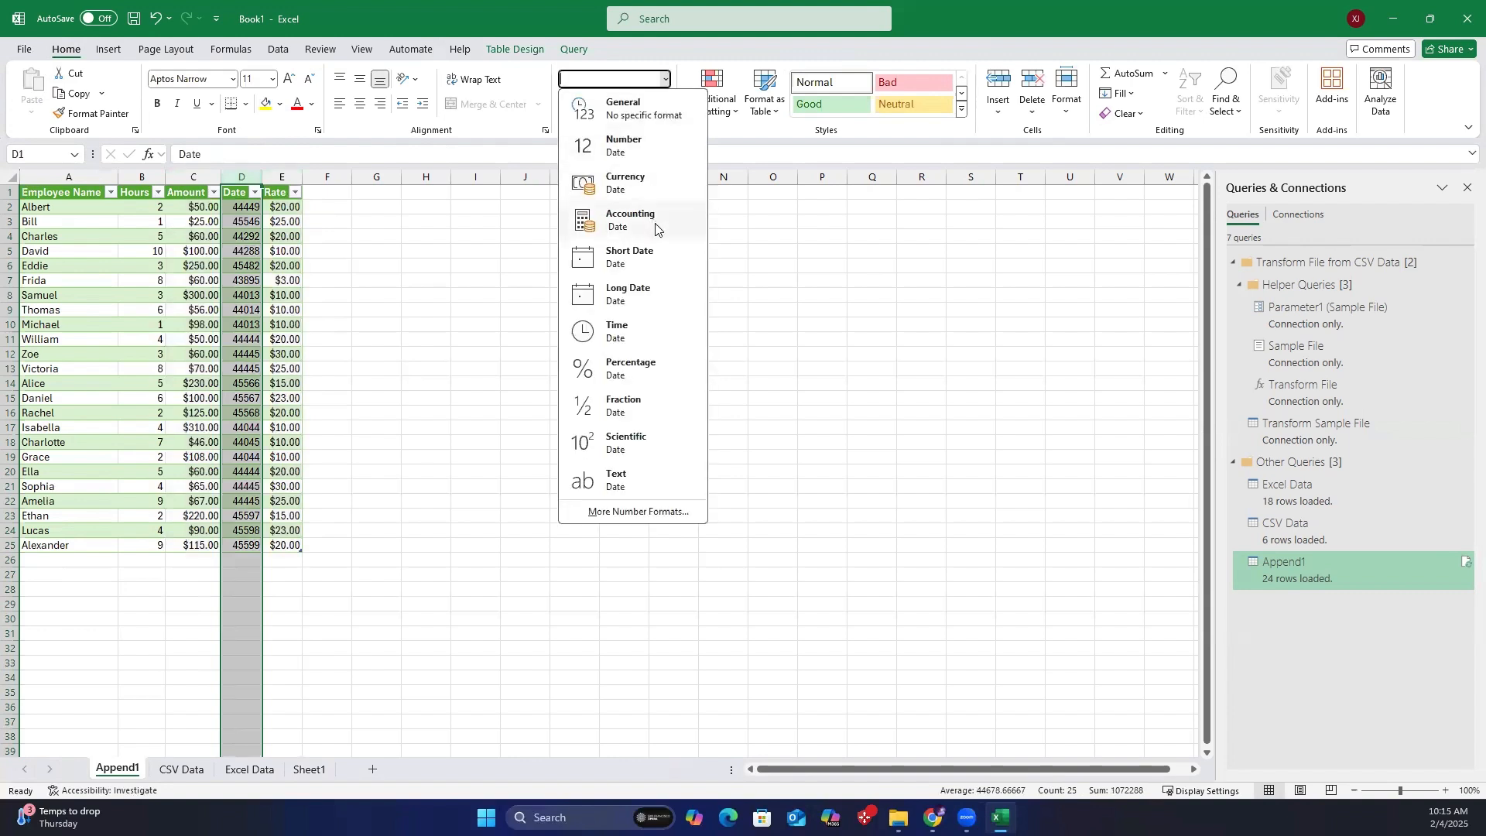
pyautogui.click(629, 257)
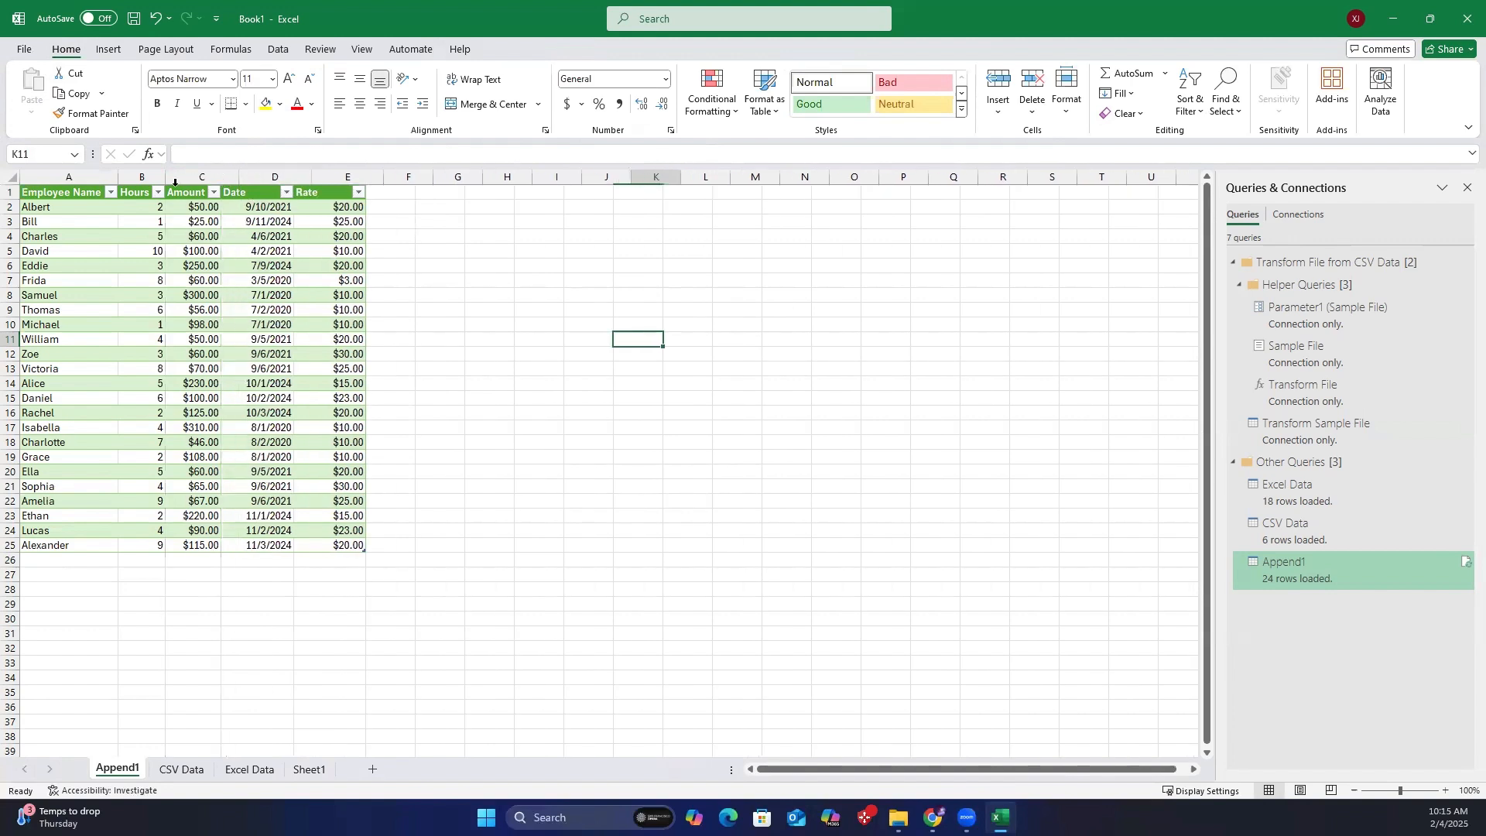
pyautogui.click(1468, 187)
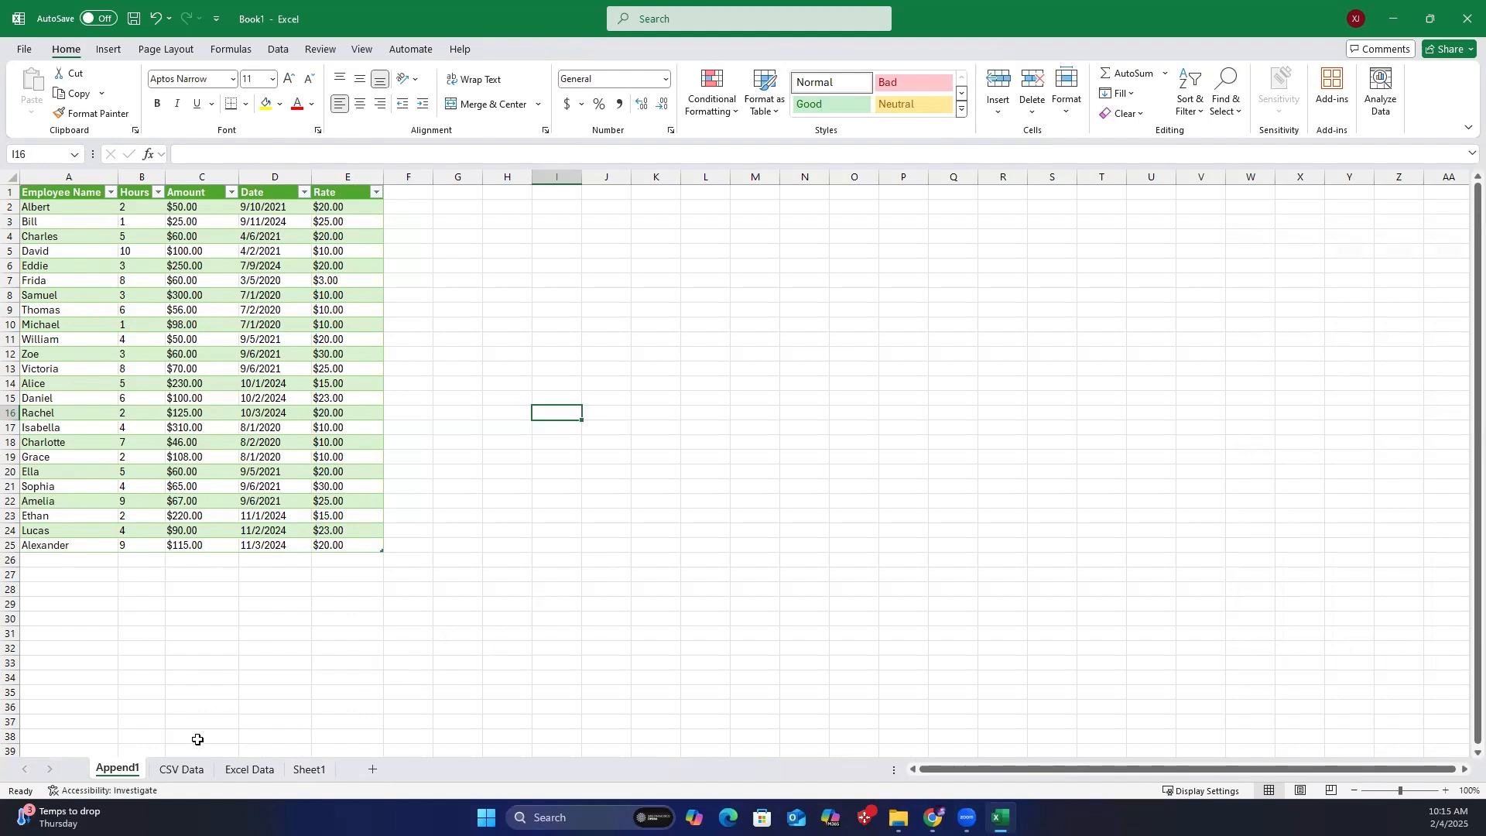
pyautogui.click(180, 773)
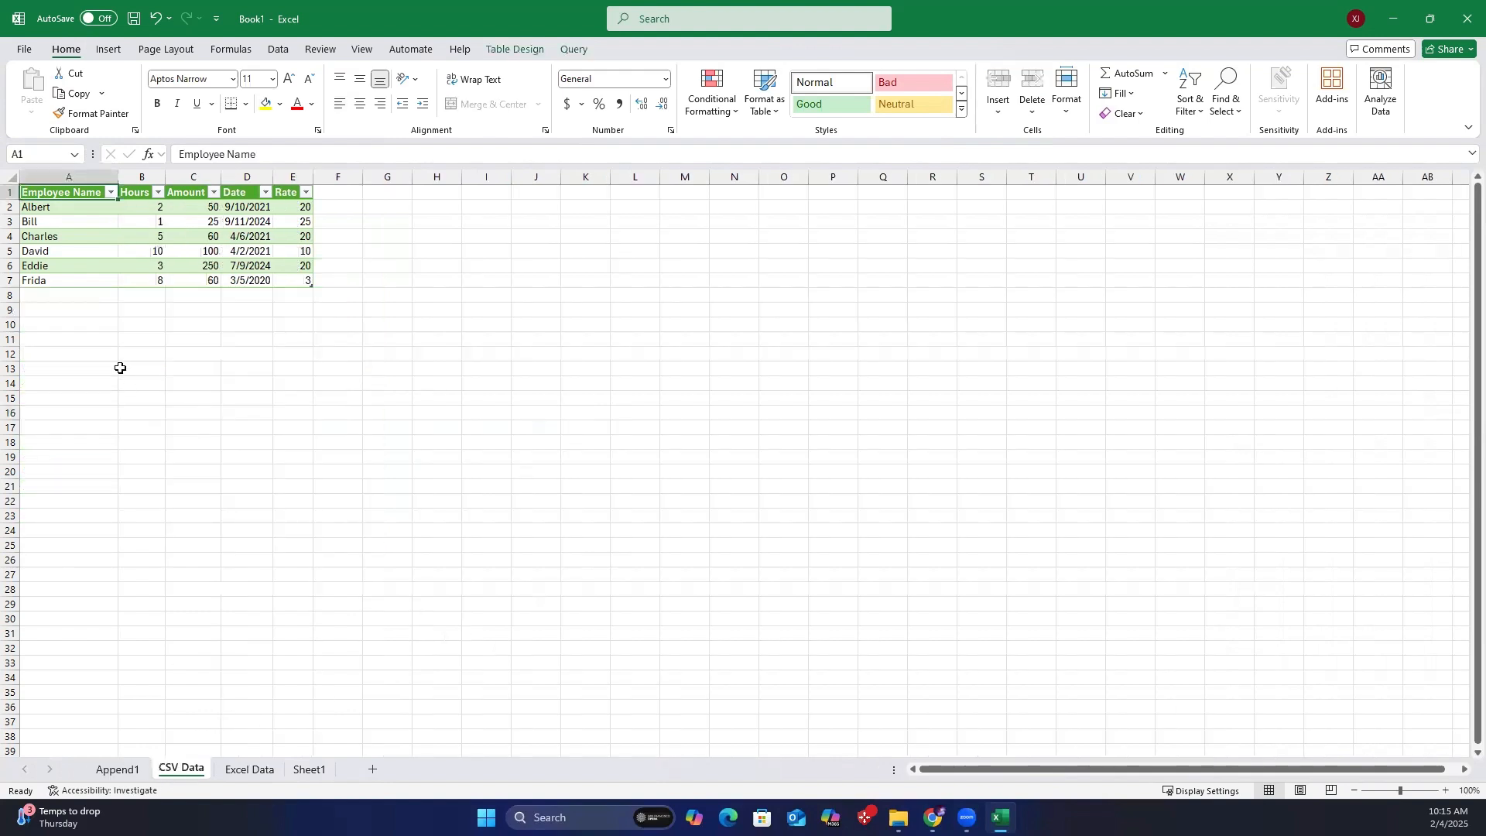
pyautogui.moveTo(185, 803)
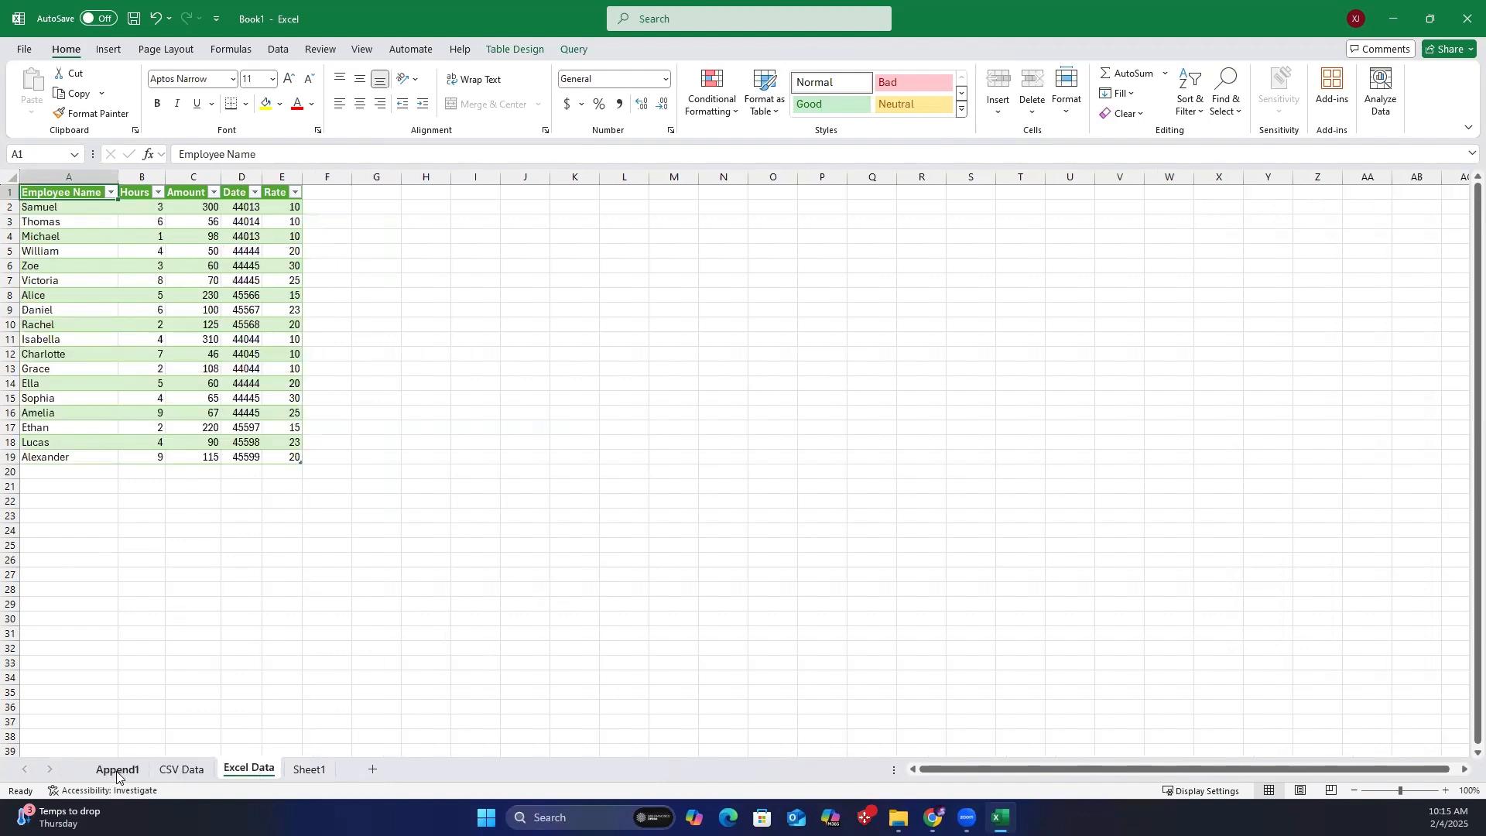
pyautogui.click(22, 48)
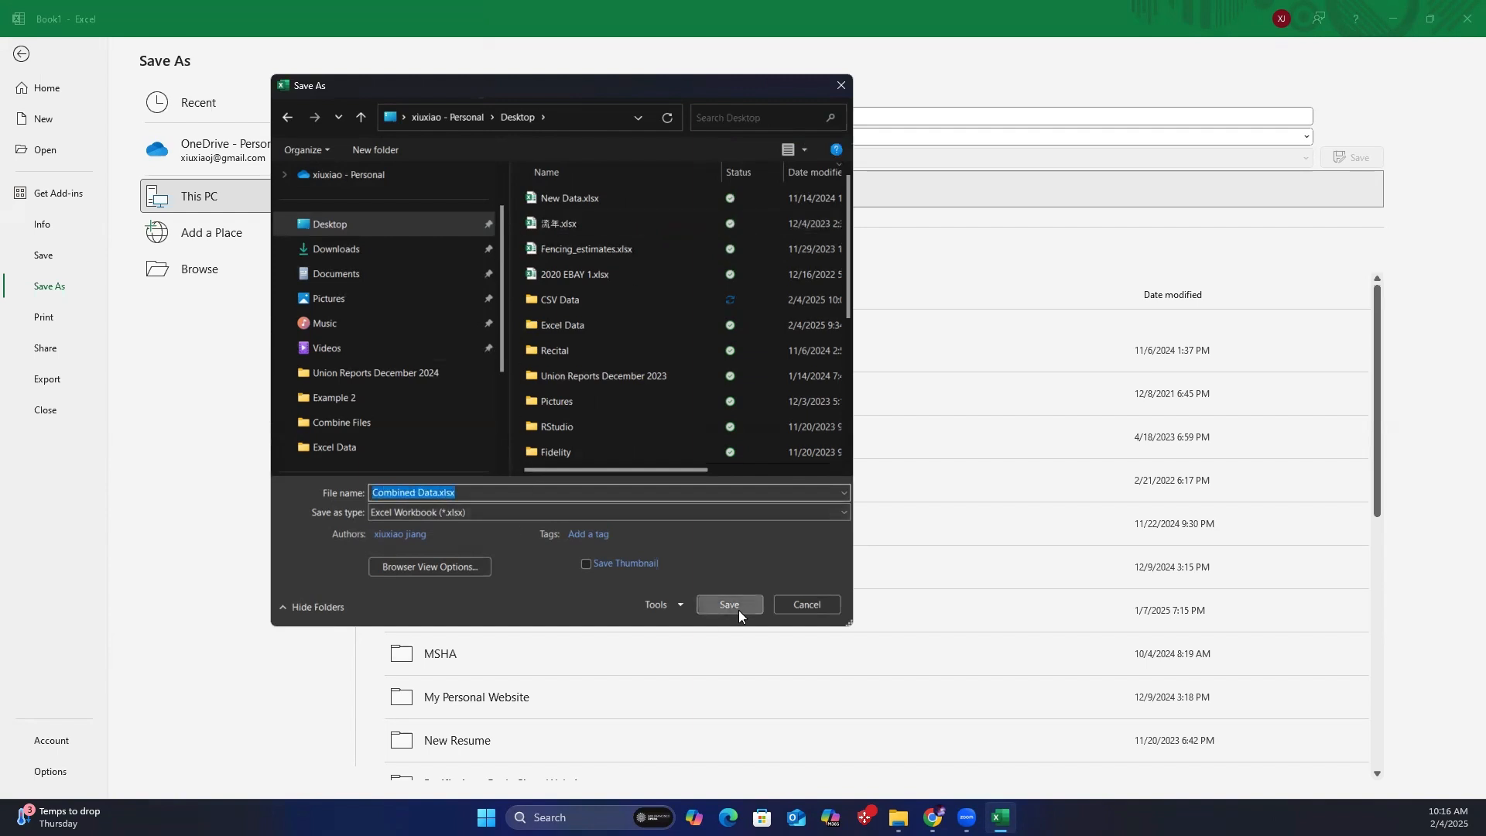
# Save the workbook to the Desktop as Combined Data.xlsx.
pyautogui.click(730, 604)
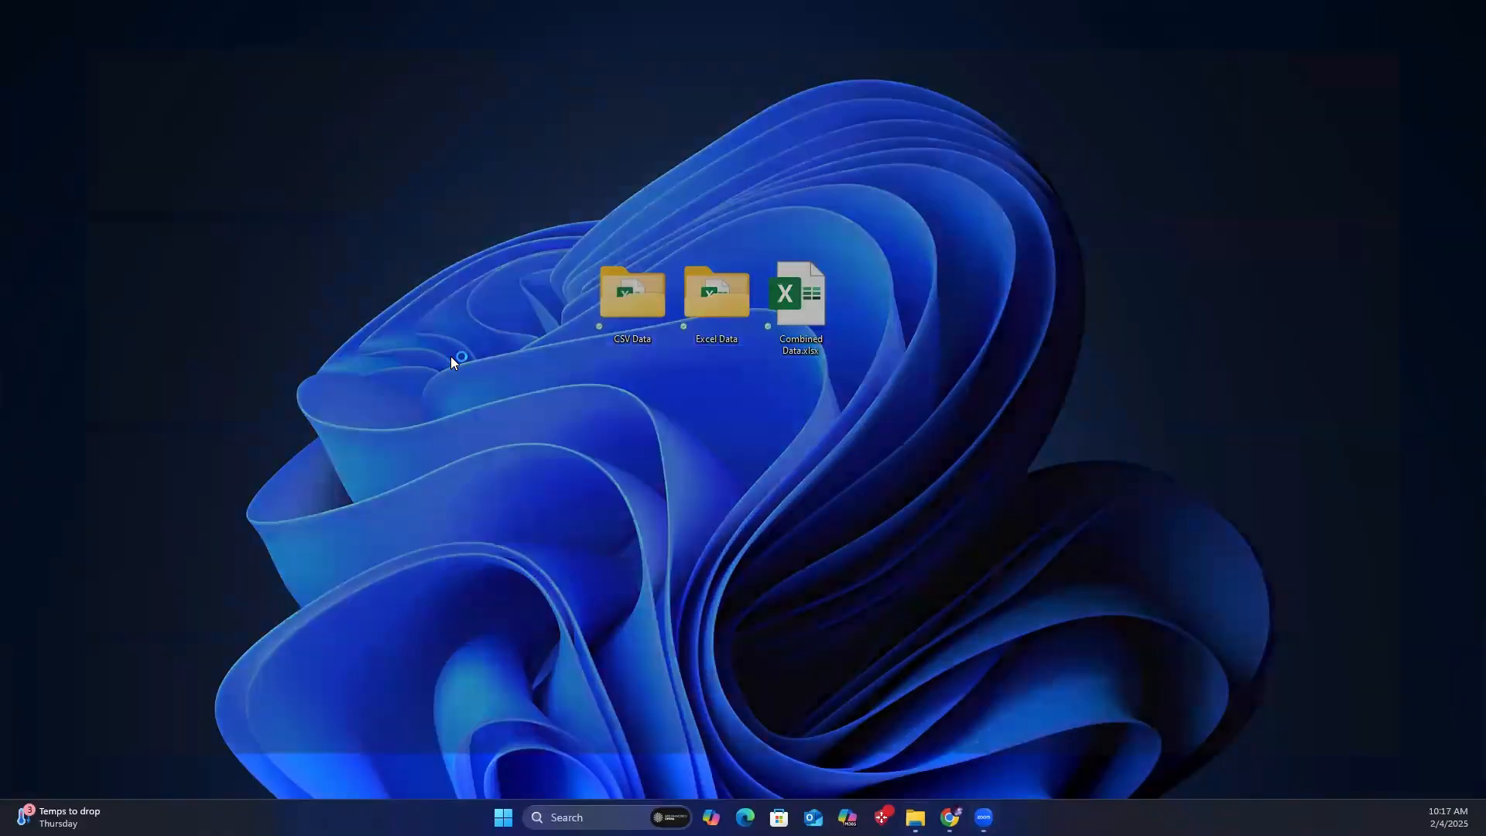
# Check the Excel Data folder for New Data.xlsx, then reopen Combined Data.xlsx.
pyautogui.doubleClick(715, 294)
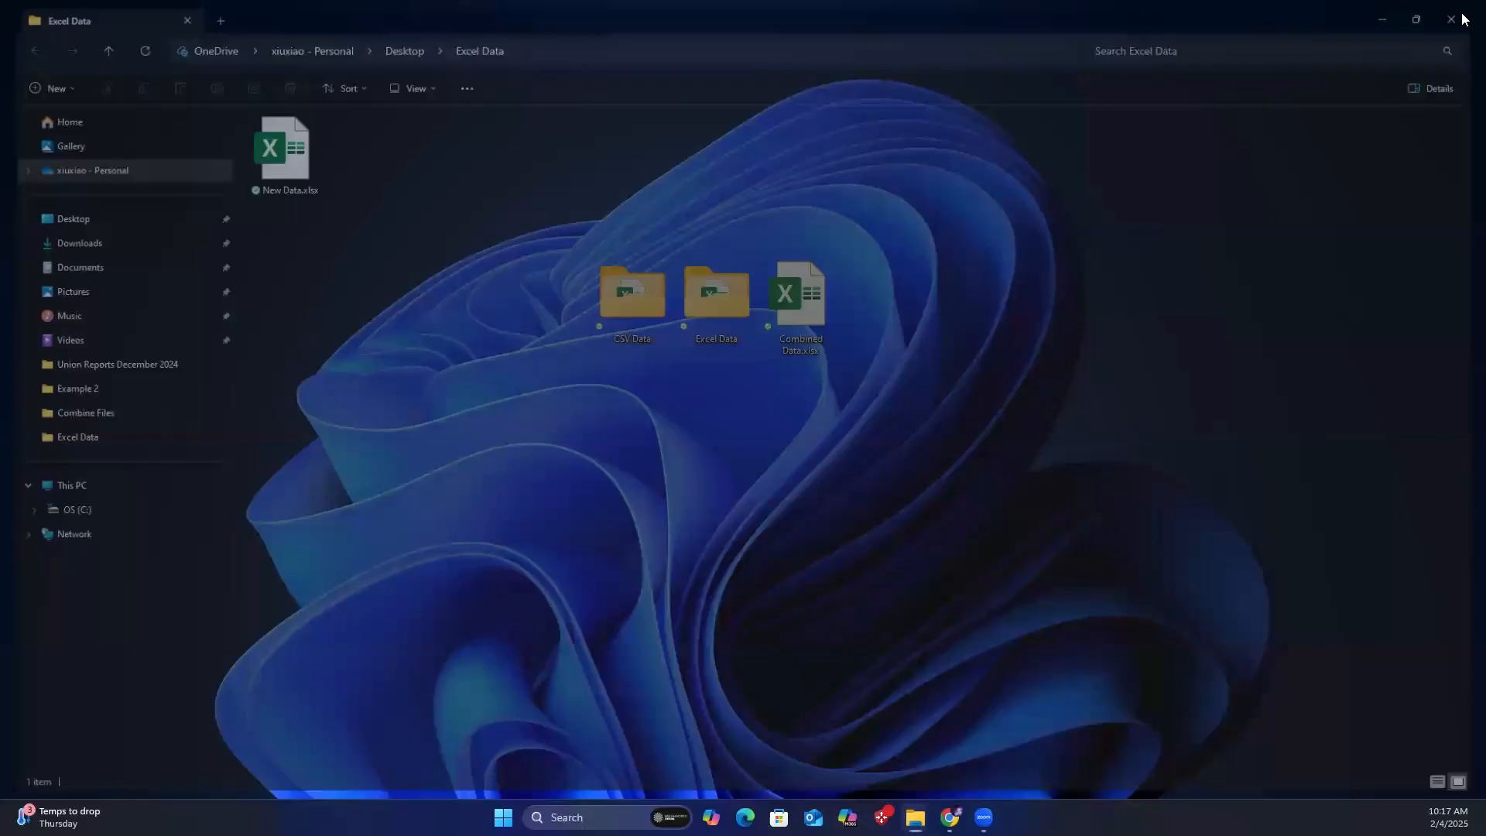
pyautogui.click(1451, 19)
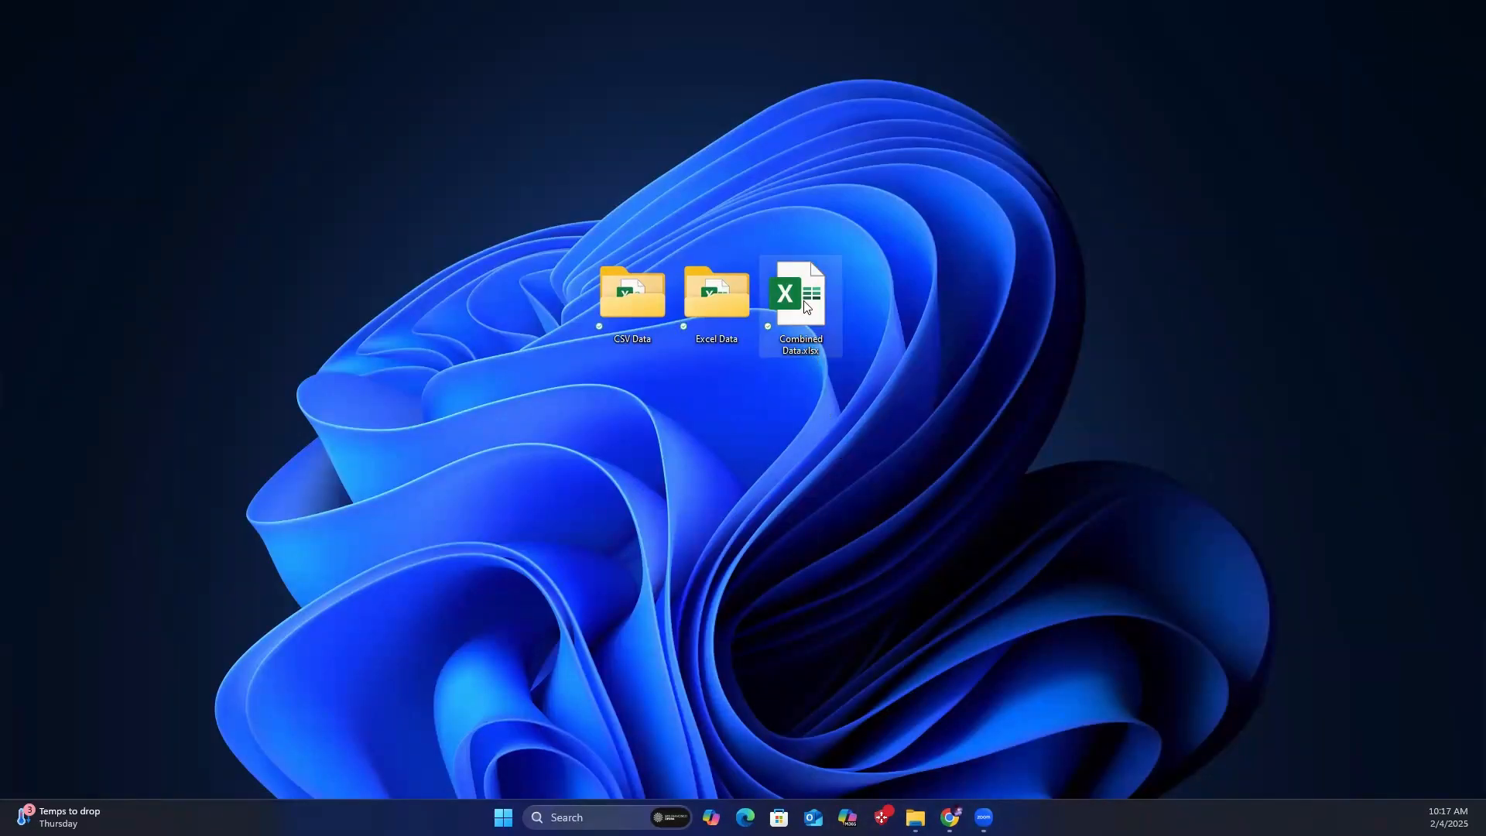
pyautogui.doubleClick(800, 292)
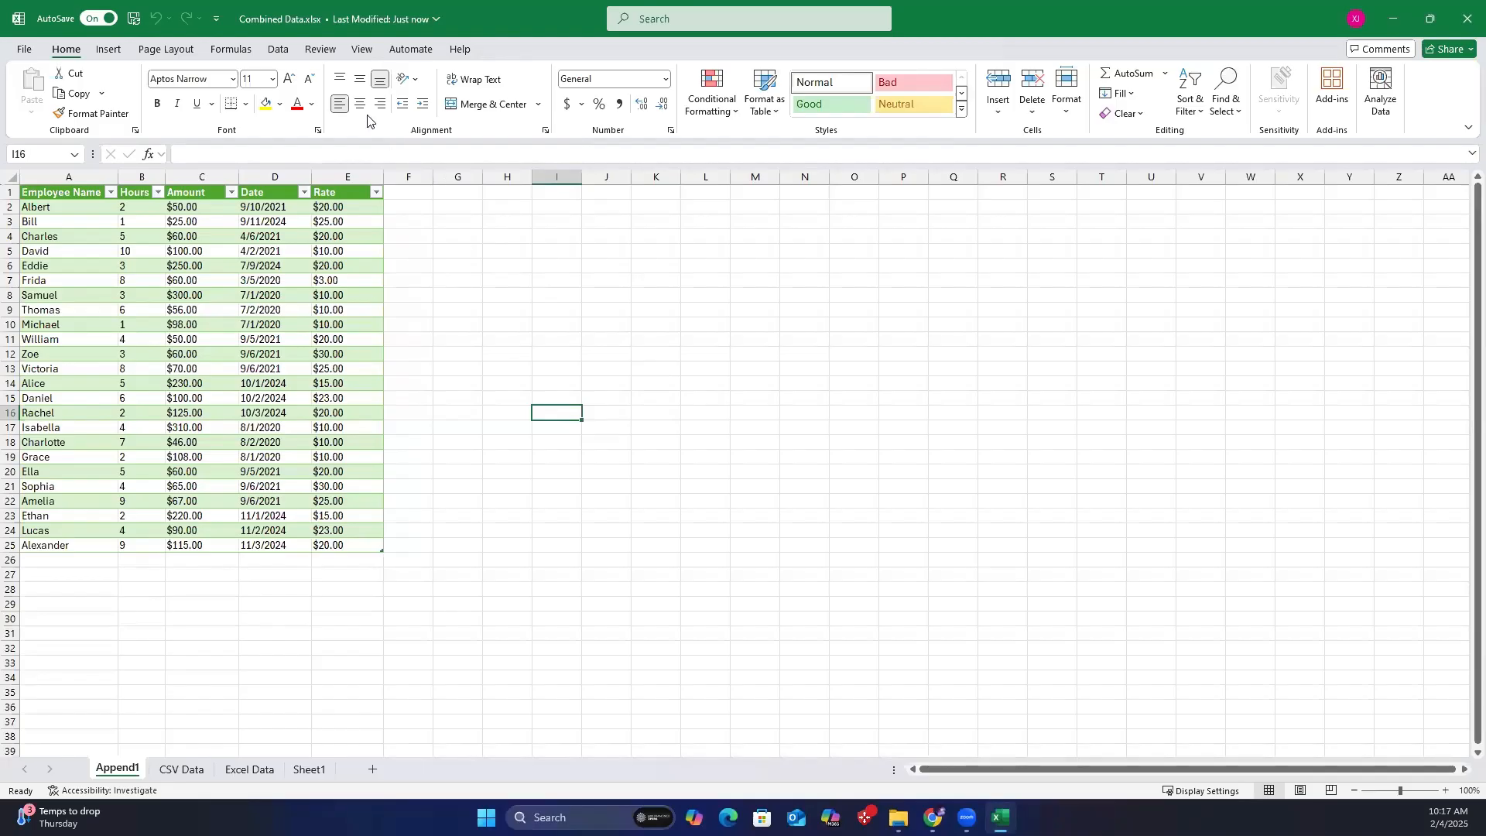
# Run Refresh All from the Data tab so Append1 lists 12 employees, Gal through Rosa.
pyautogui.click(277, 50)
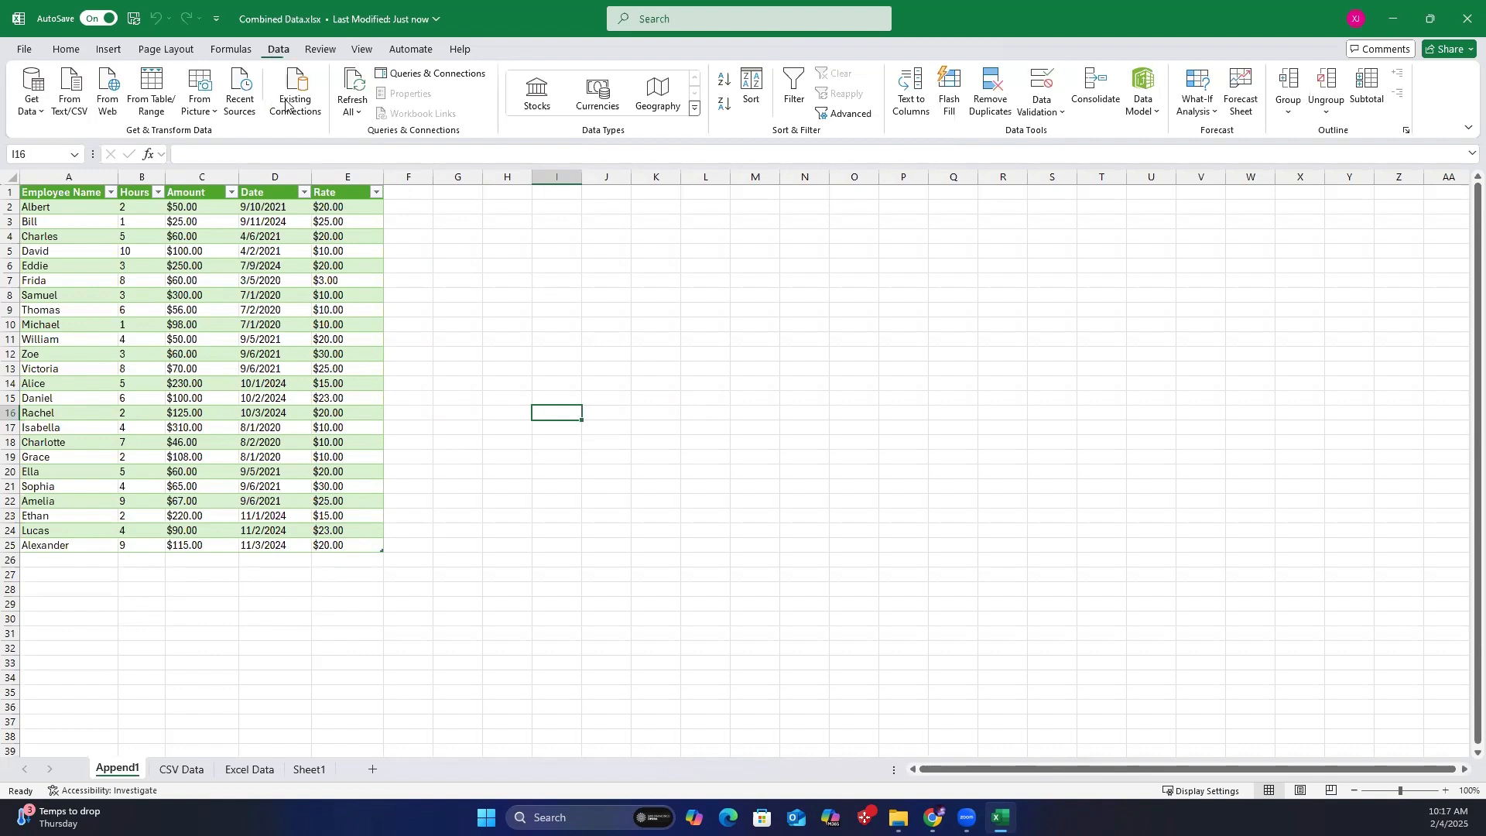
pyautogui.click(351, 90)
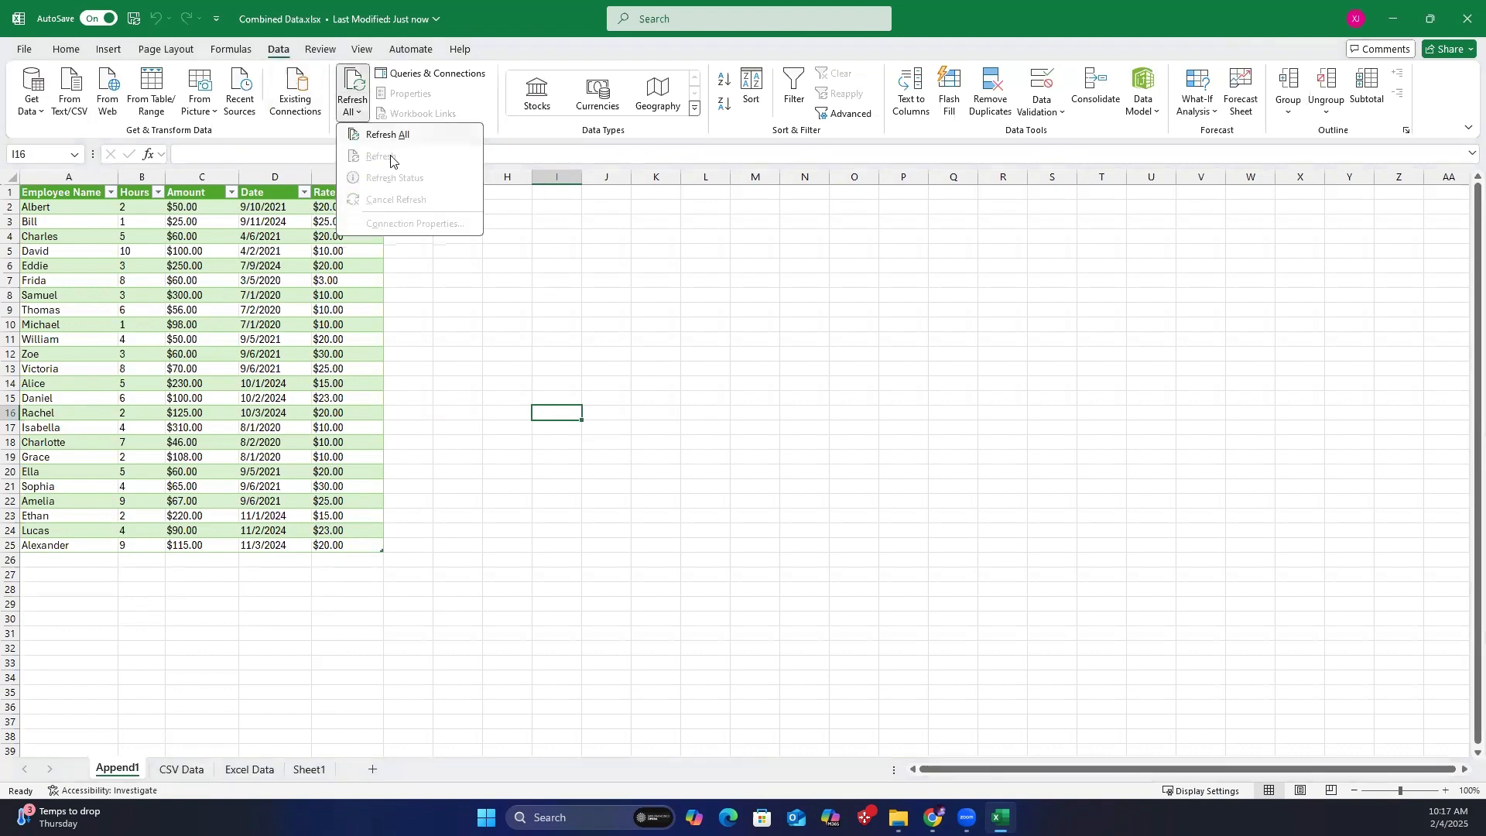
pyautogui.click(387, 134)
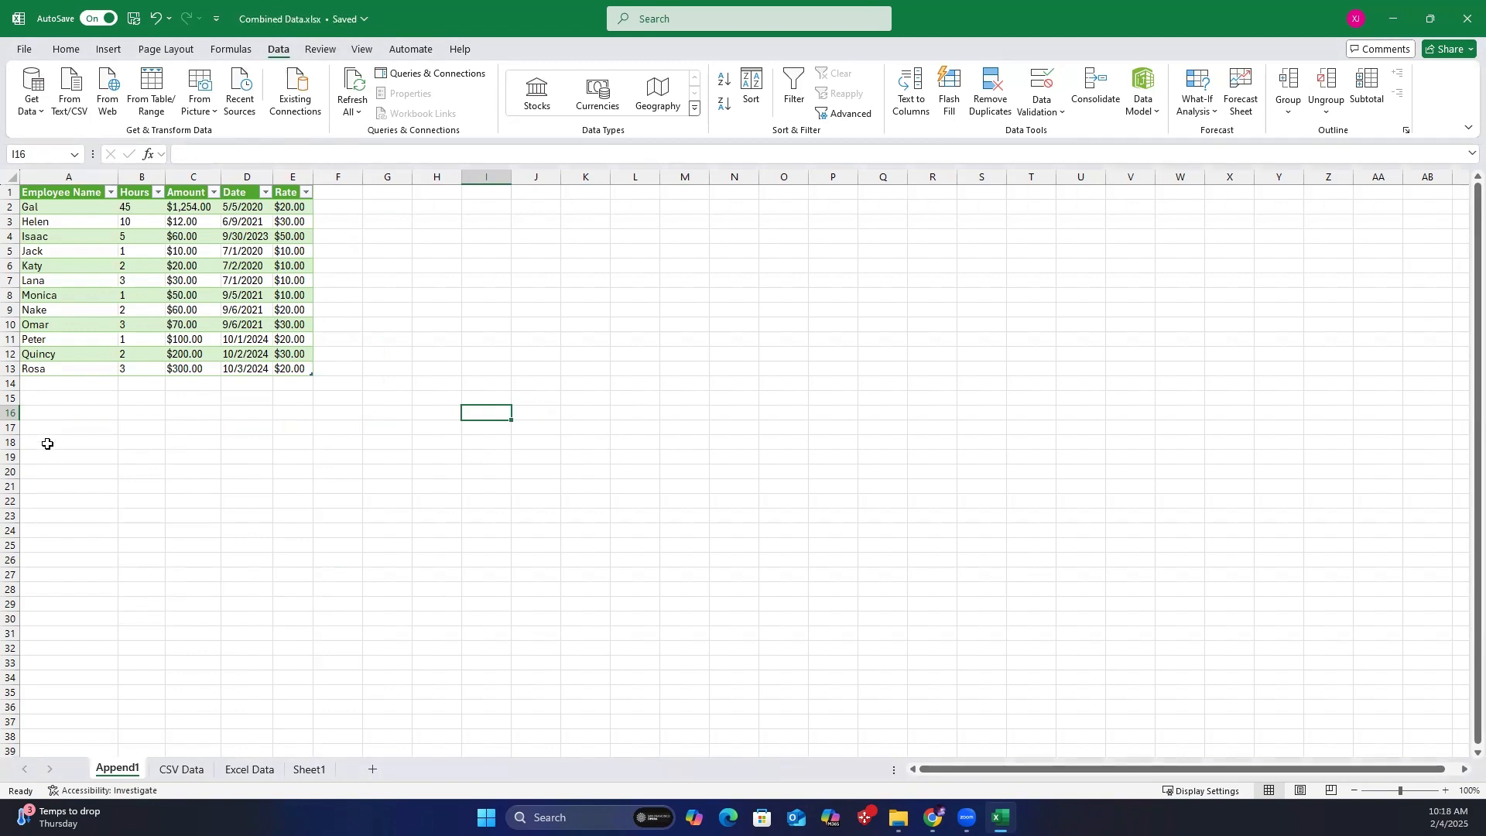
pyautogui.moveTo(376, 433)
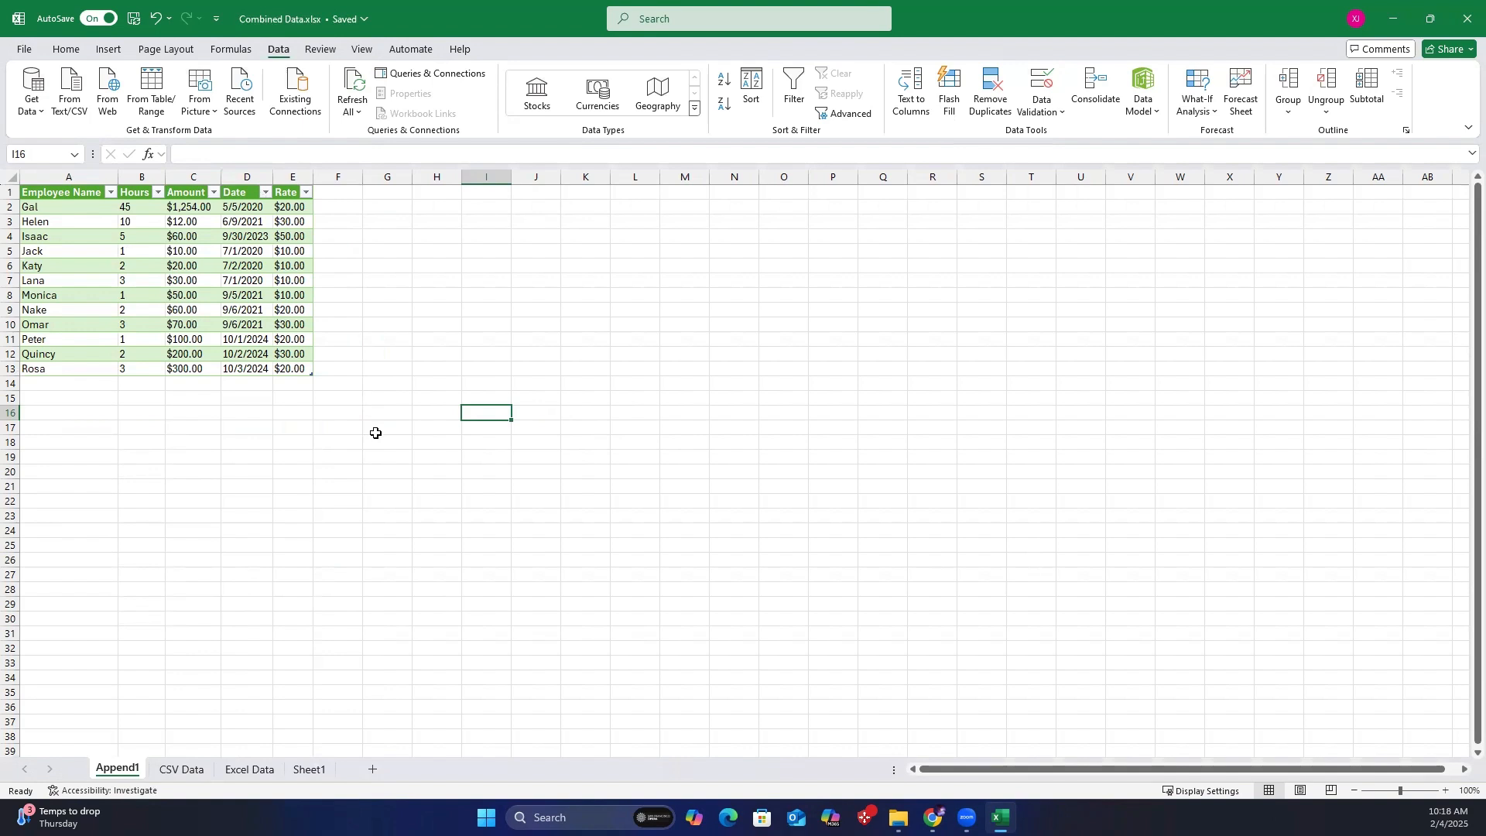
pyautogui.moveTo(336, 697)
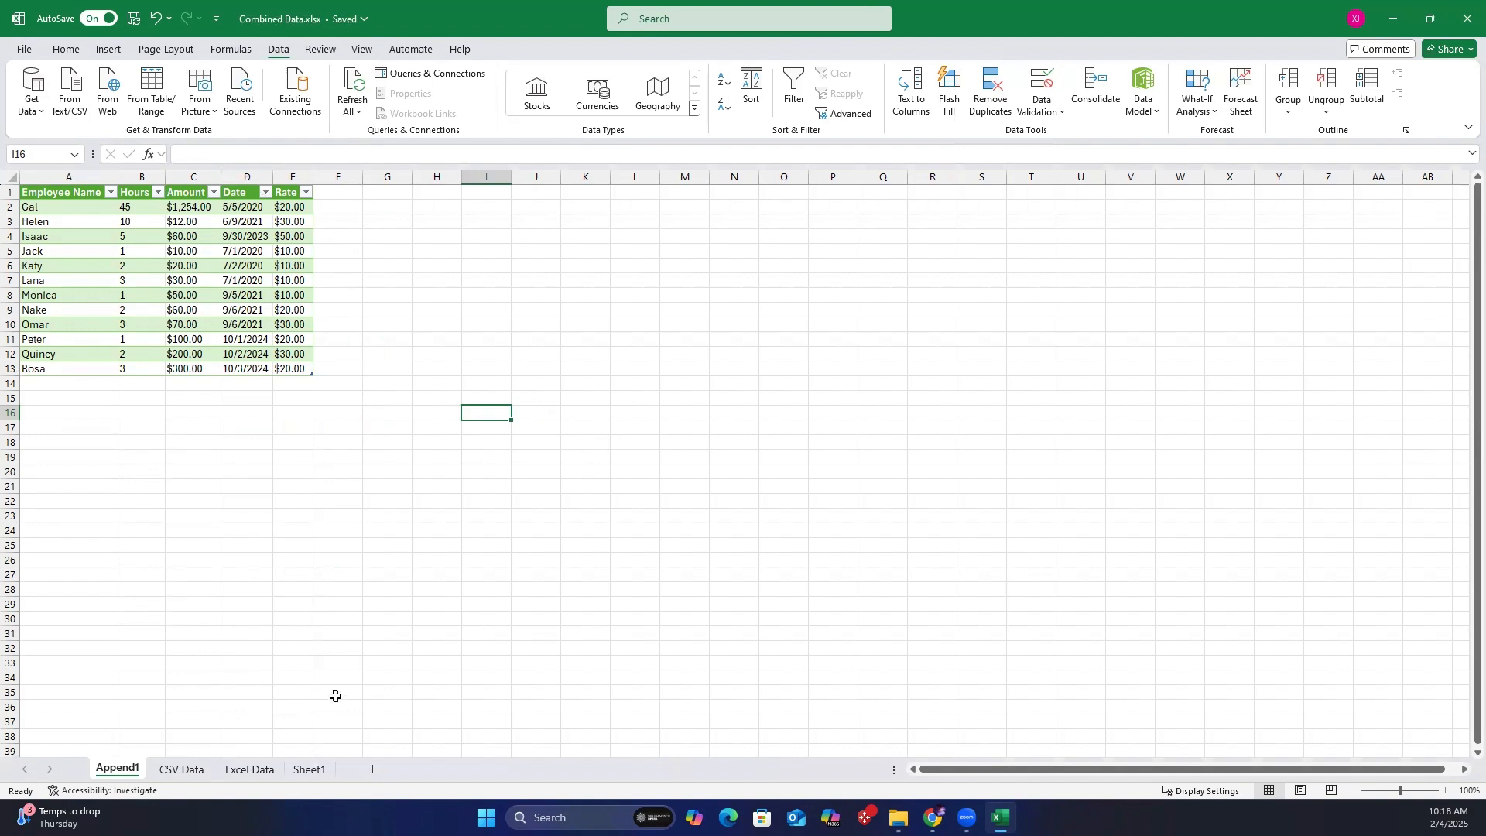
# Check the CSV Data sheet's three rows, then the Excel Data sheet's nine rows, Jack to Rosa.
pyautogui.click(180, 769)
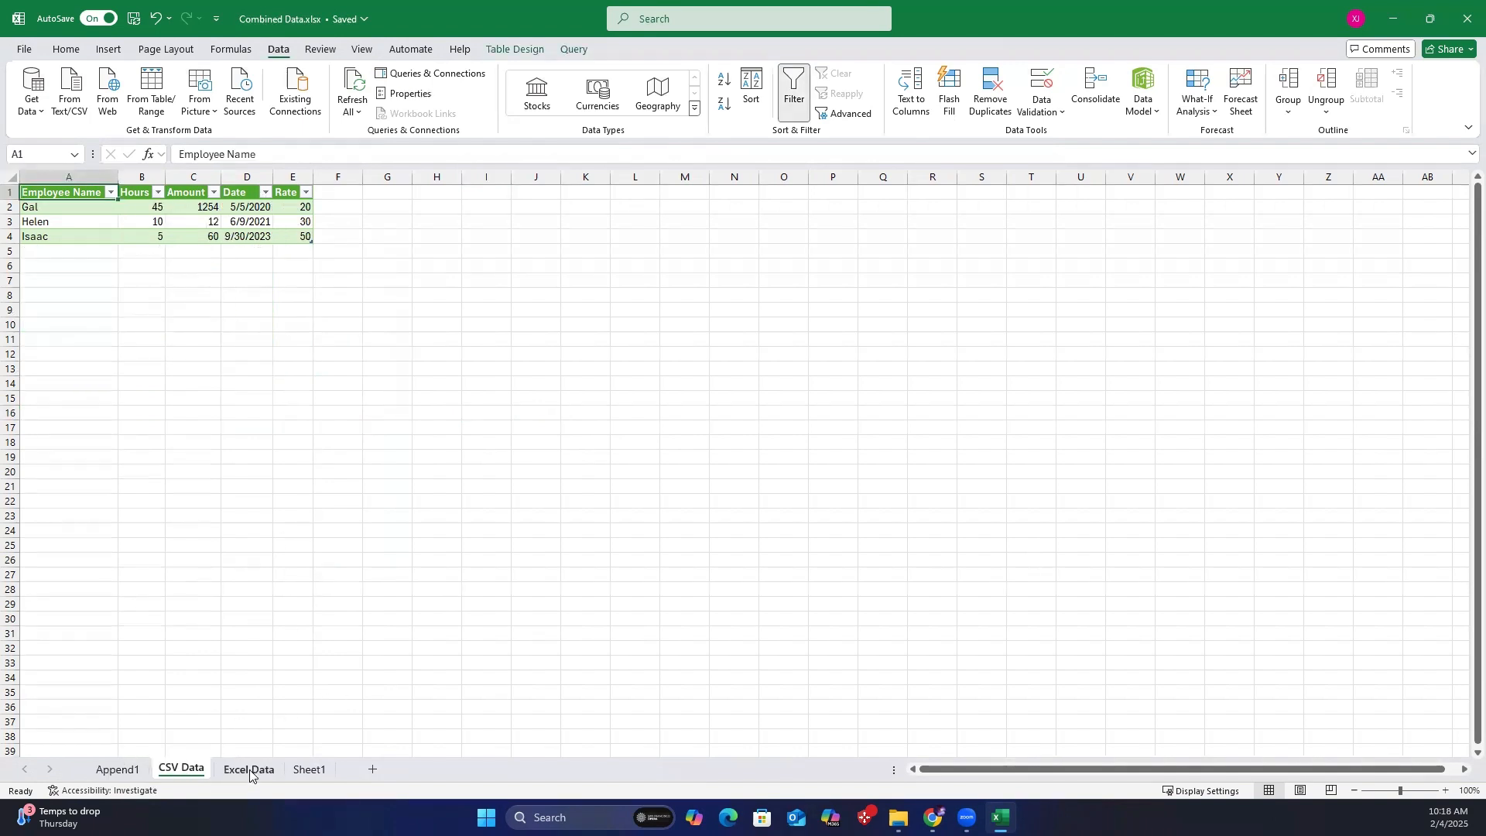
pyautogui.click(248, 768)
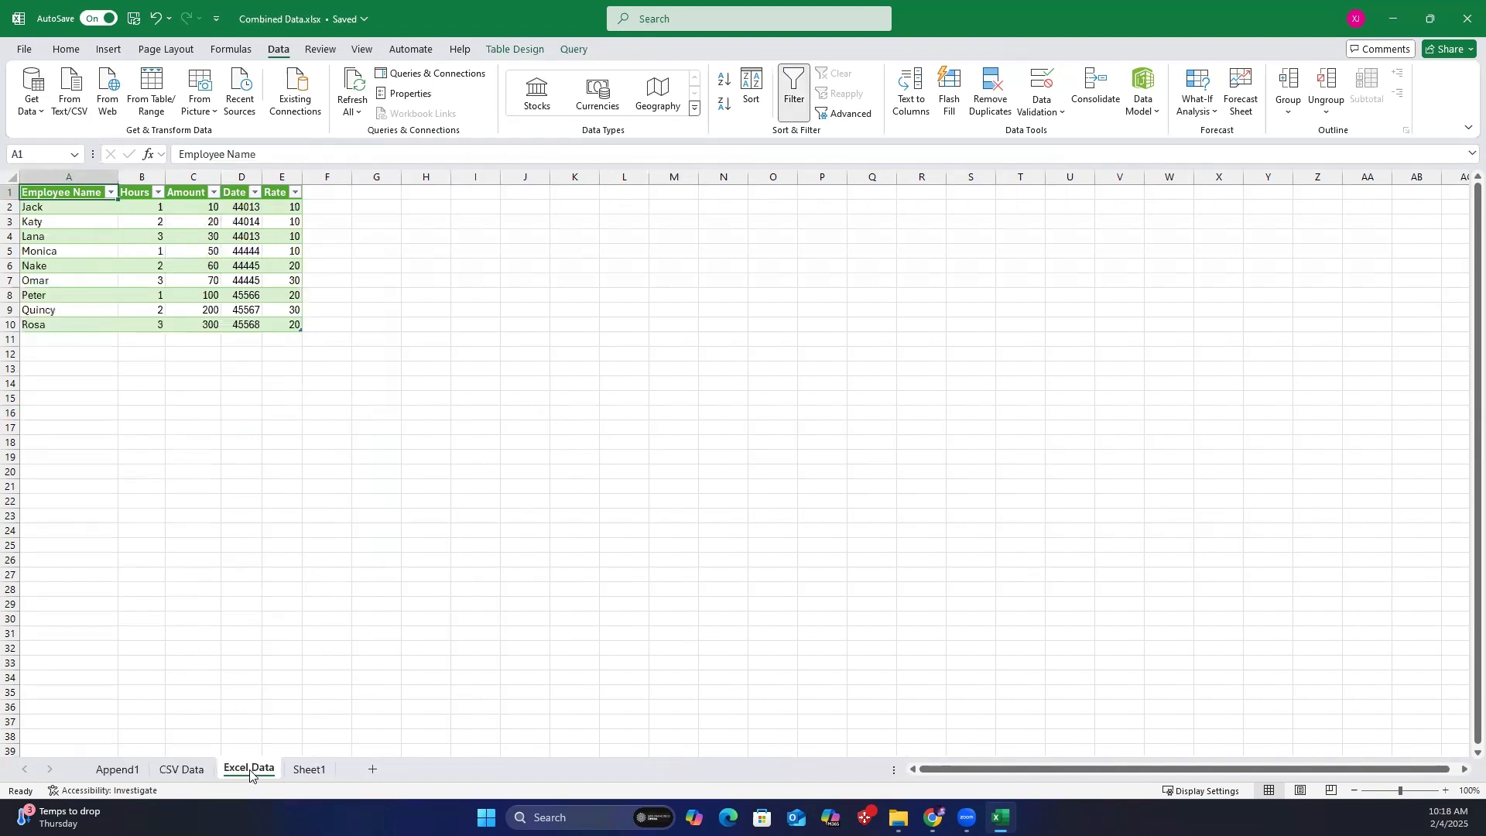